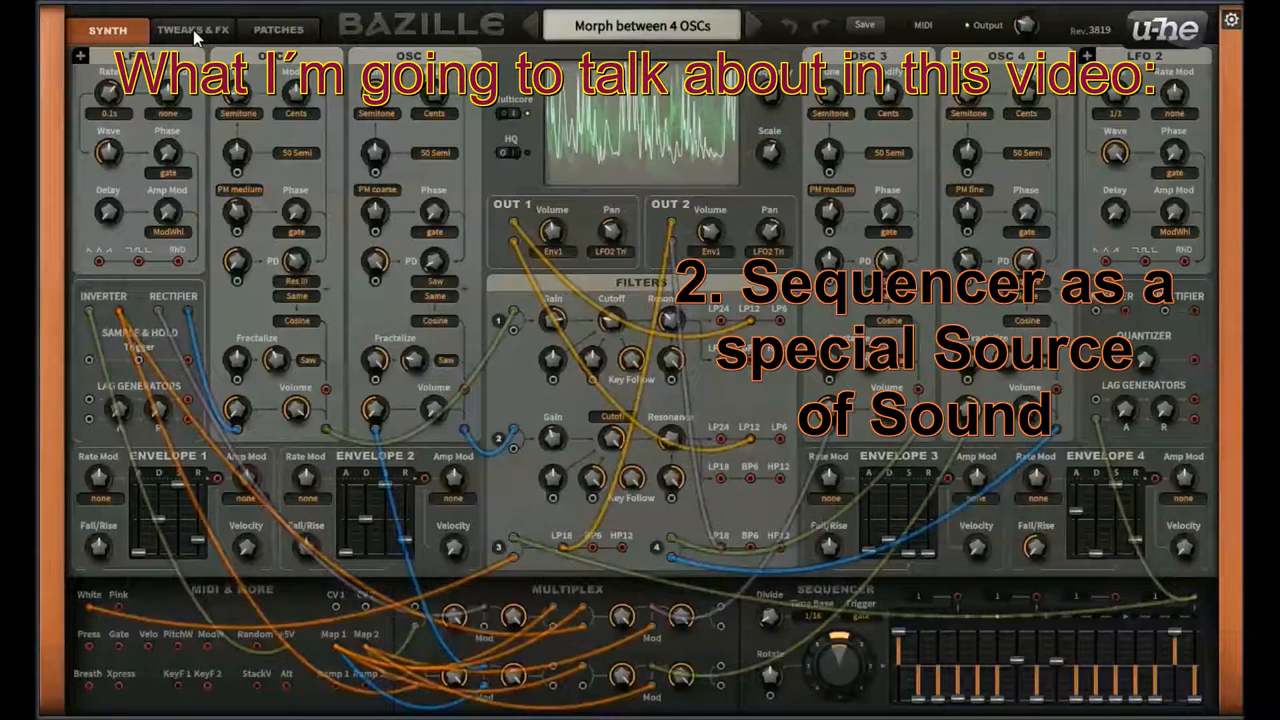
- Load 'Morph between 4 OSCs' from COMPETITION PRESETS > 08 Mapping Madness
click(192, 29)
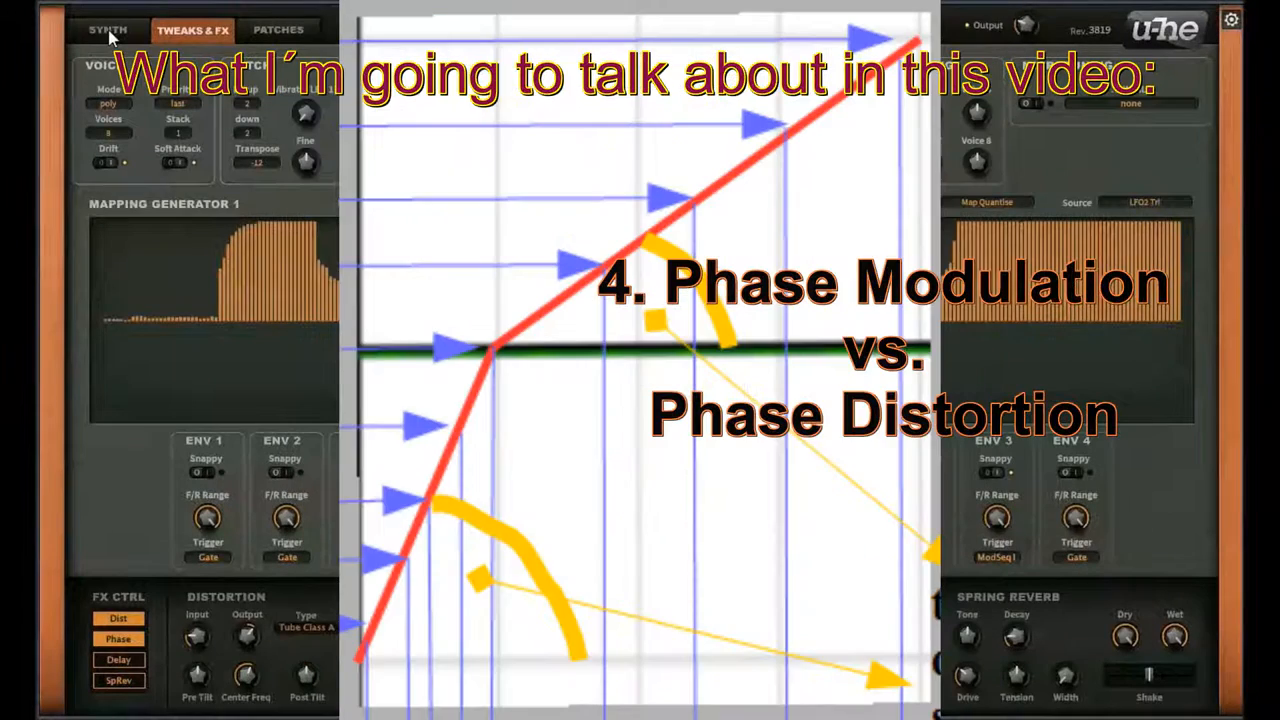
click(108, 29)
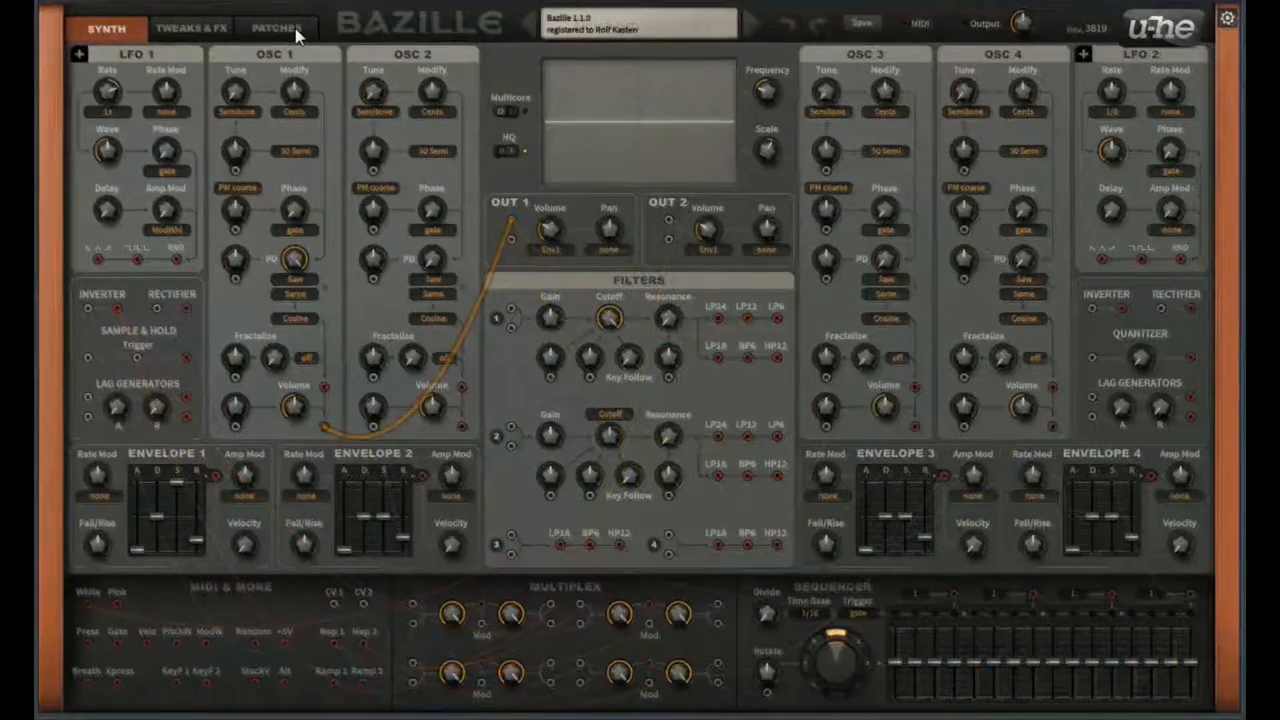
click(276, 28)
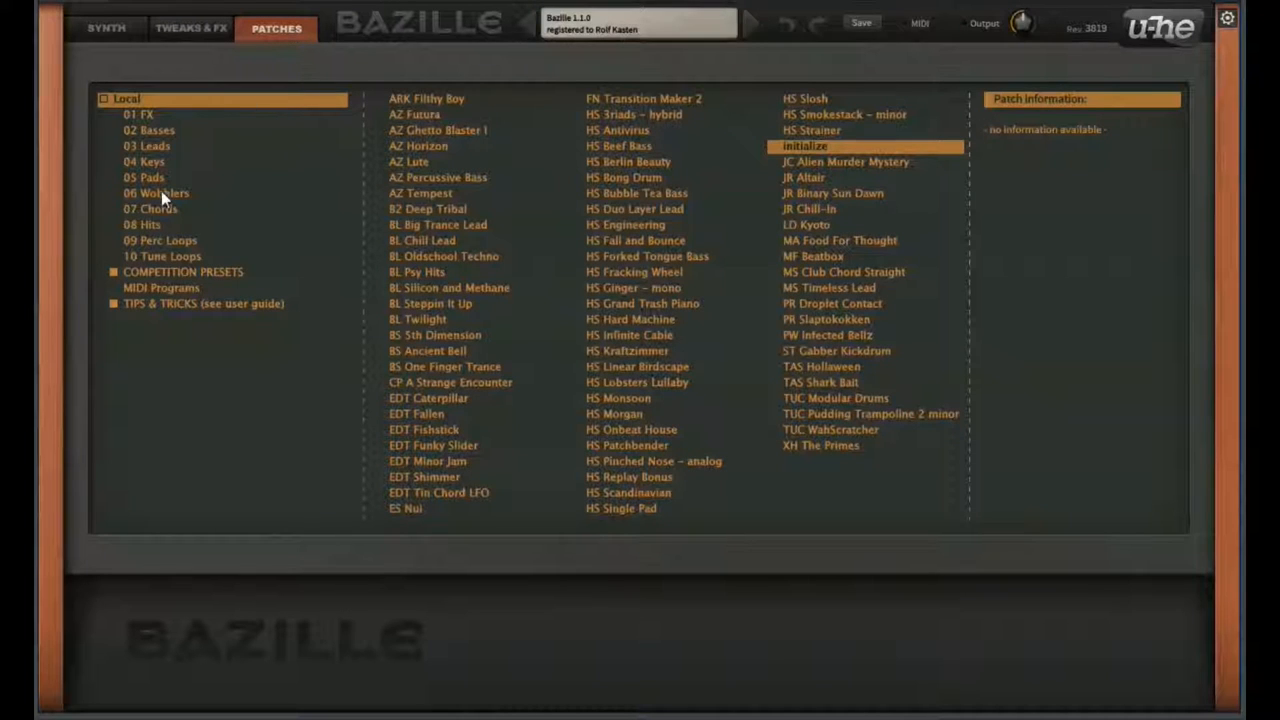
mouse_move(115, 282)
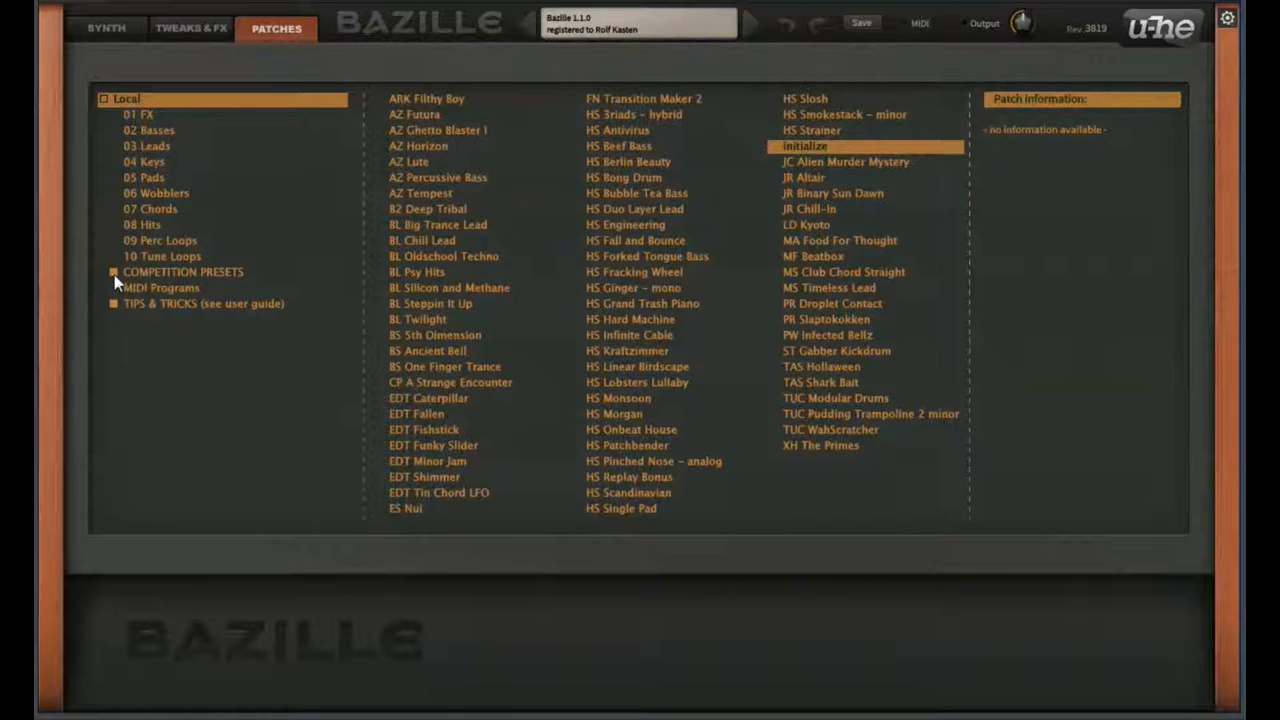
click(113, 271)
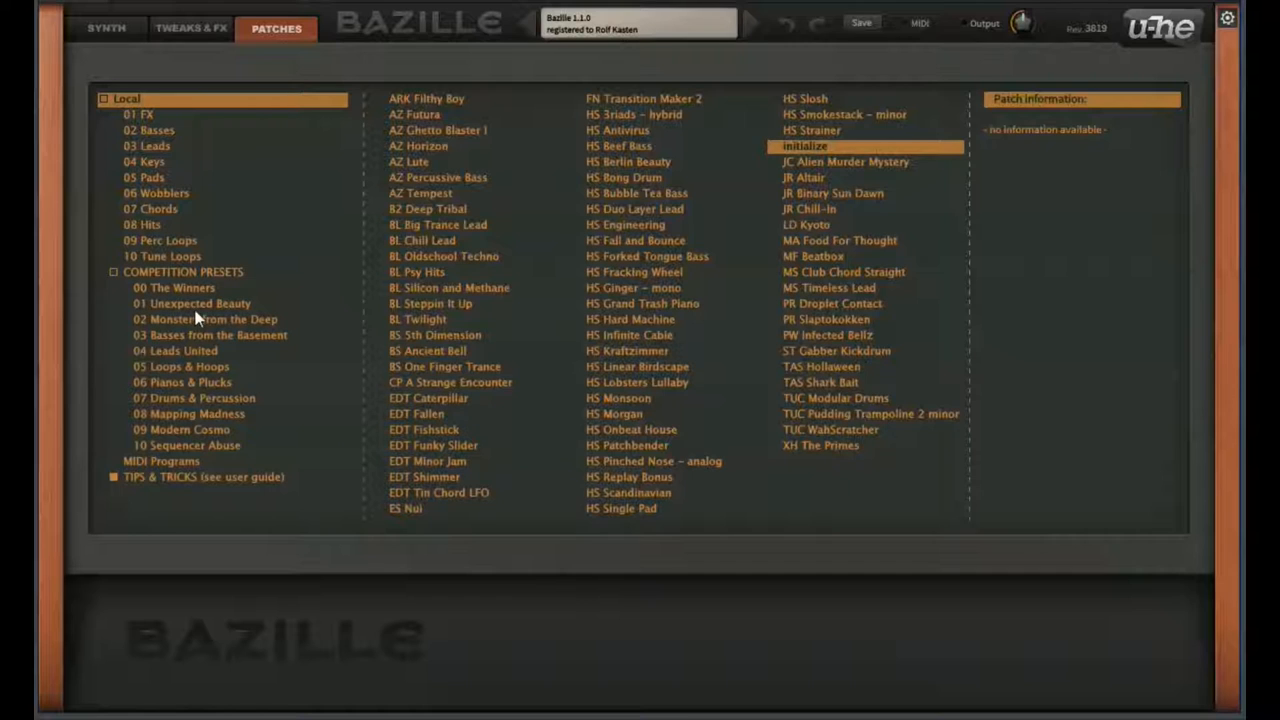
mouse_move(200, 353)
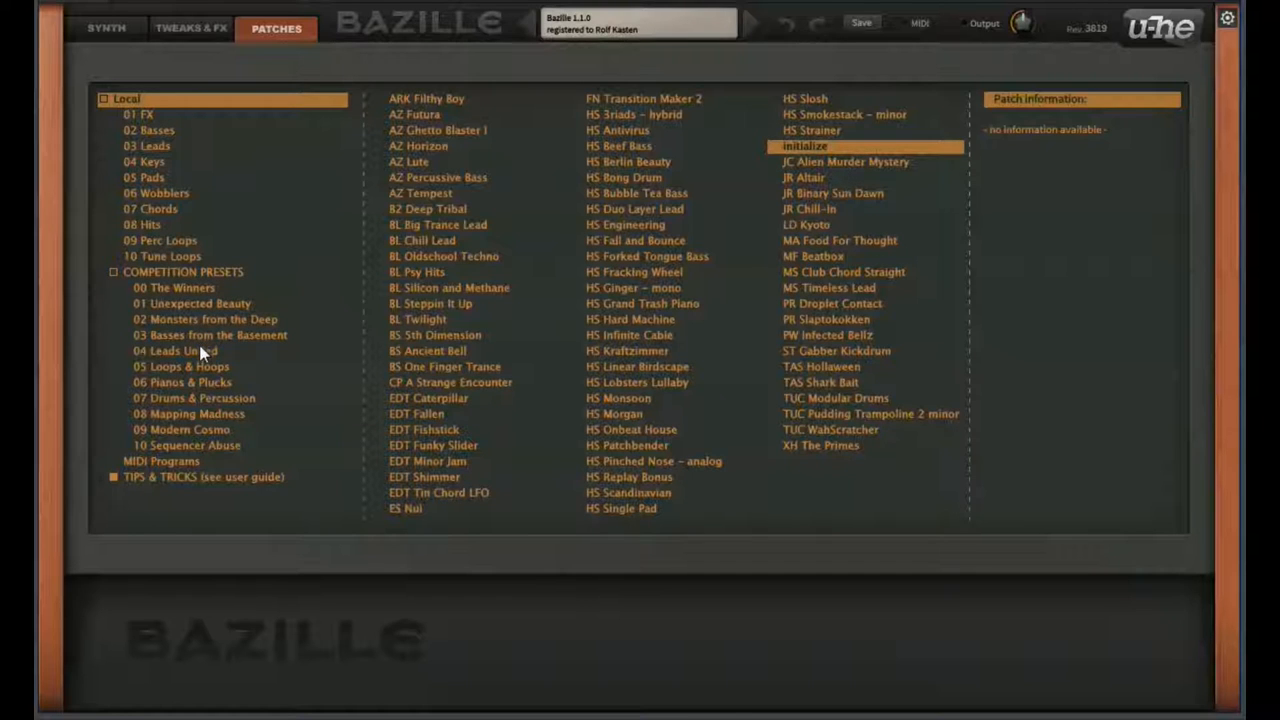
click(189, 413)
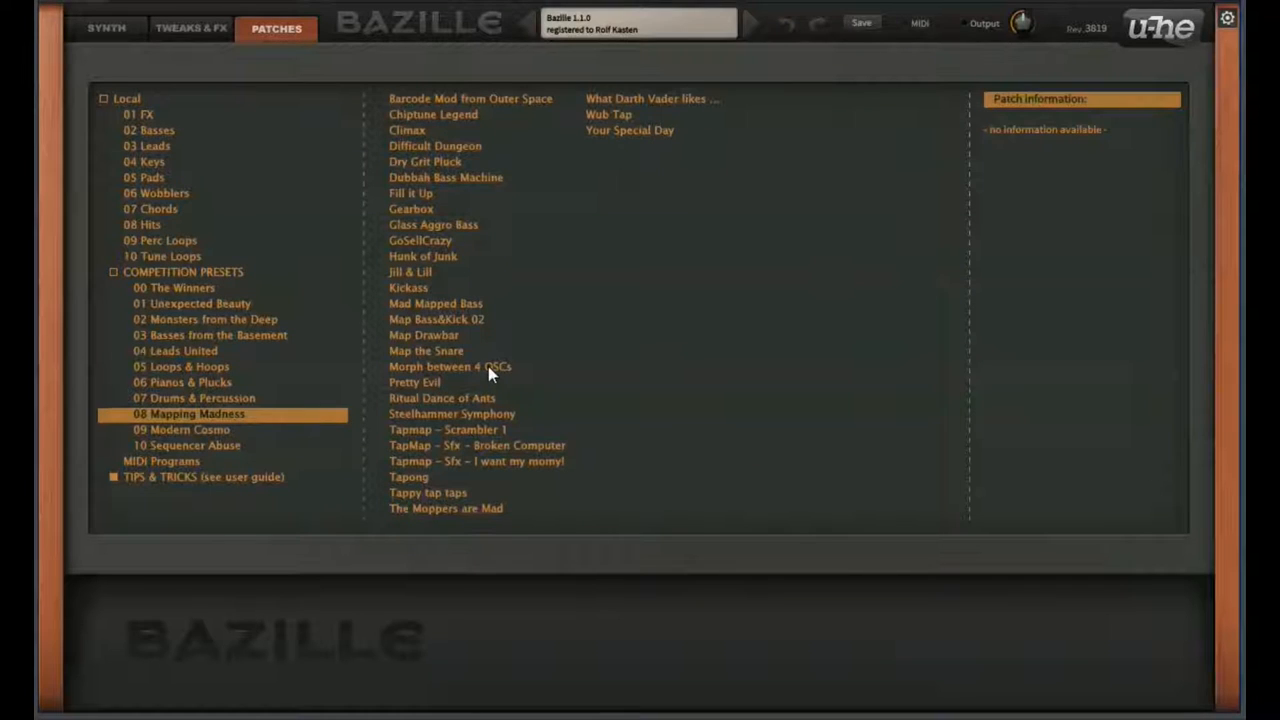
click(450, 366)
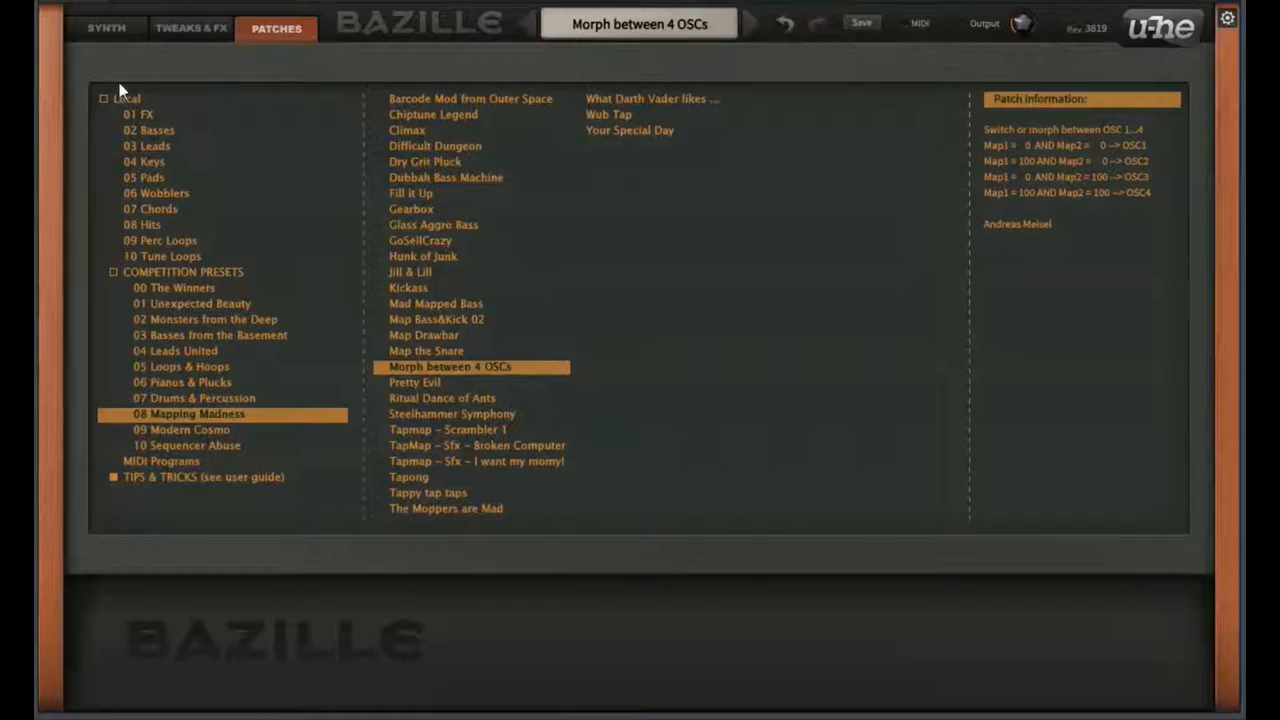
click(106, 27)
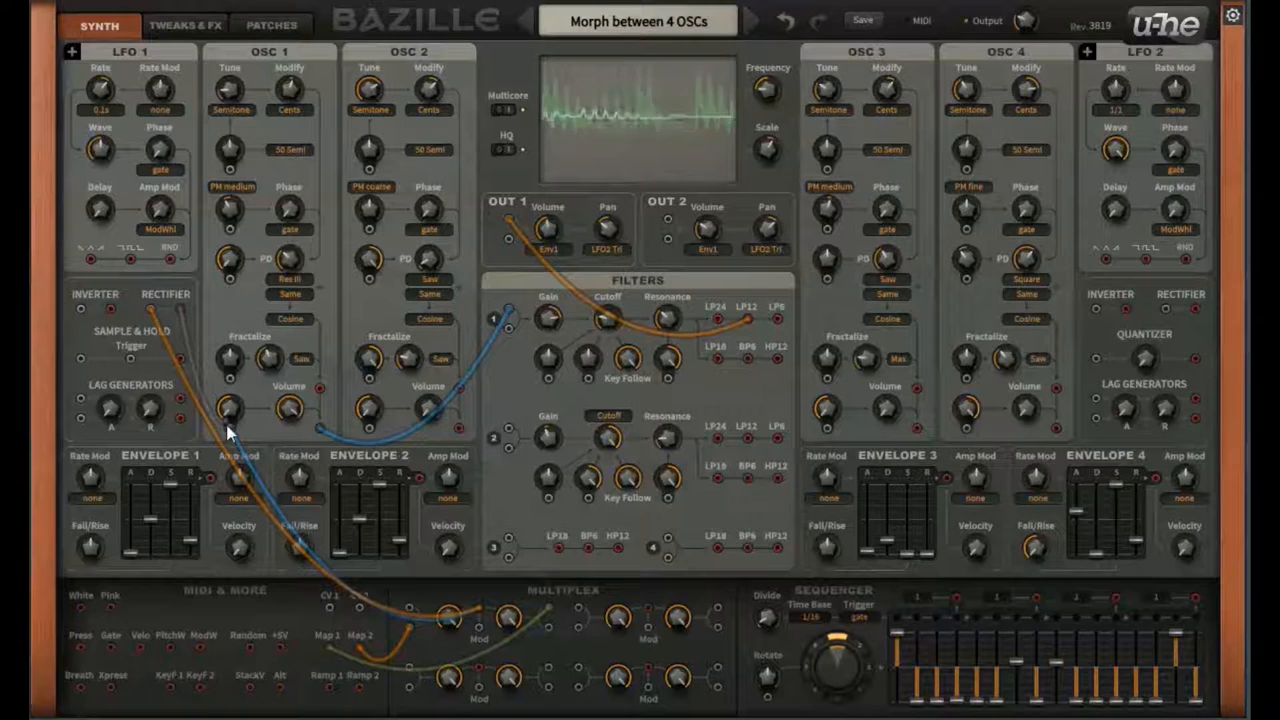
mouse_move(113, 575)
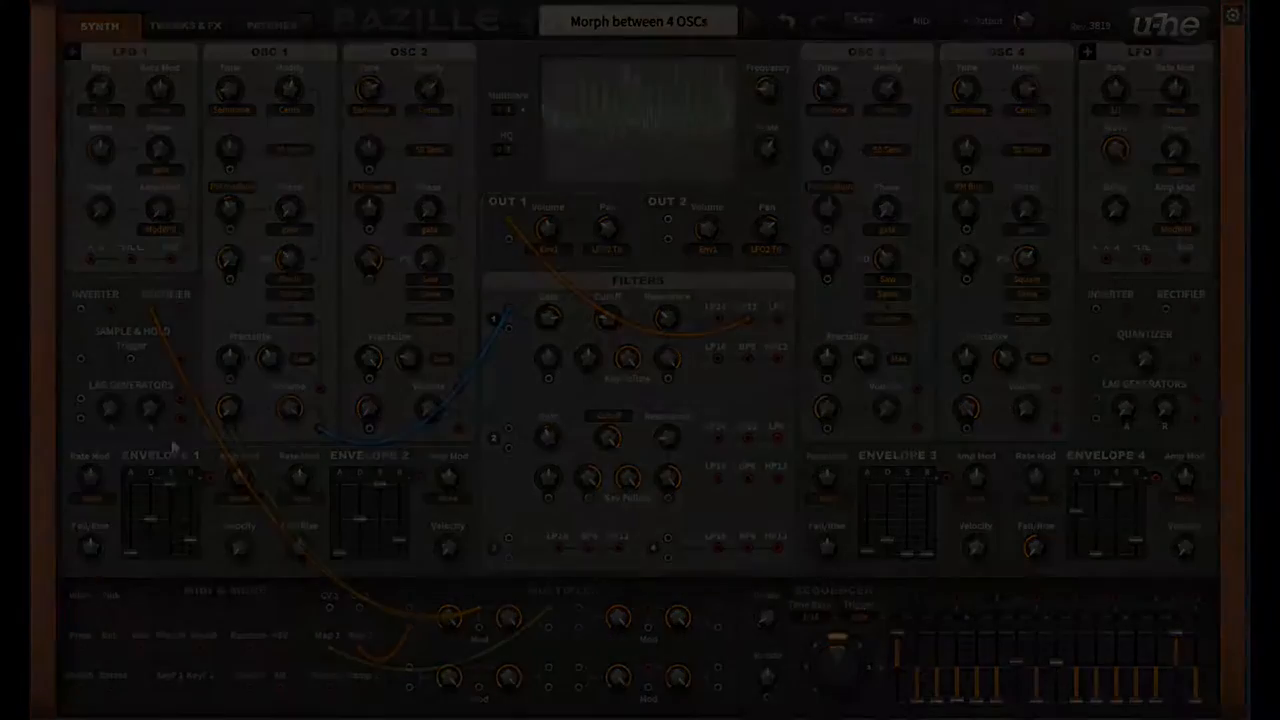
- Redraw the step values of Mapping Generator 1 on the Tweaks & FX page
click(186, 26)
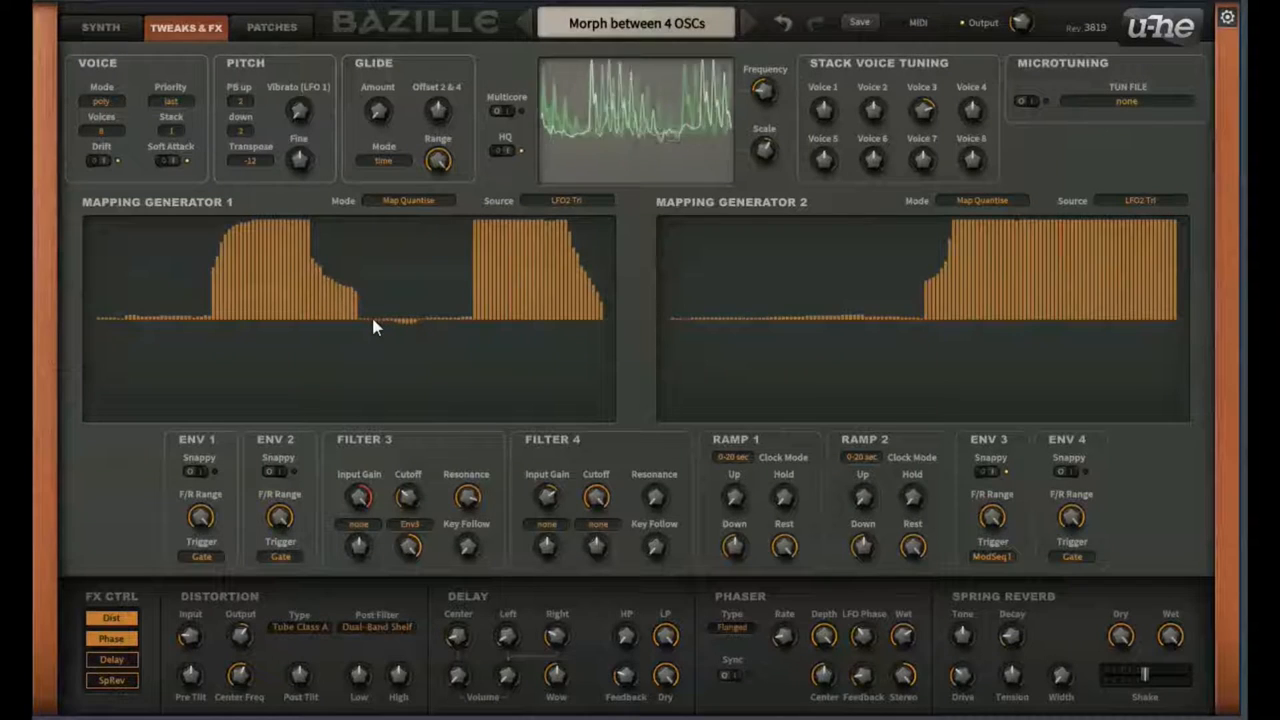
drag(375, 328, 425, 328)
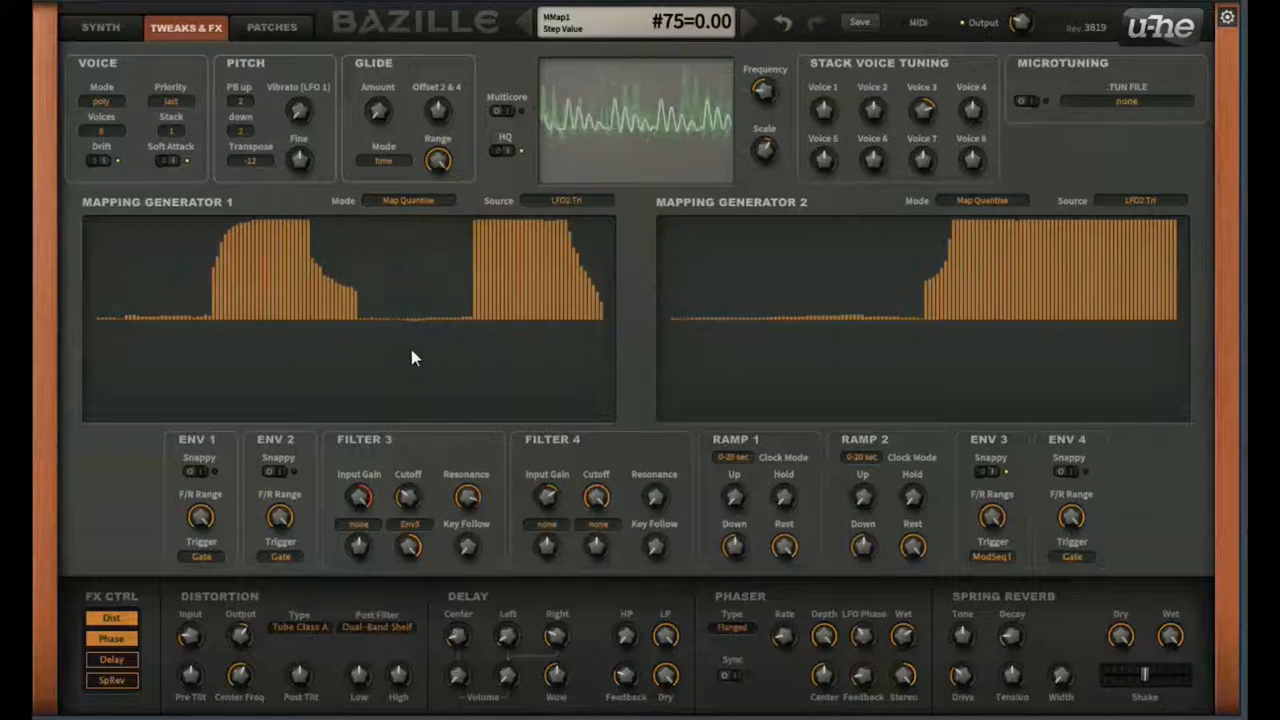
click(100, 27)
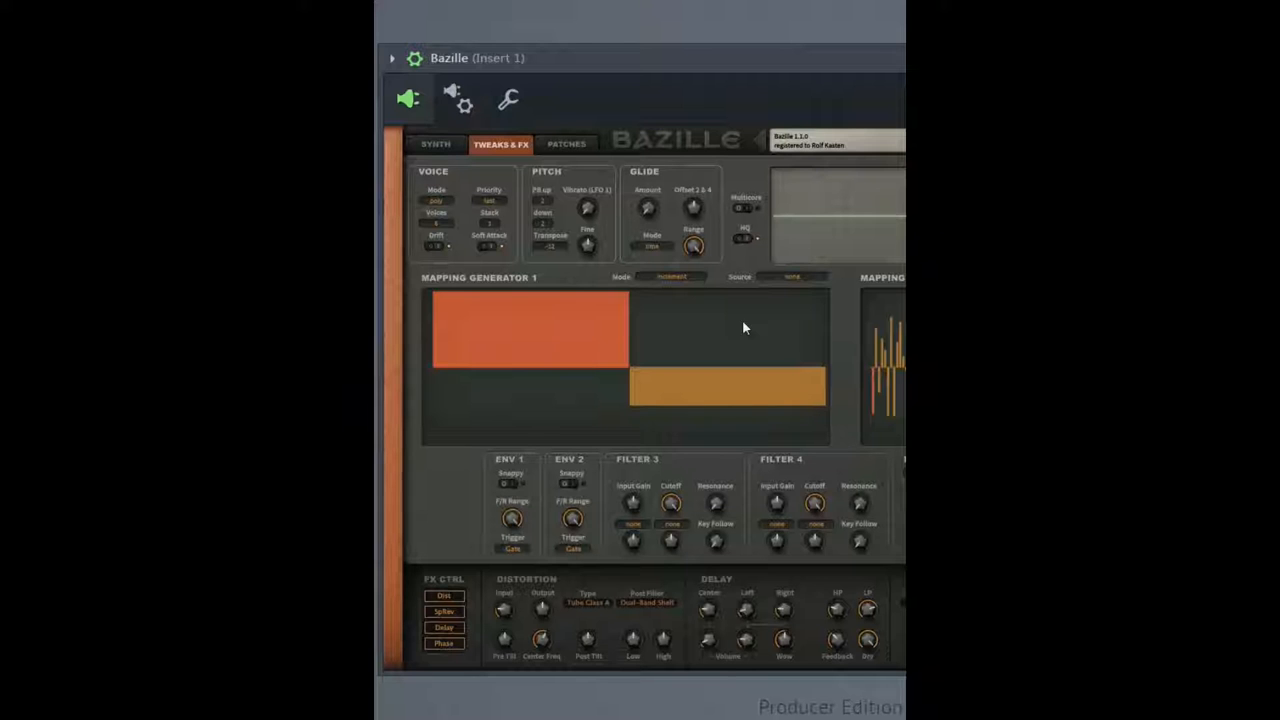
- Bring up the curve editing options and draw new steps across Mapping Generator 1
right_click(745, 328)
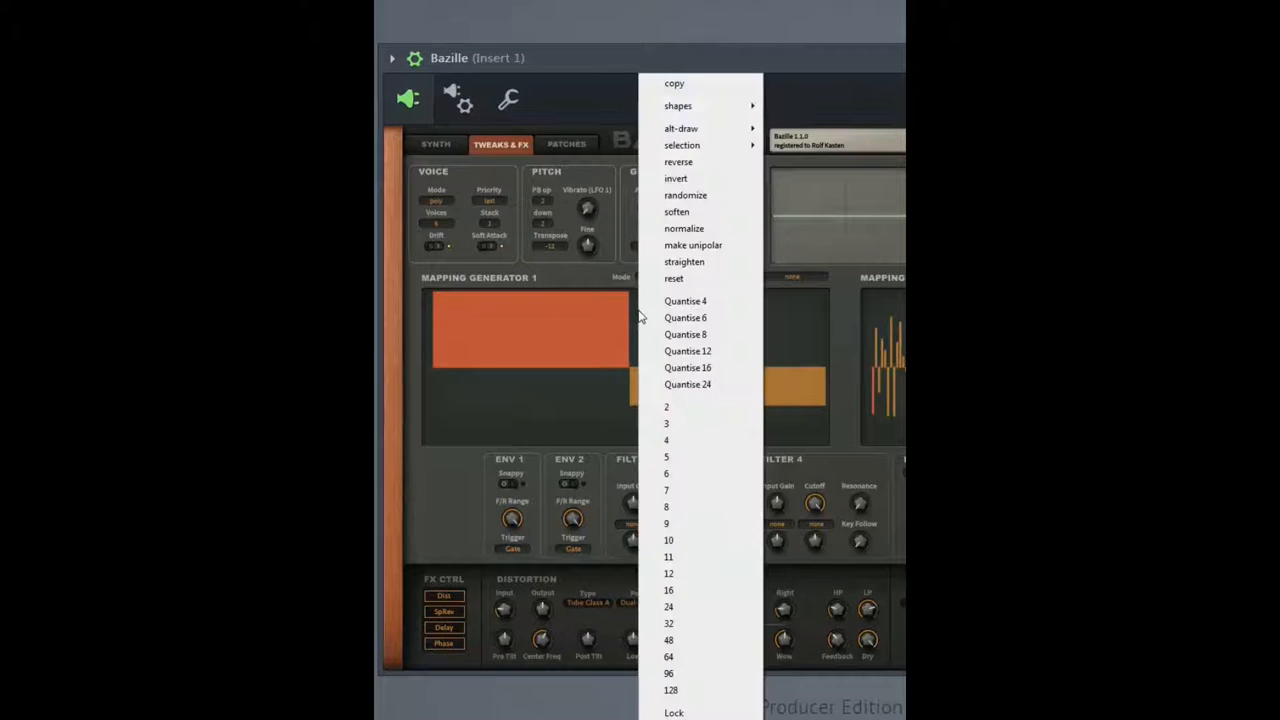
mouse_move(688, 103)
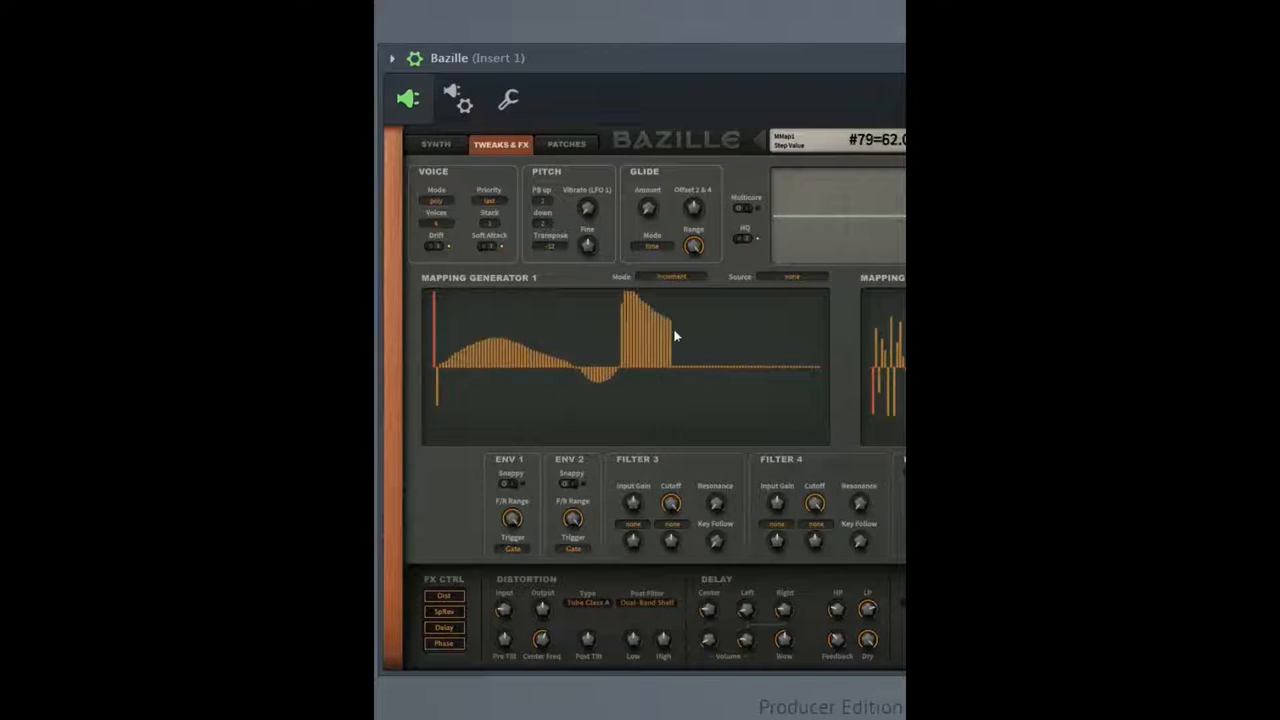
drag(675, 337, 820, 383)
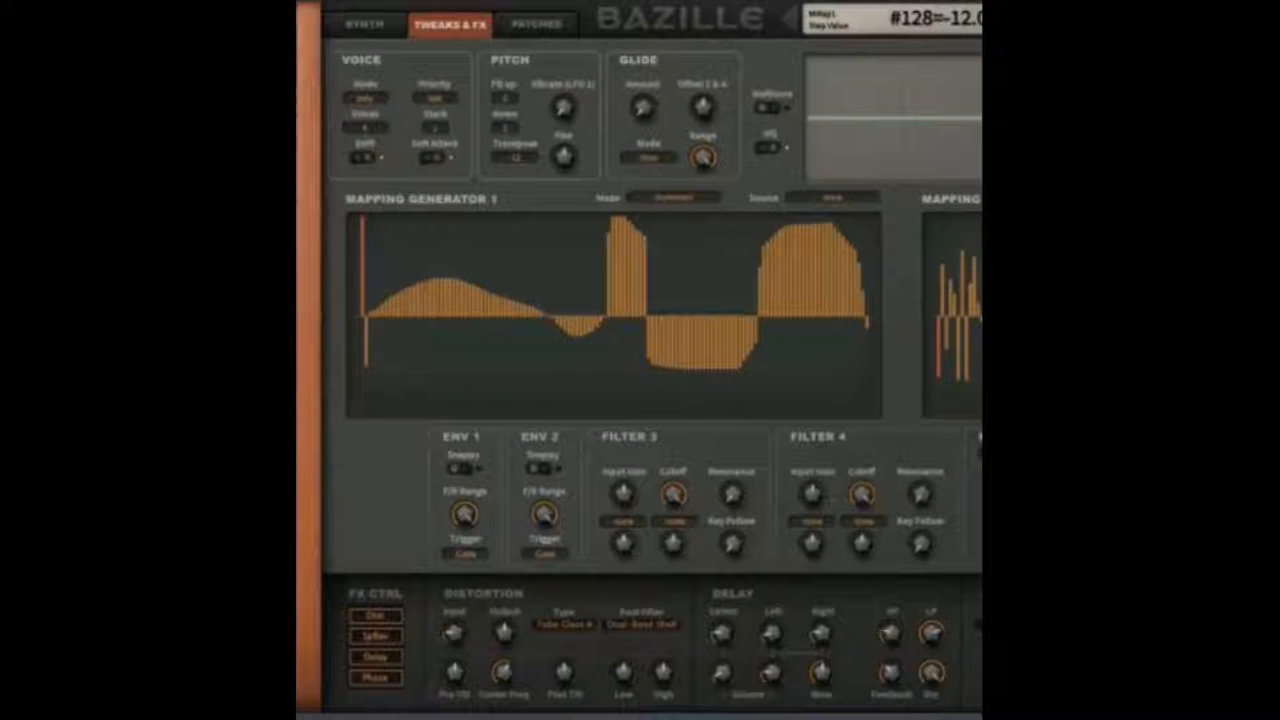
click(108, 25)
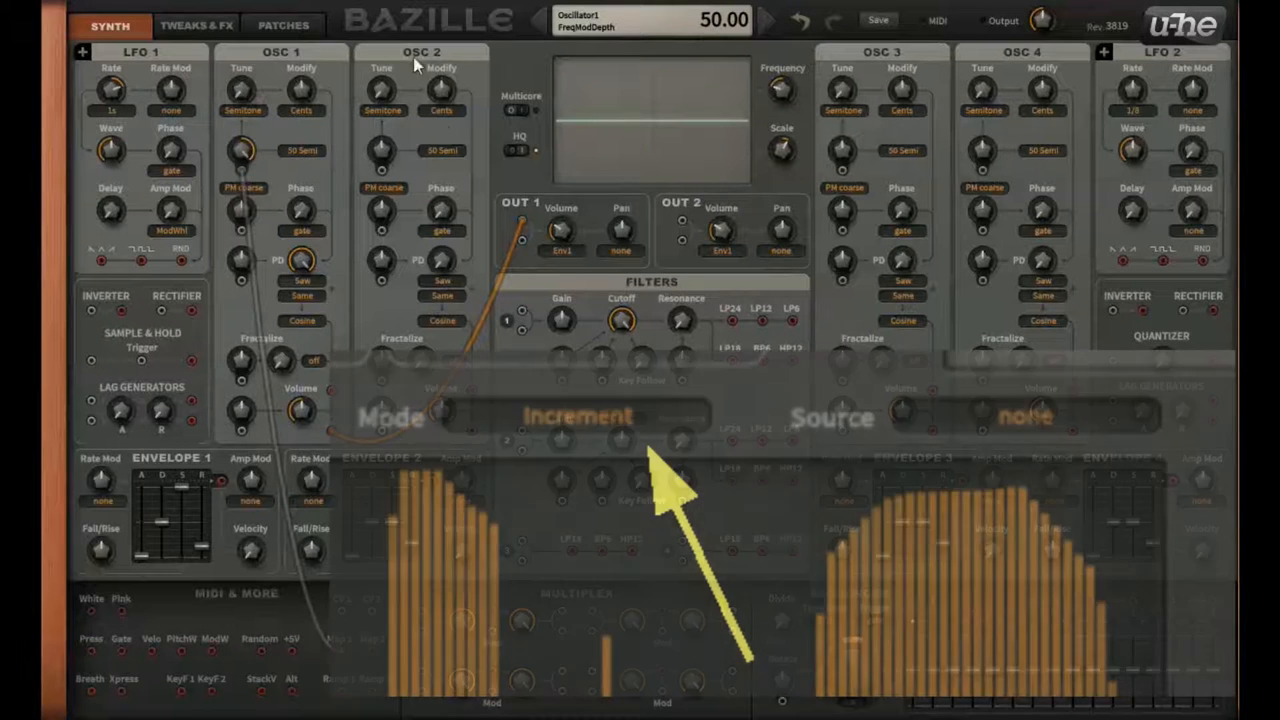
- Return to the Tweaks & FX page with the mapping generators
click(196, 24)
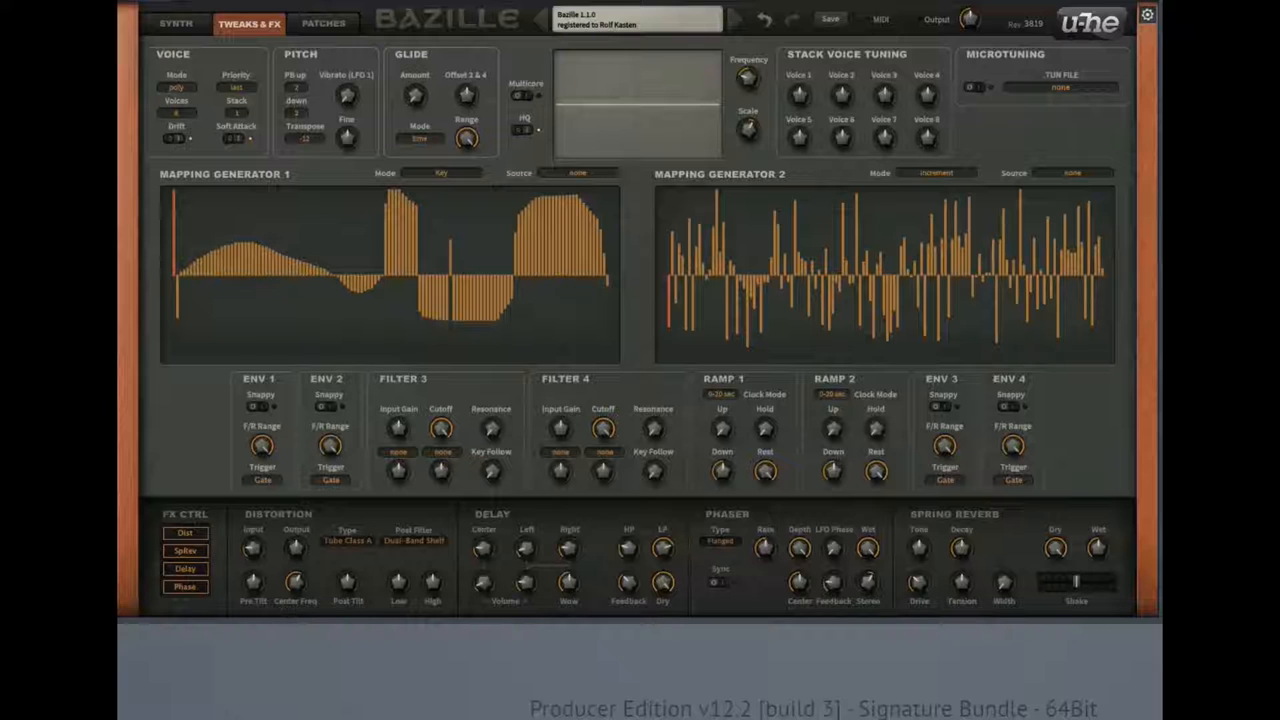
- Set Mapping Generator 1 to Map Quantise mode with LFO2 Tri as its source
click(440, 172)
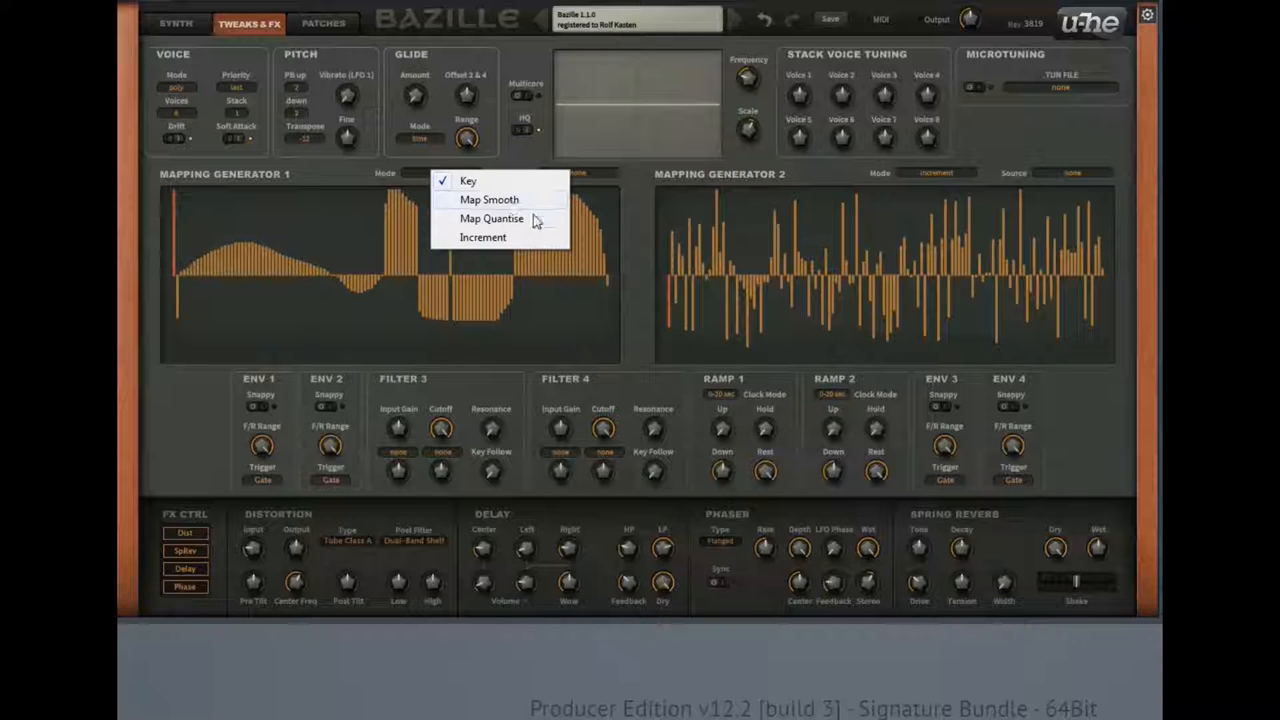
click(491, 218)
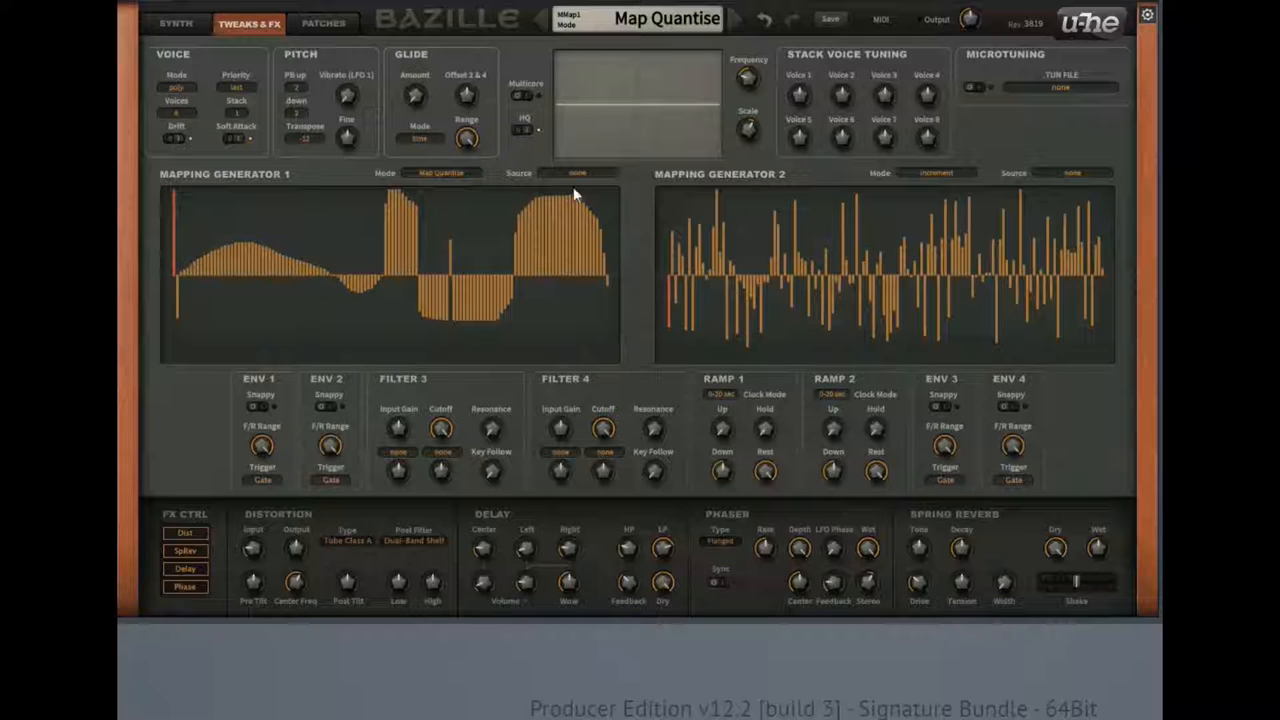
click(576, 173)
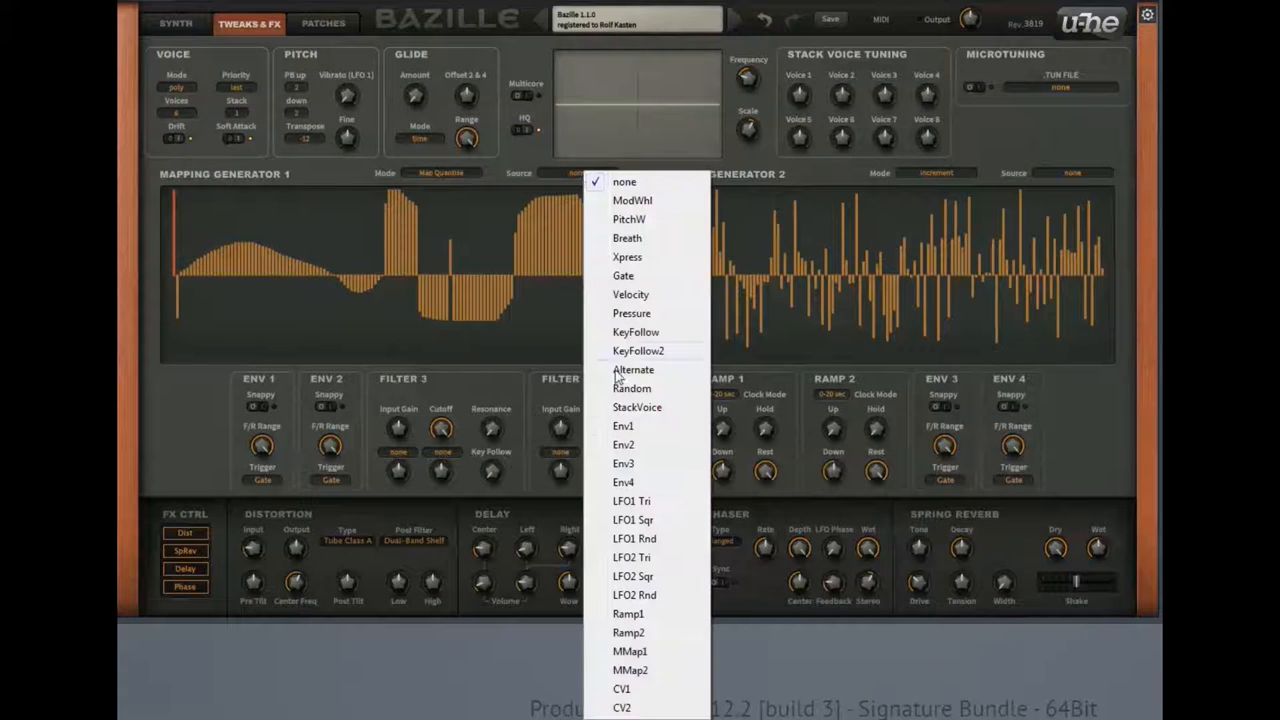
mouse_move(638, 625)
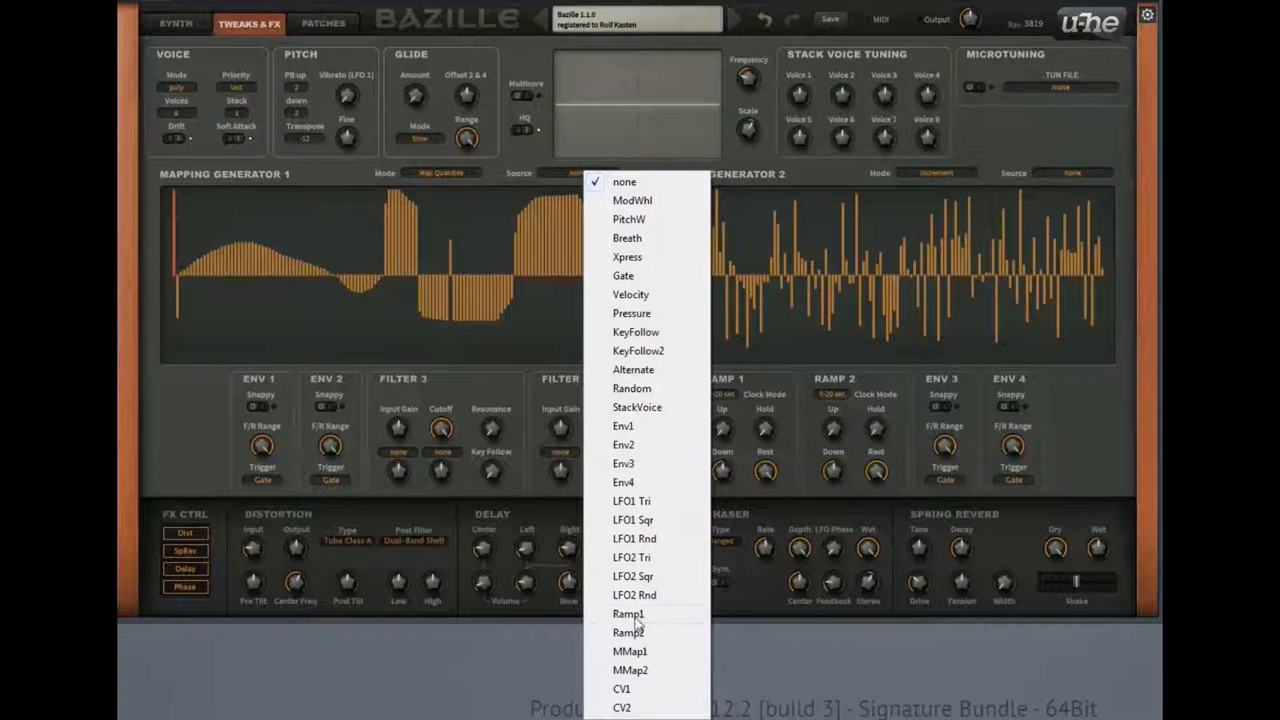
click(631, 557)
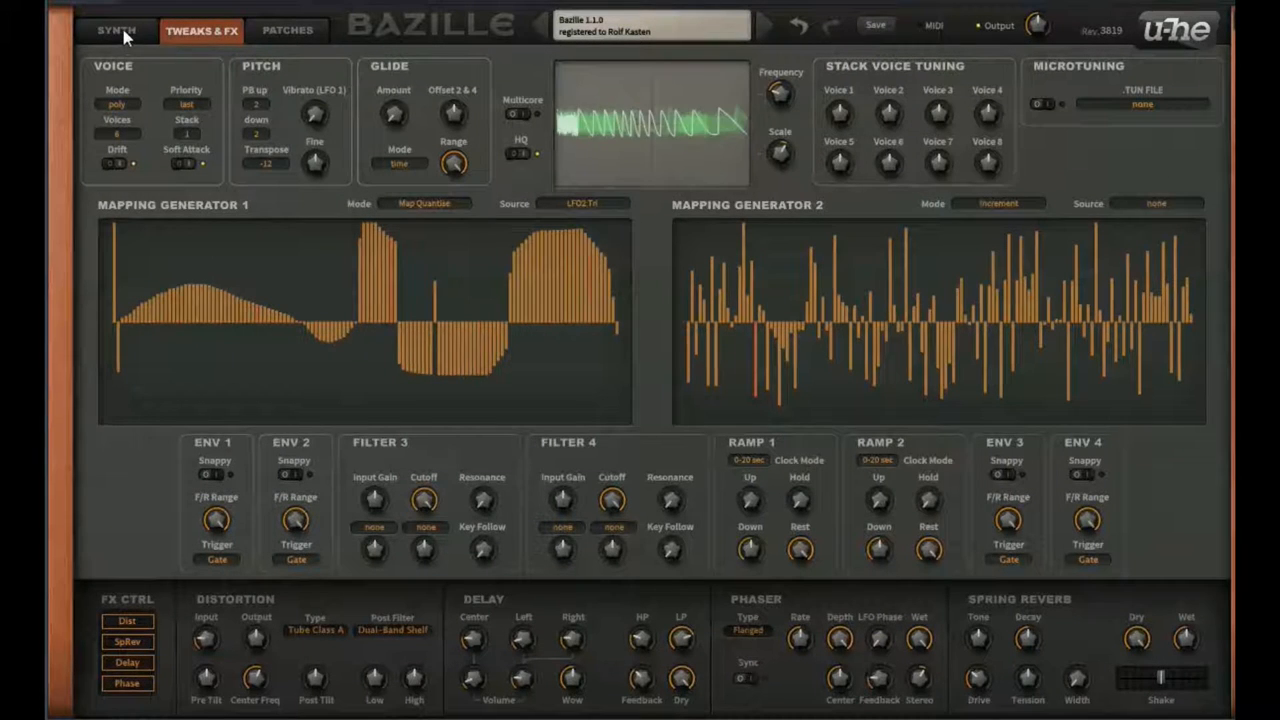
- Adjust LFO 2's rate on the Synth page, then review the preset's mapping generators
click(116, 30)
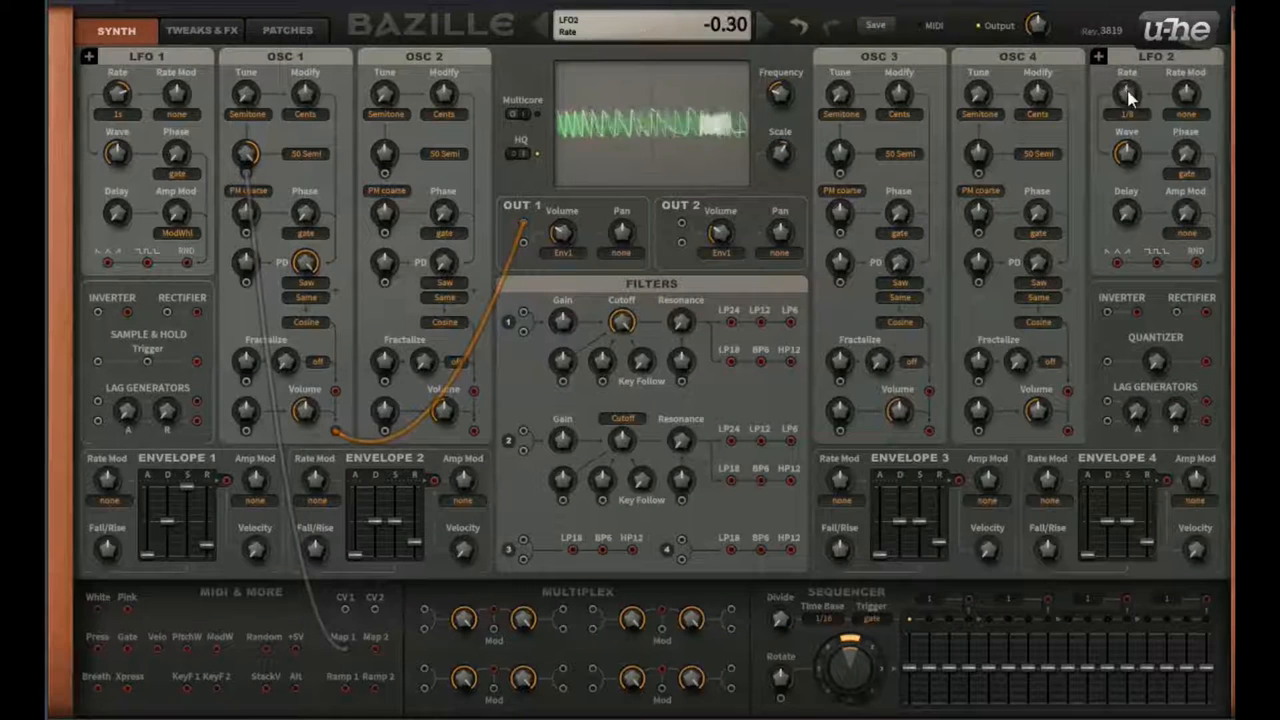
drag(1127, 95, 1127, 120)
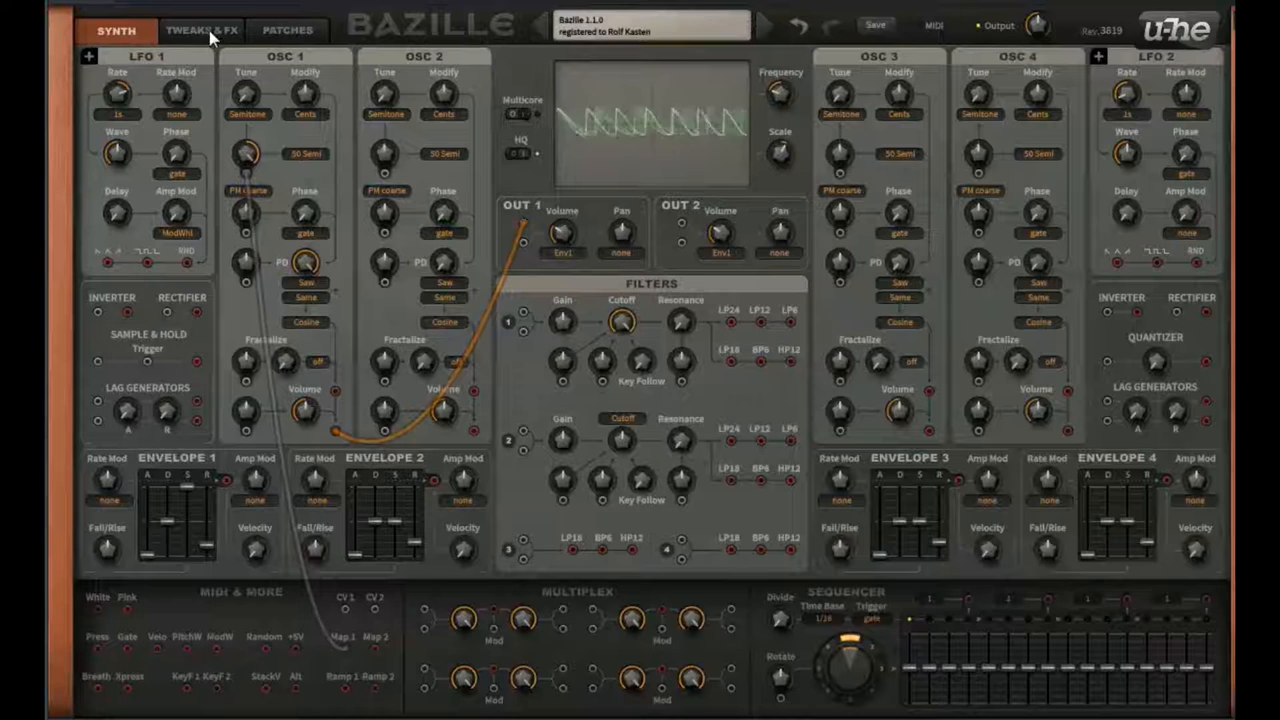
click(201, 30)
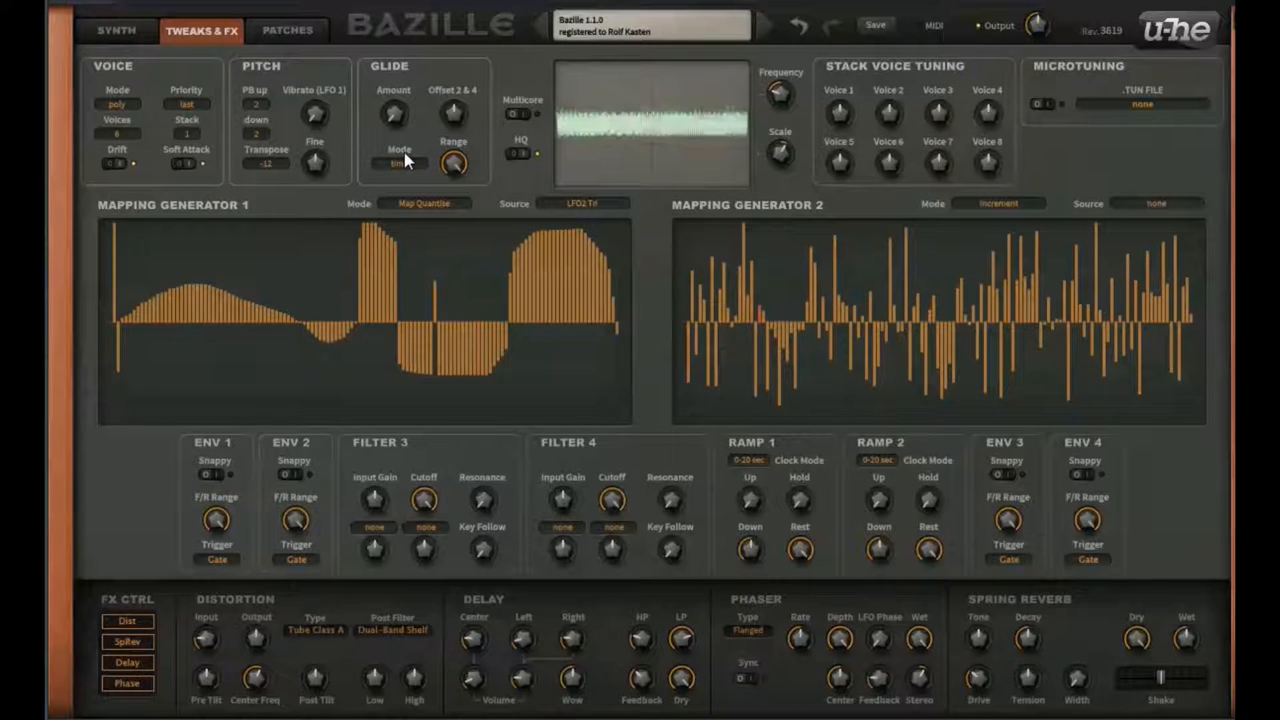
click(103, 28)
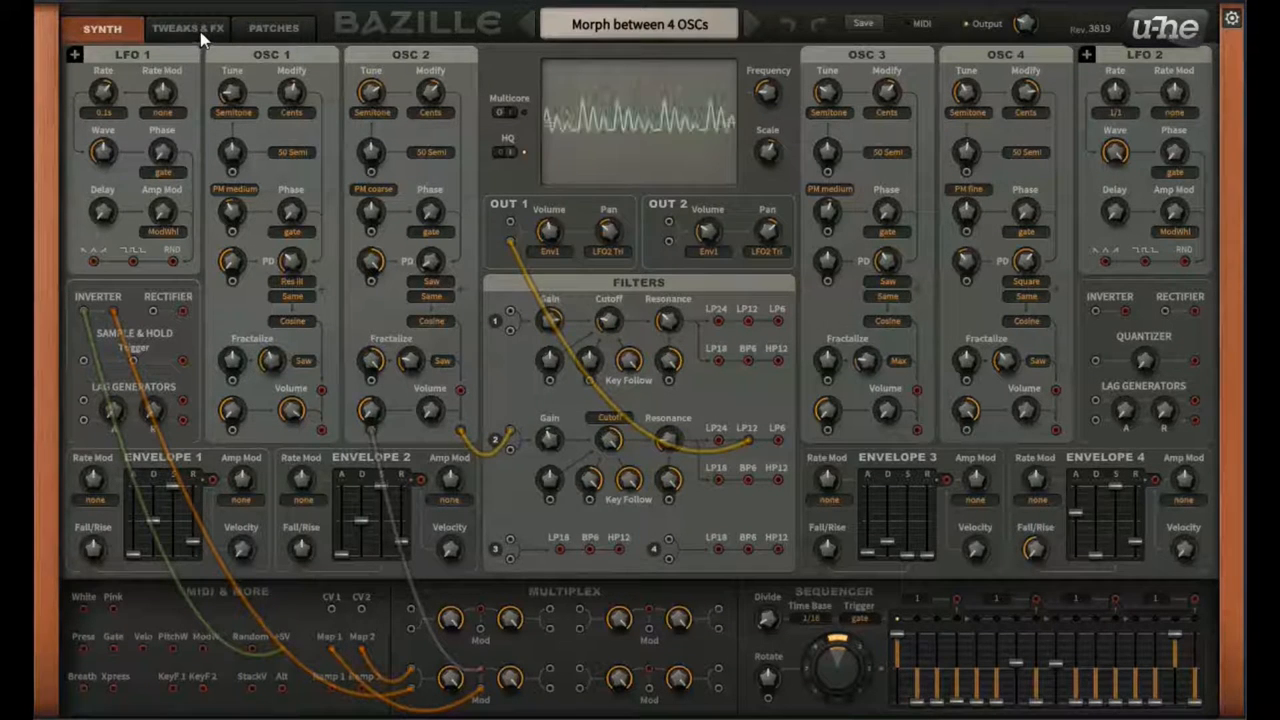
click(188, 28)
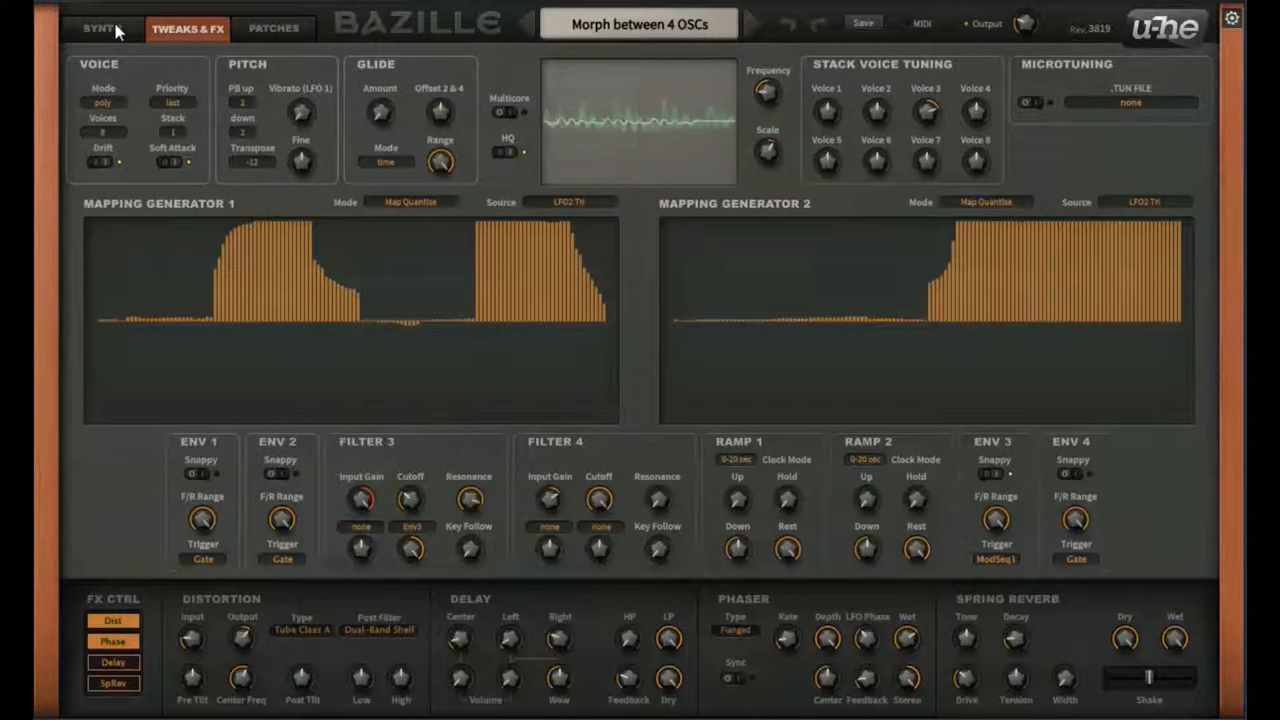
- Switch to the Synth page showing the oscillator and LFO modules
click(101, 27)
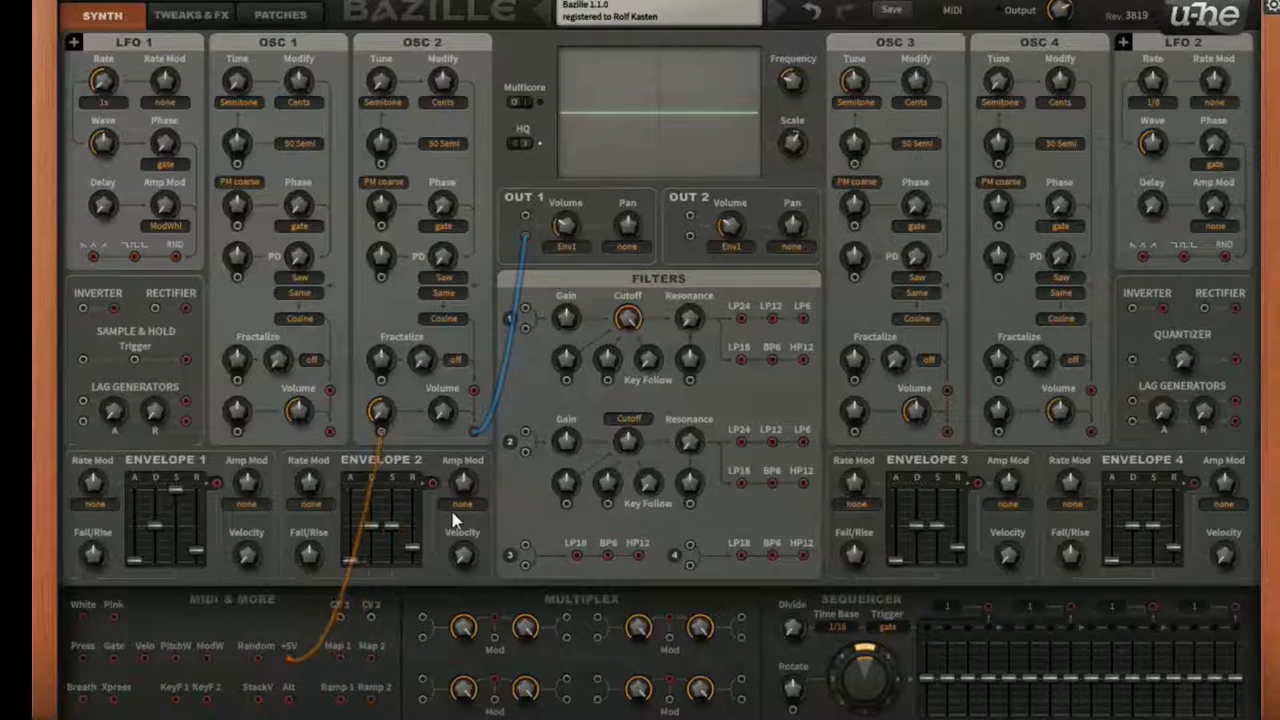
mouse_move(385, 440)
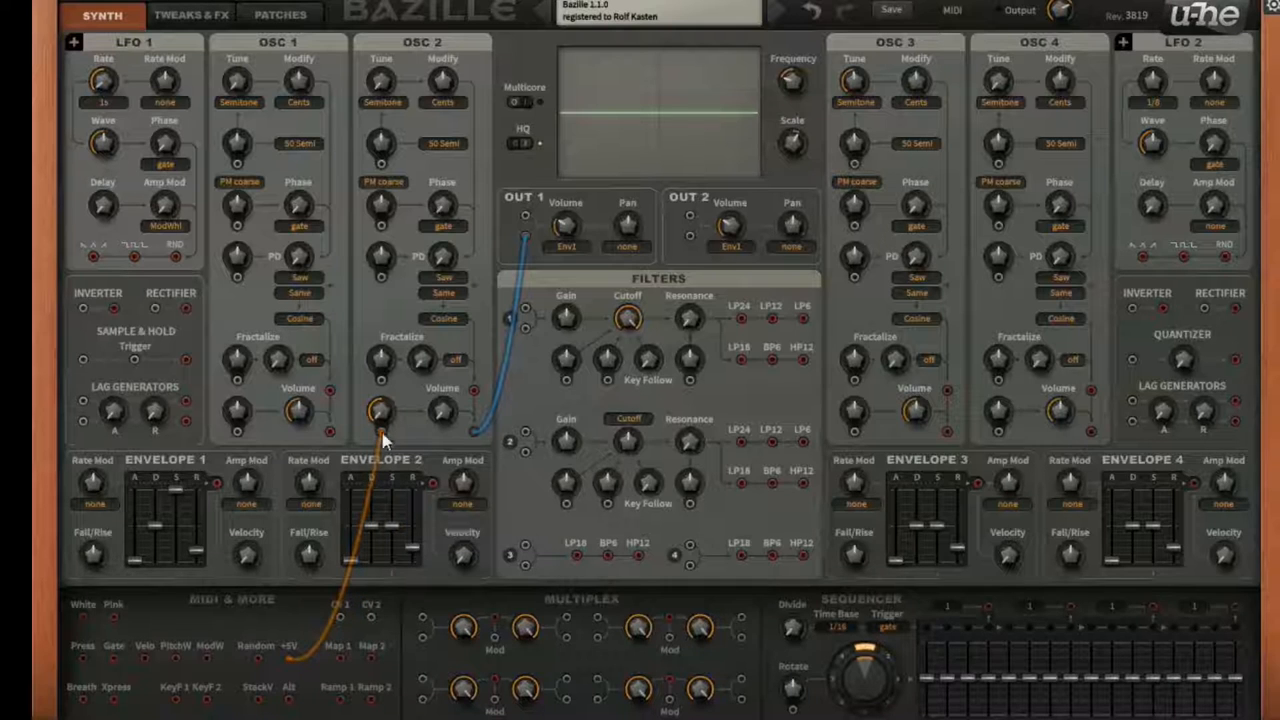
- Drag OSC 2's modulation cable over to the multiplex
drag(385, 440, 85, 315)
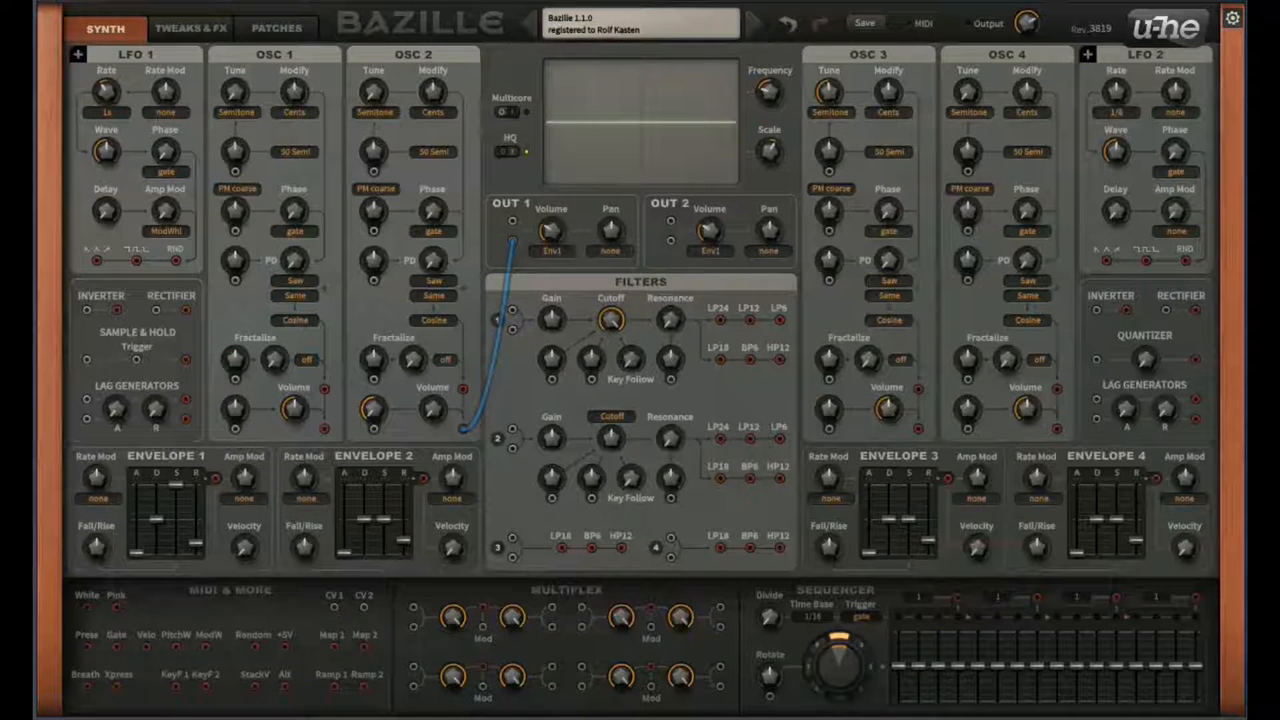
mouse_move(500, 583)
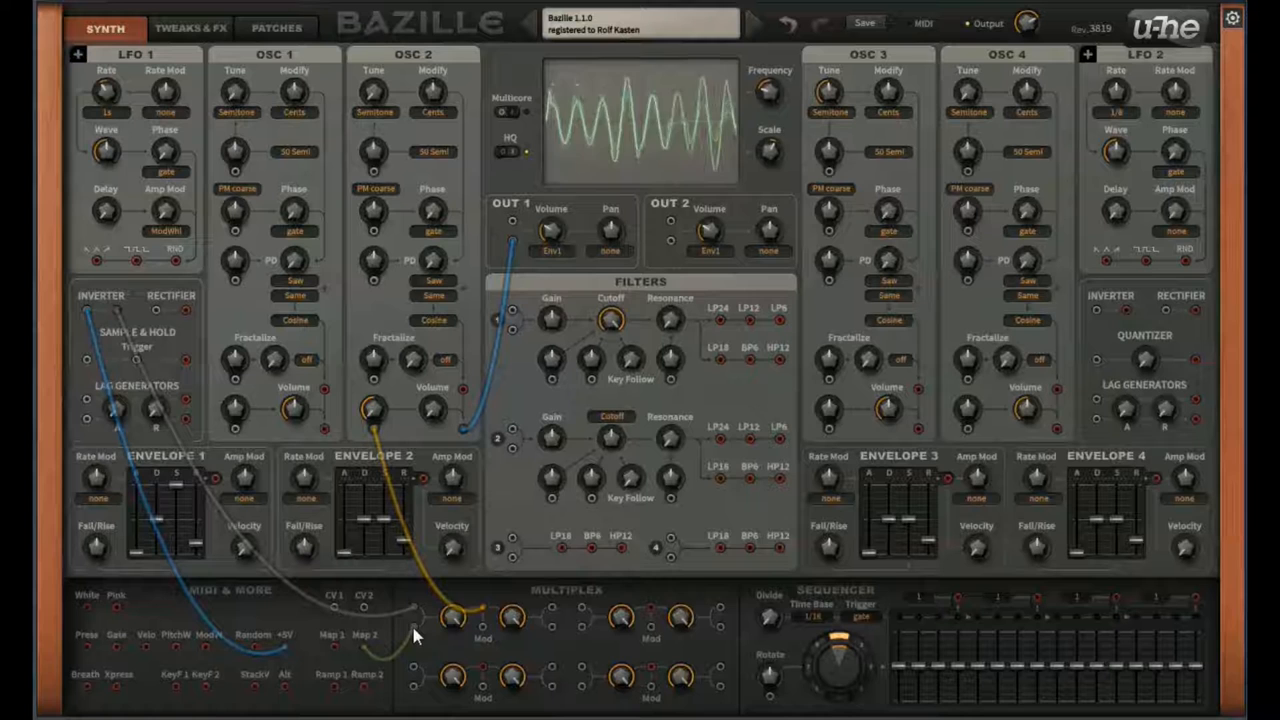
- Raise Mapping Generator 2's first step to 100 on the Tweaks & FX page
click(190, 27)
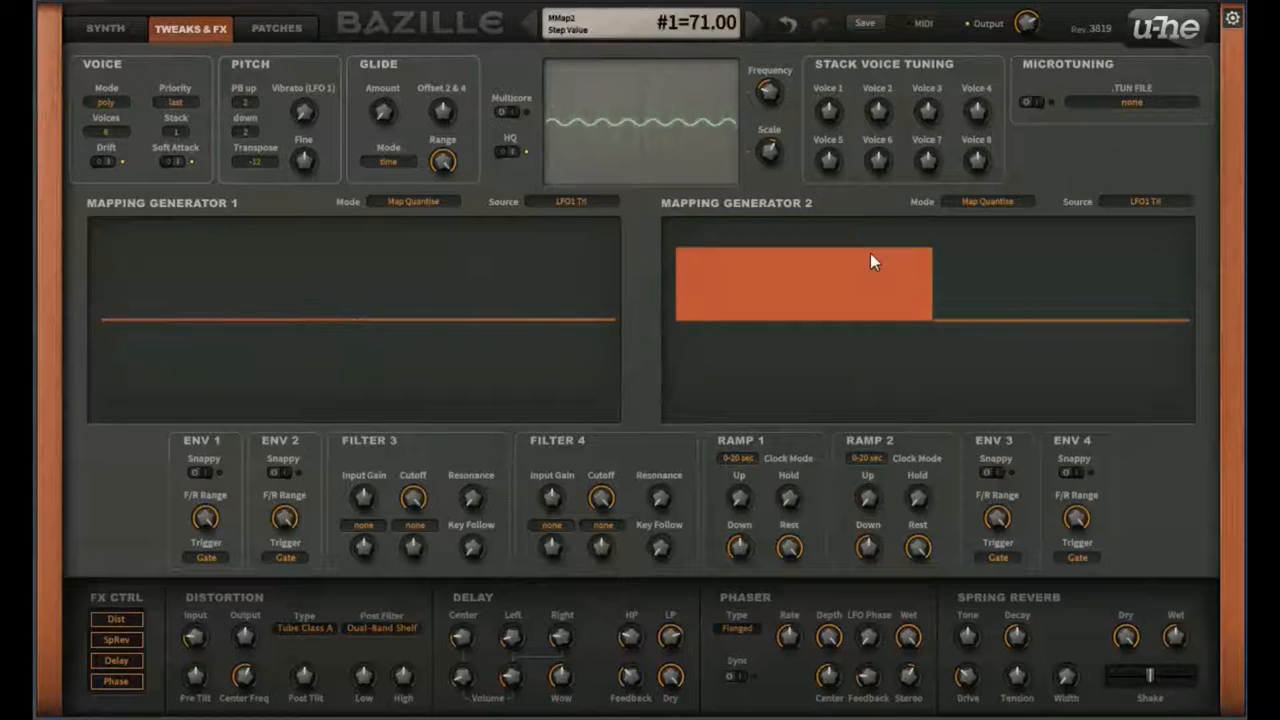
drag(872, 260, 882, 301)
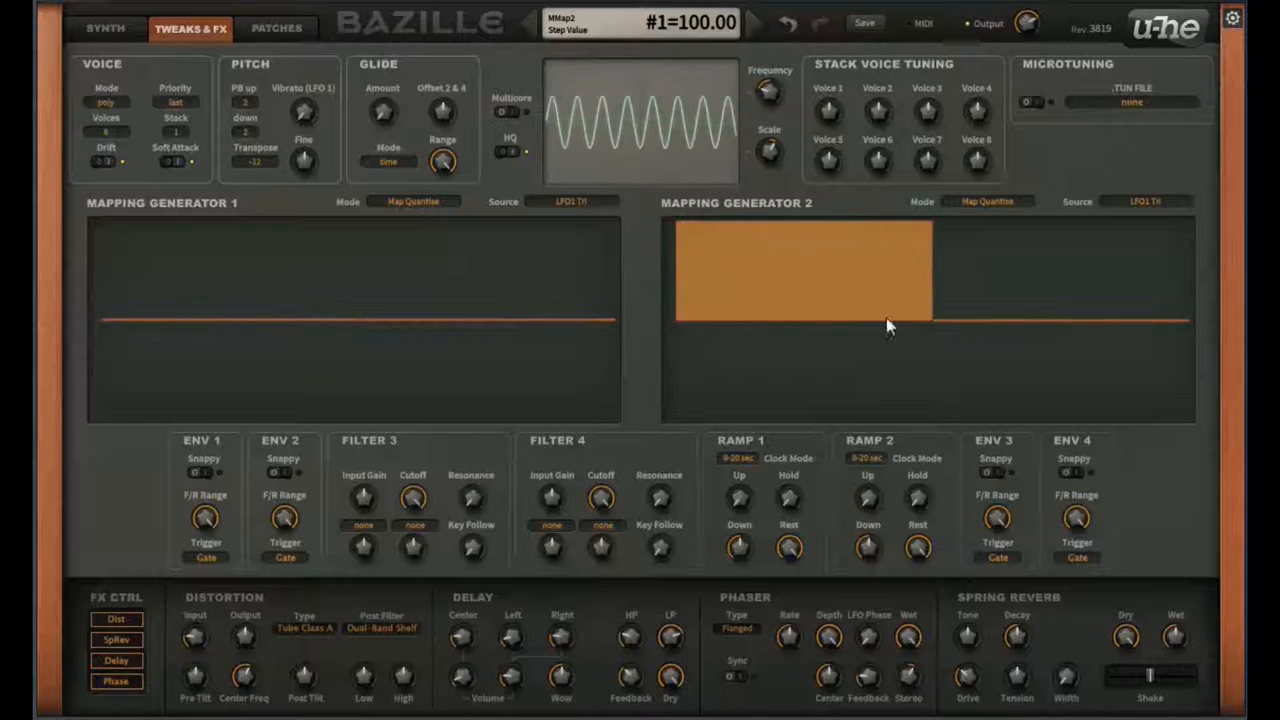
mouse_move(1030, 313)
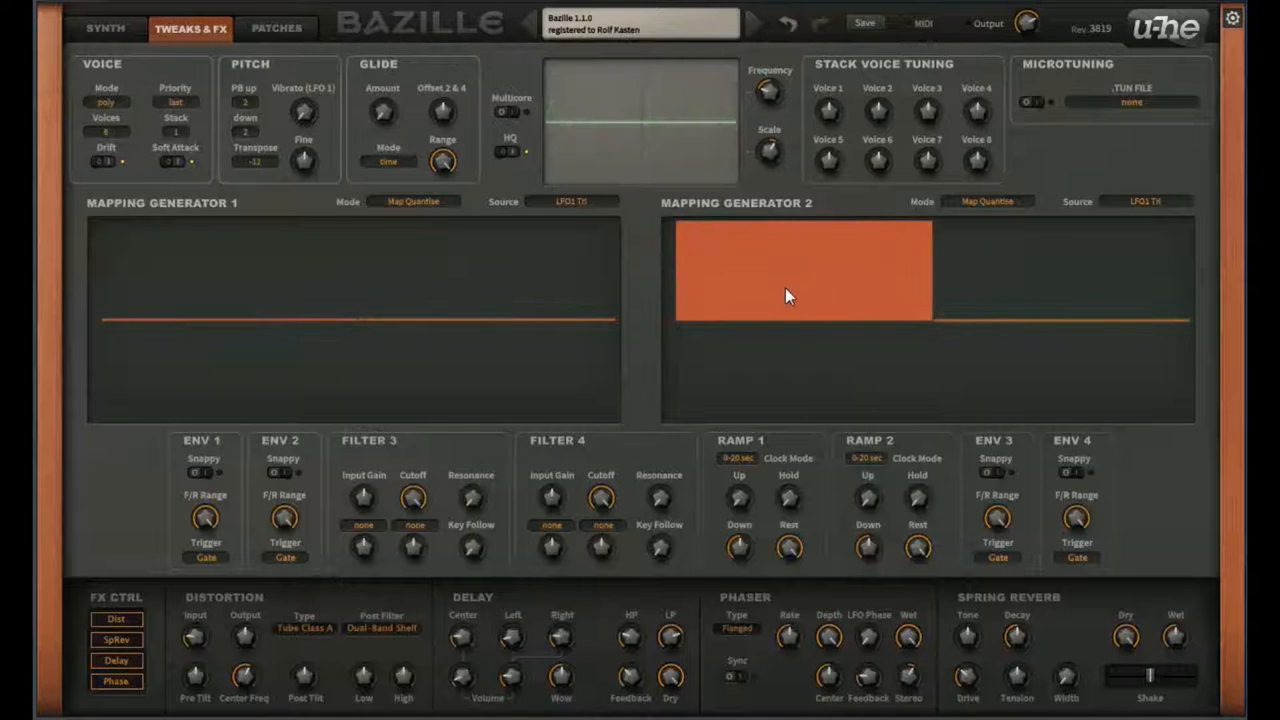
mouse_move(820, 303)
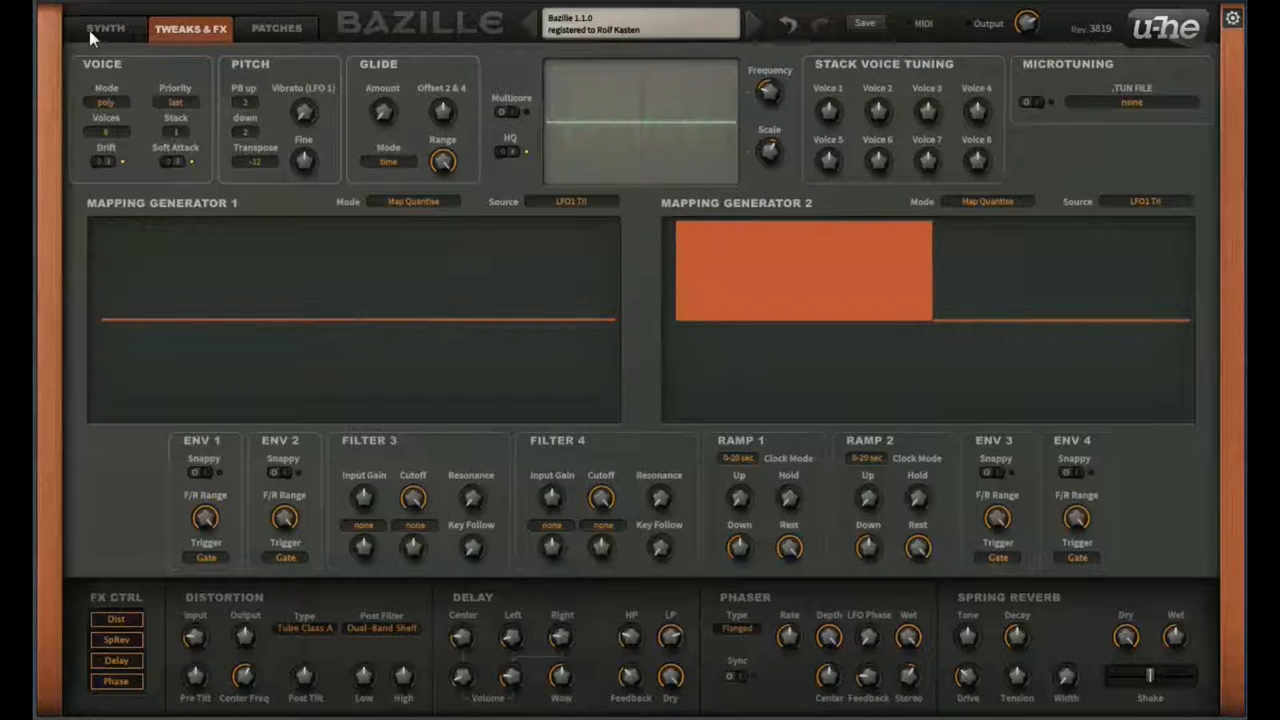
- Return to the Synth patching page
click(105, 28)
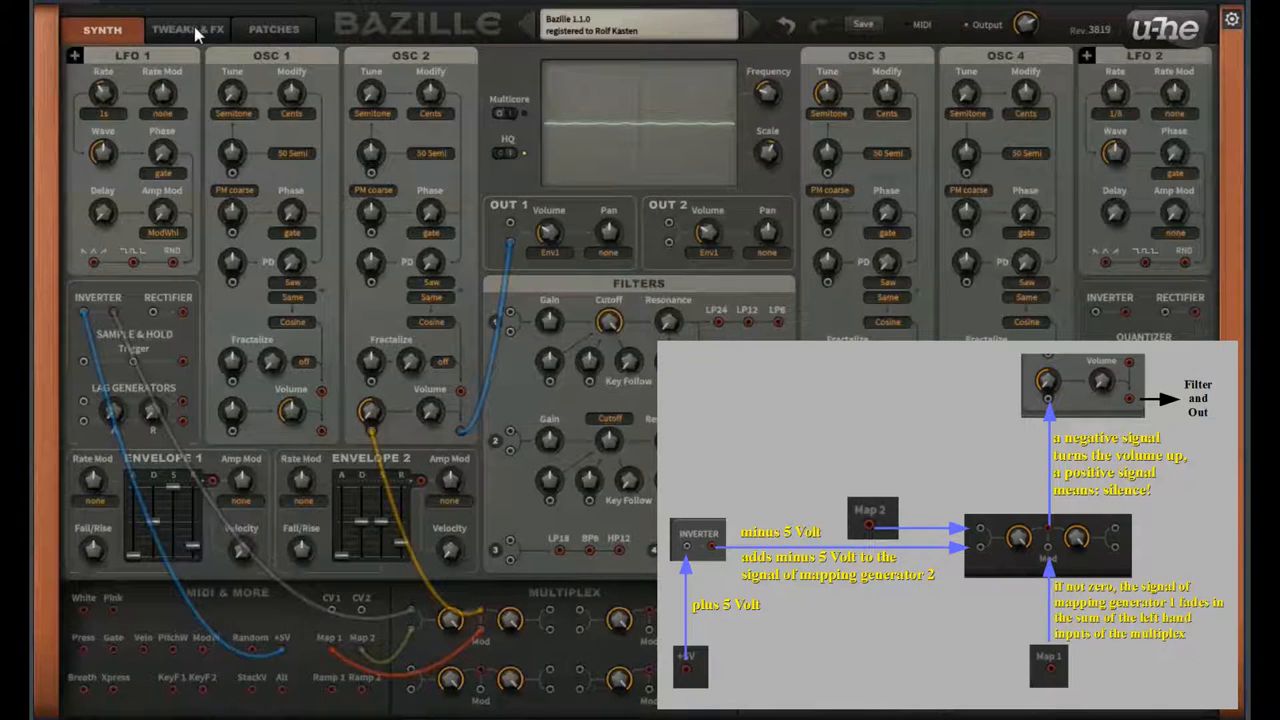
- On the Tweaks & FX page, pull Mapping Generator 1's first step down to -100
click(187, 28)
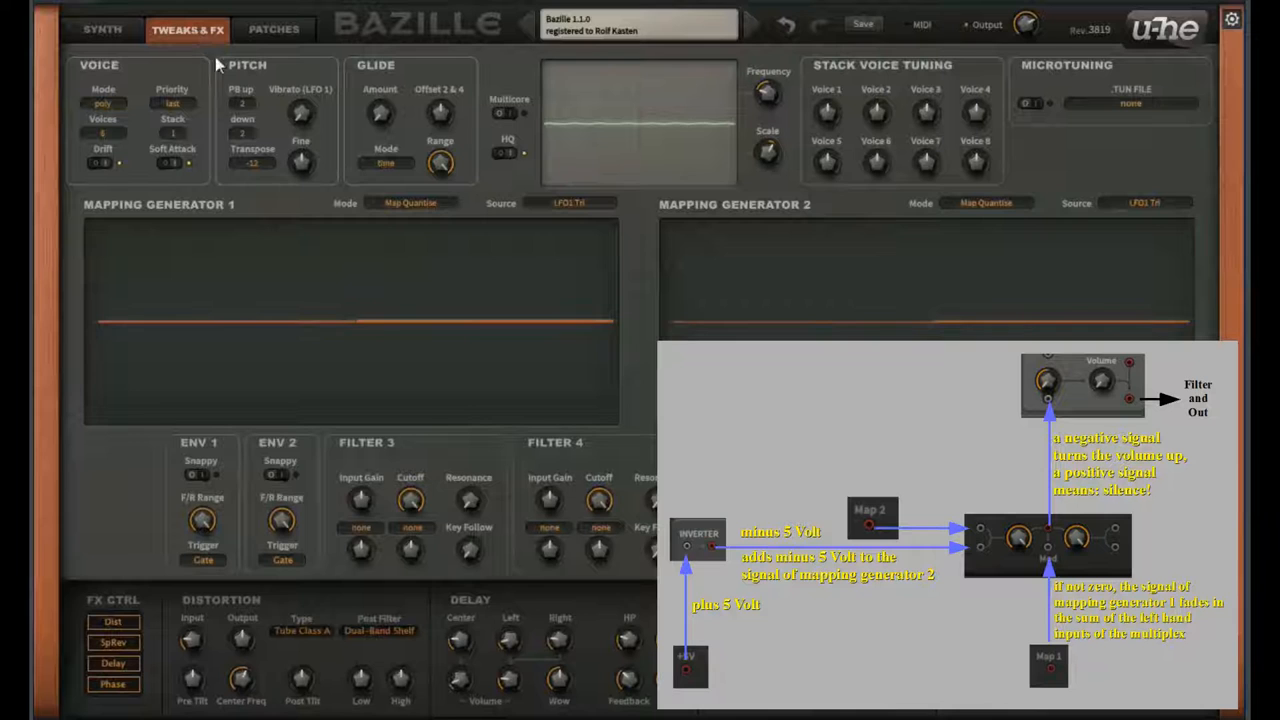
click(220, 295)
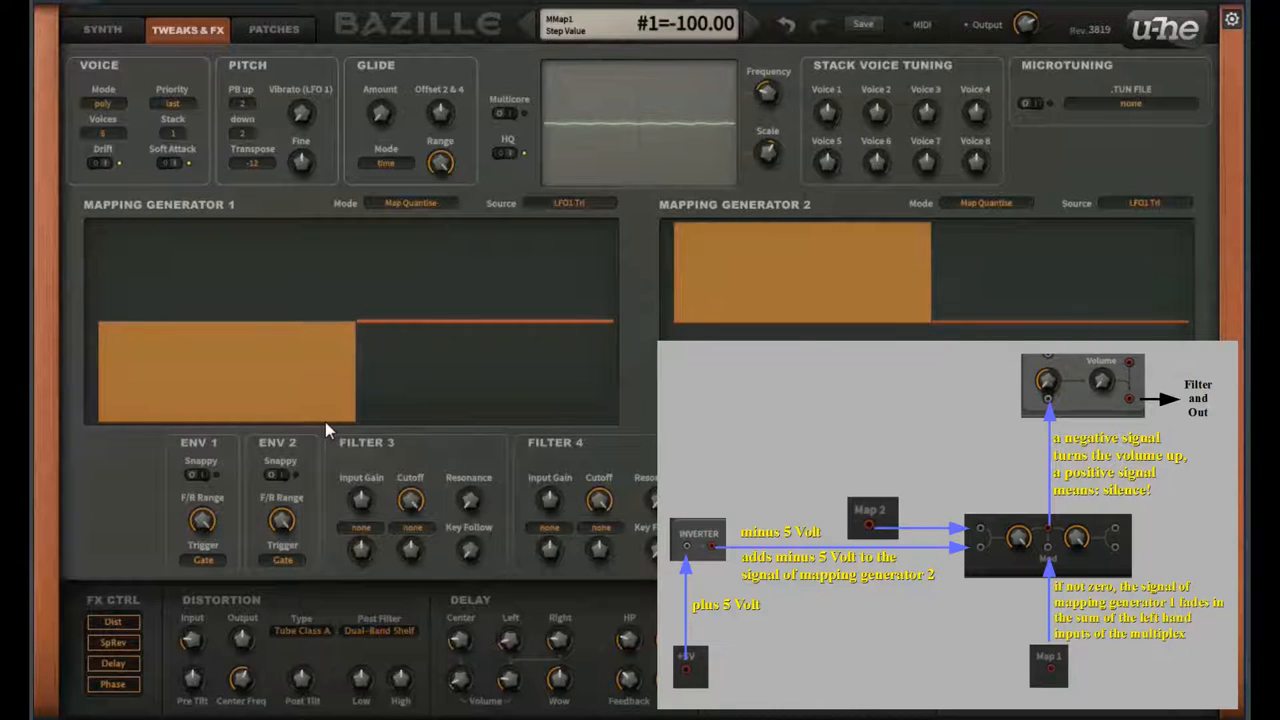
drag(320, 420, 320, 413)
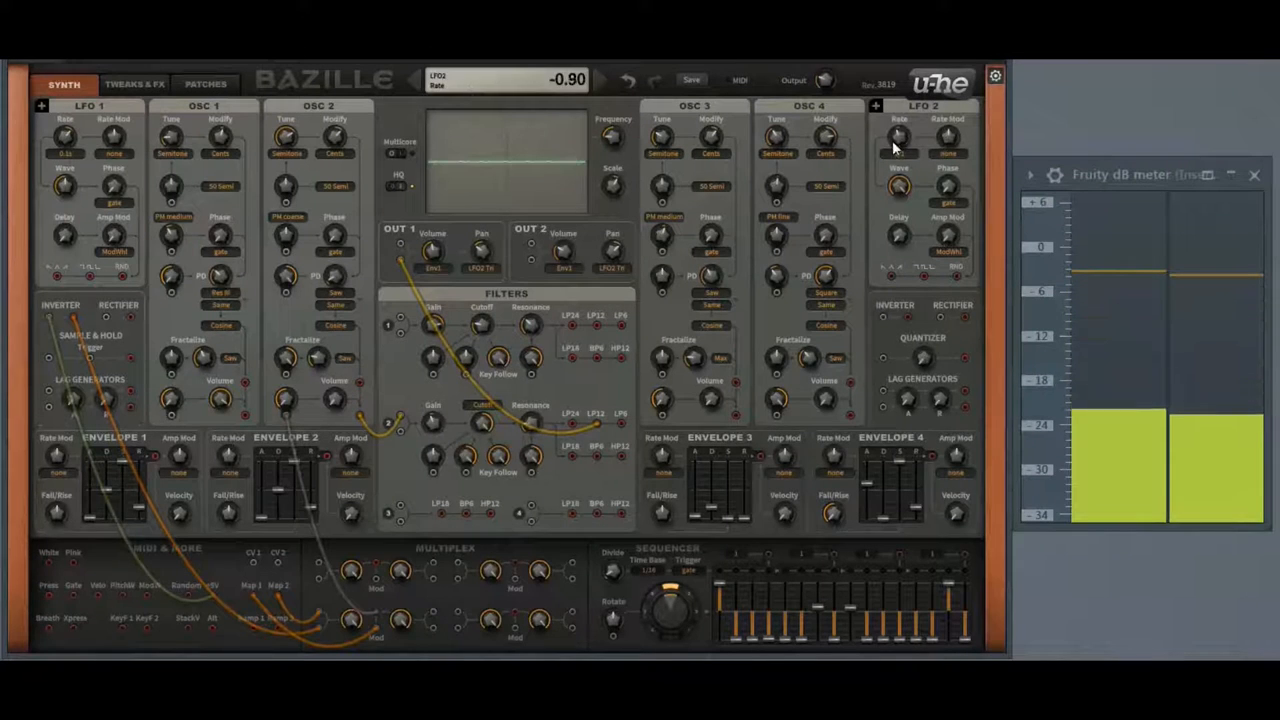
- Turn the LFO 2 Rate knob down until it reads -2.00
drag(898, 145, 898, 175)
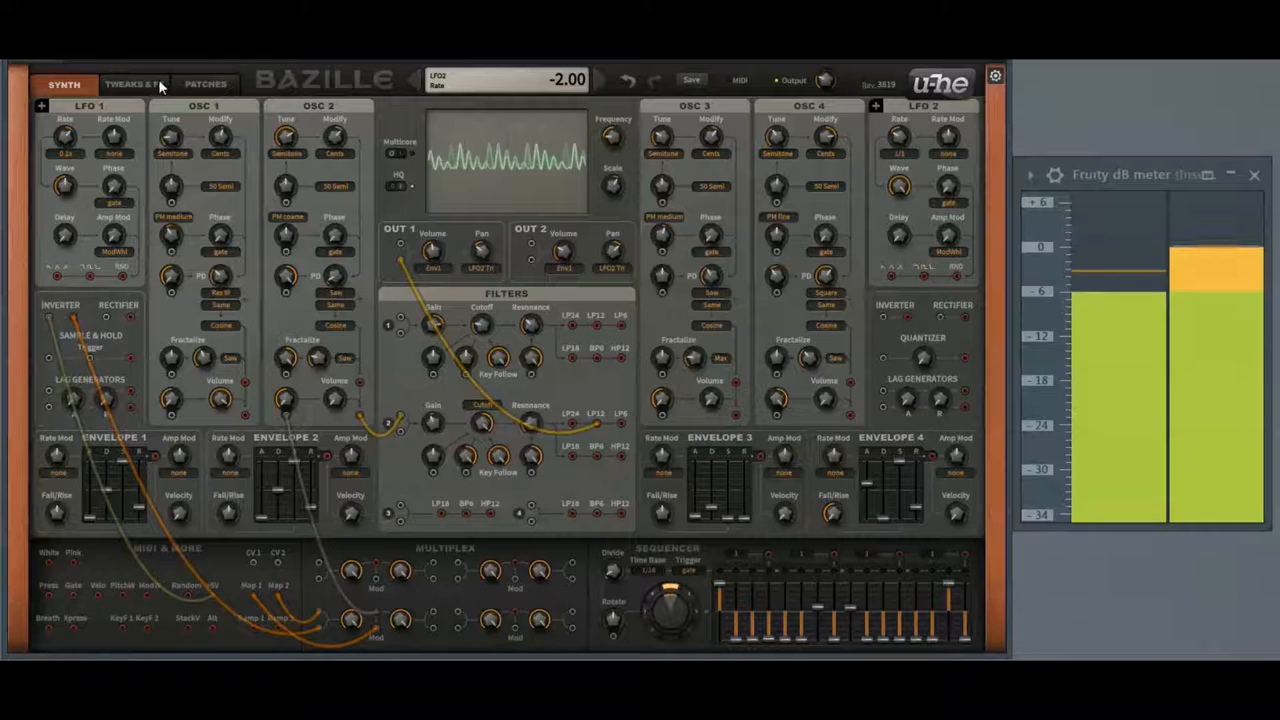
click(133, 84)
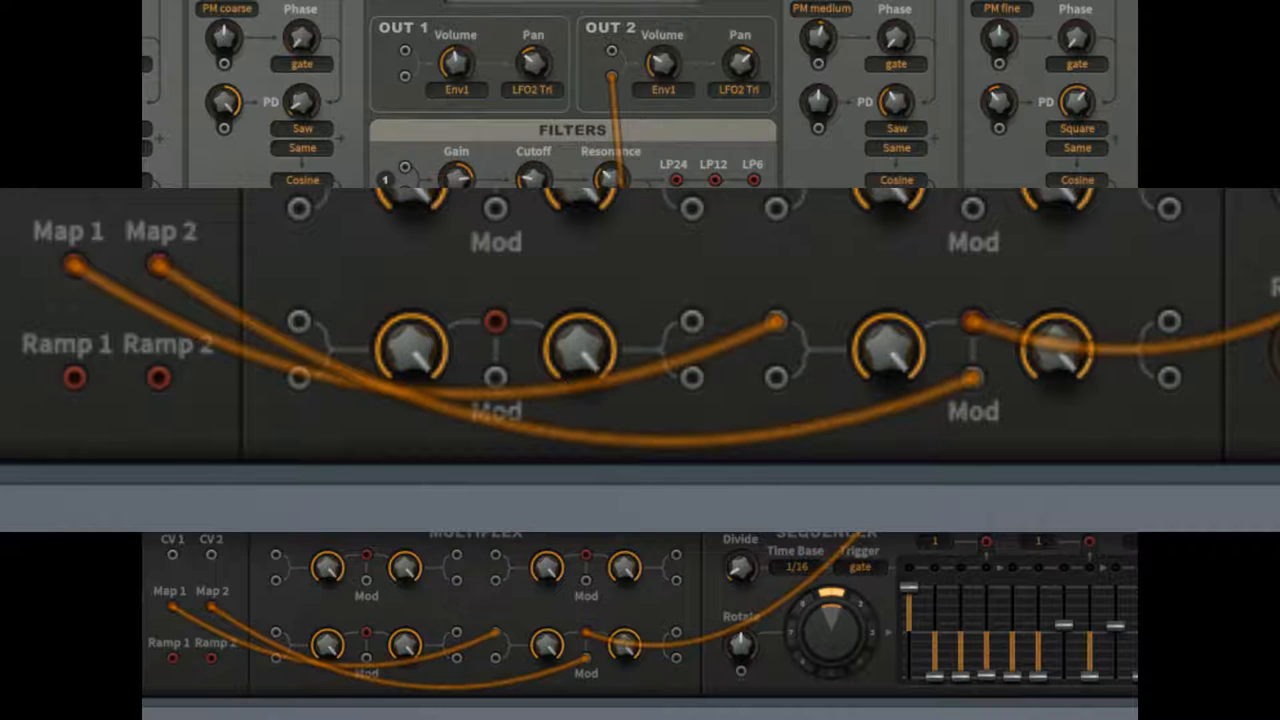
scroll(down, 3)
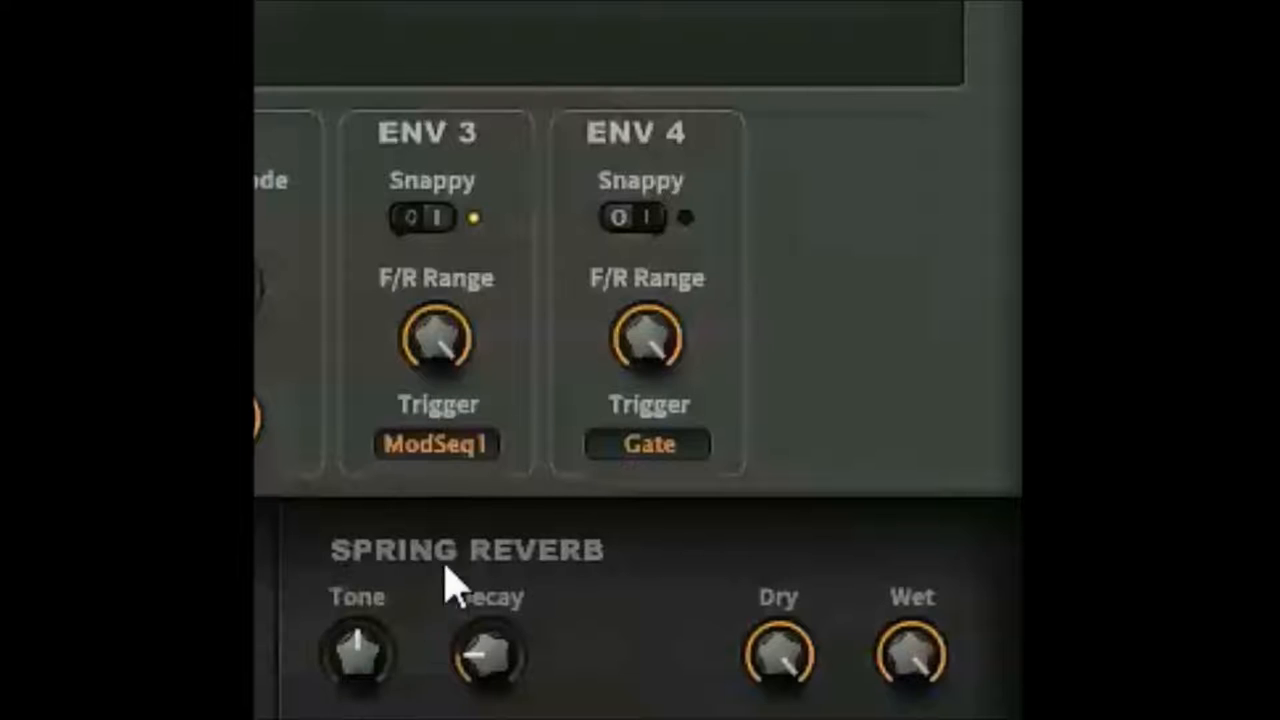
click(436, 444)
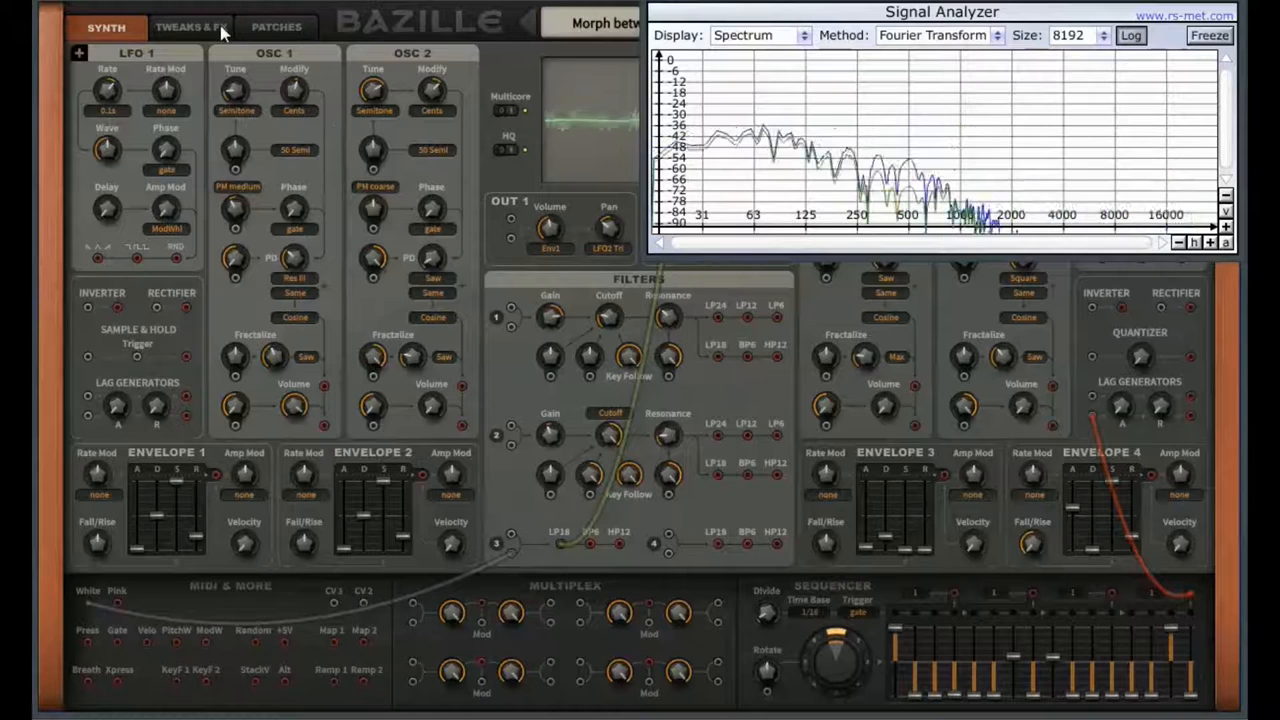
- Drive Filter 3's cutoff from Env3, adjusting Envelope 3's range and modulation amount
click(190, 27)
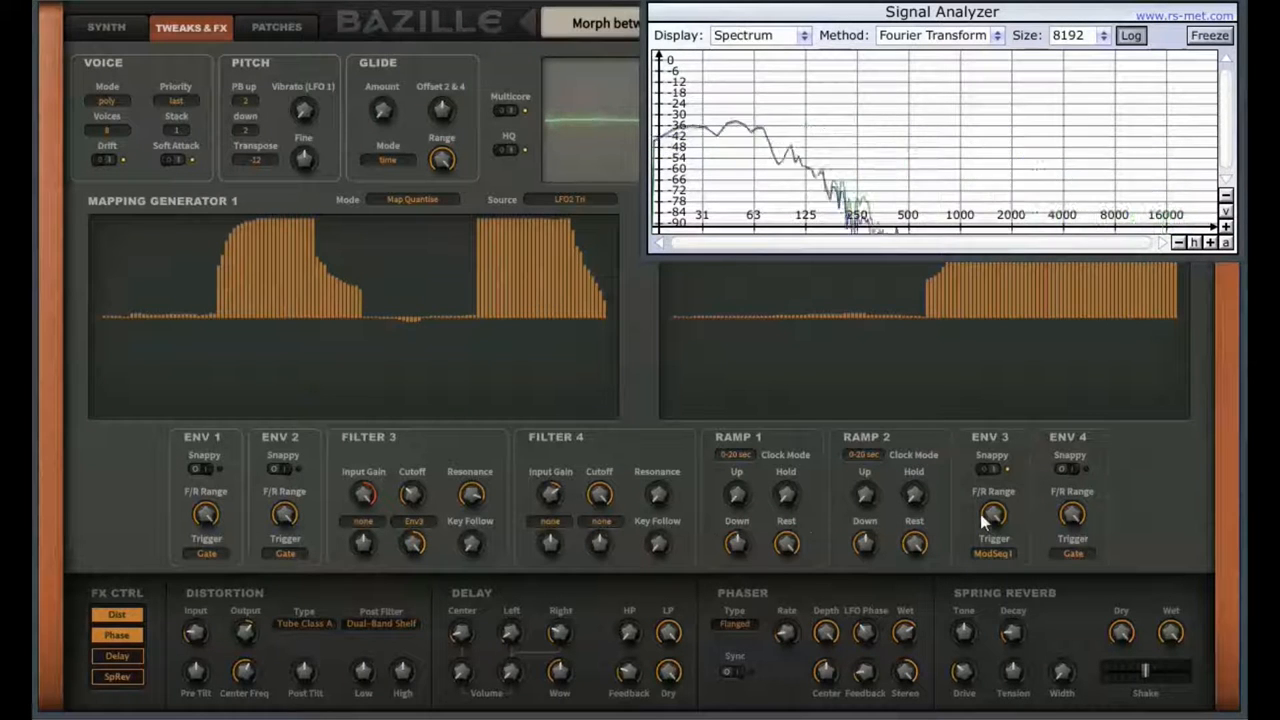
click(992, 553)
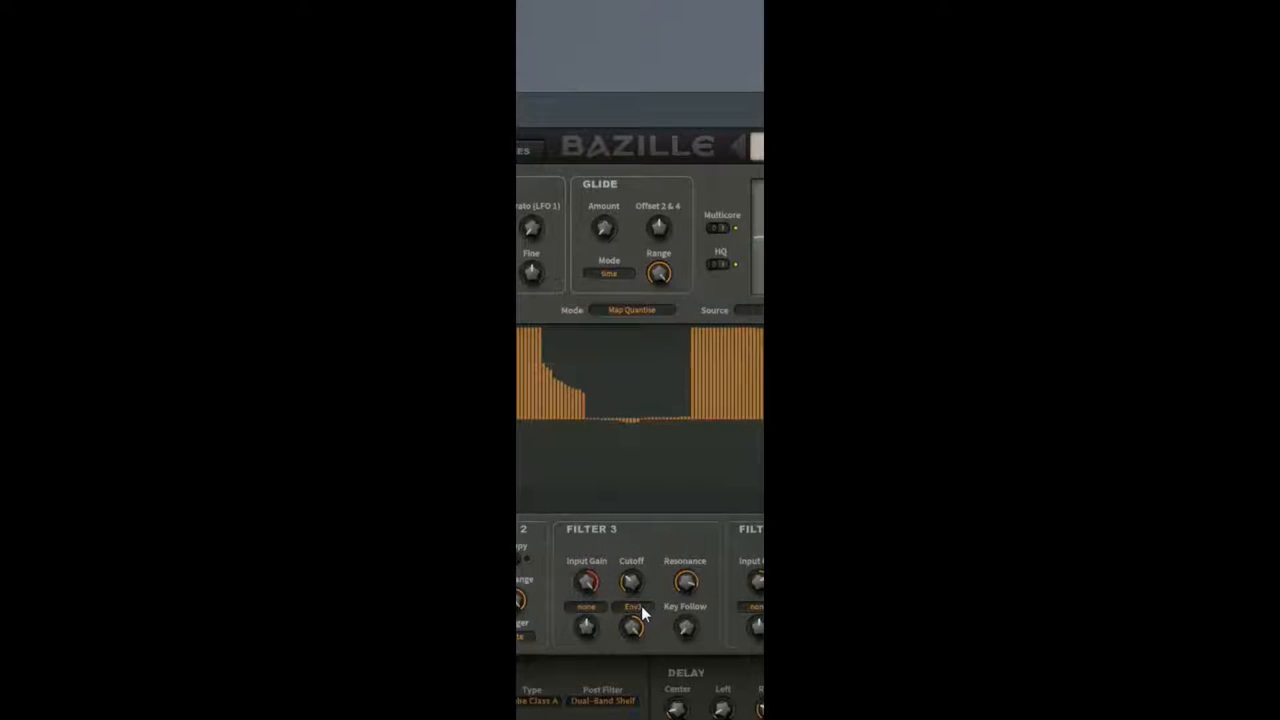
click(631, 607)
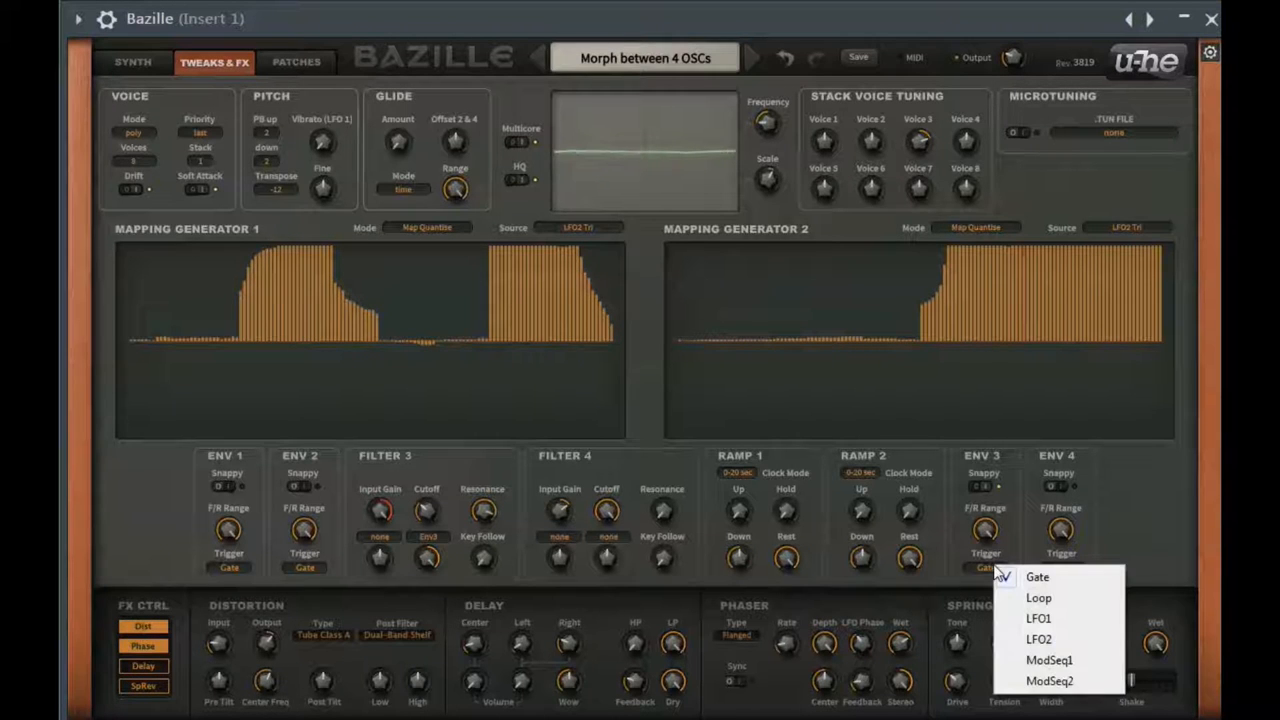
- Switch Envelope 3's Trigger from Gate to ModSeq1
click(1049, 659)
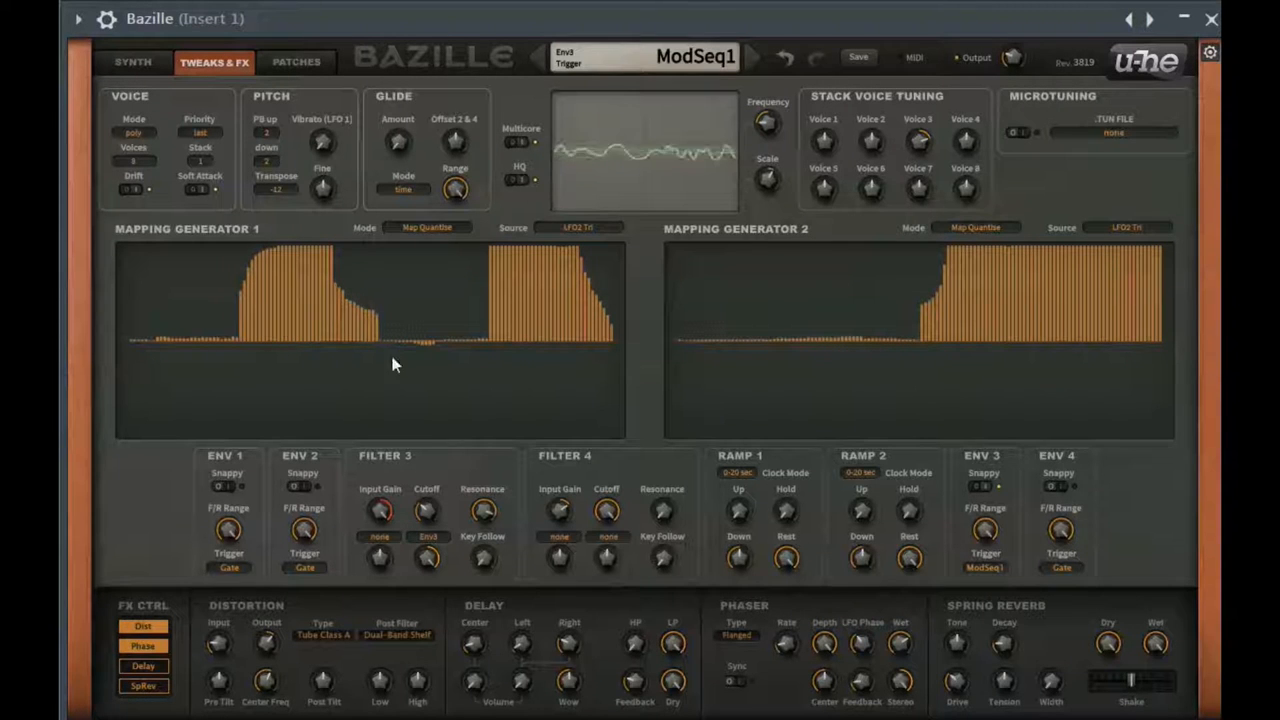
click(133, 61)
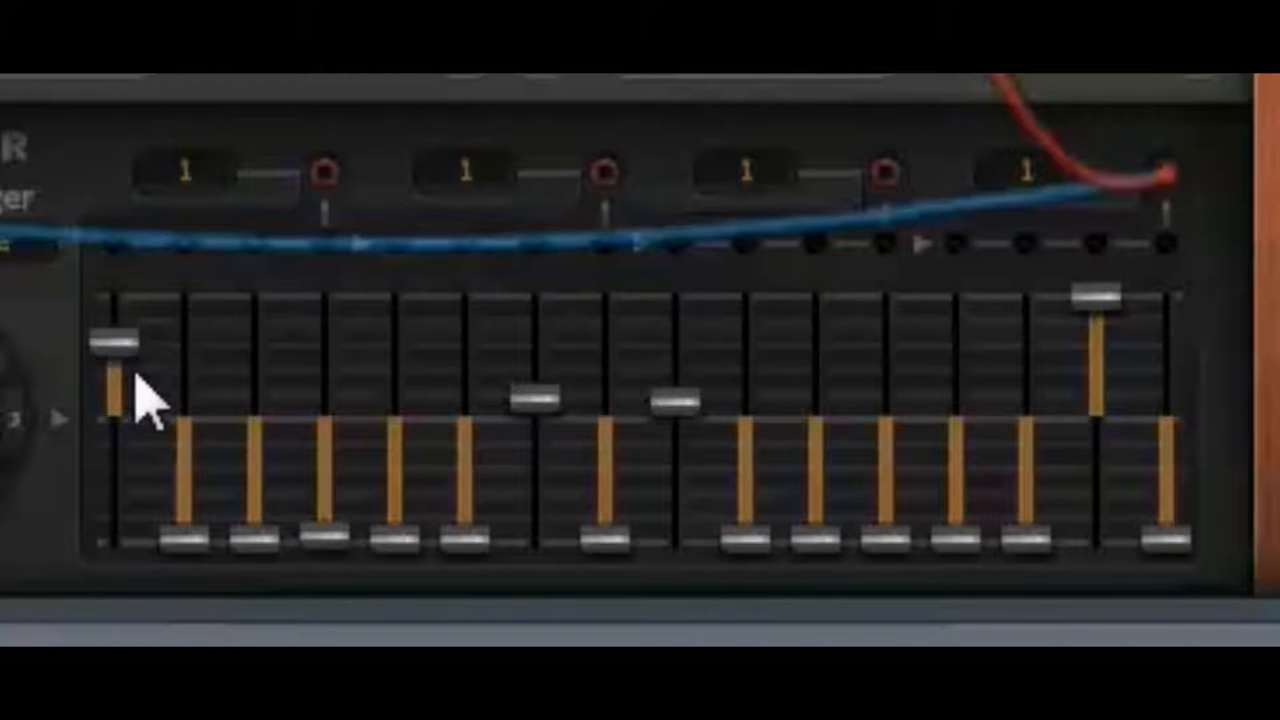
- Drag the first step slider of the step sequencer pattern
drag(112, 345, 112, 385)
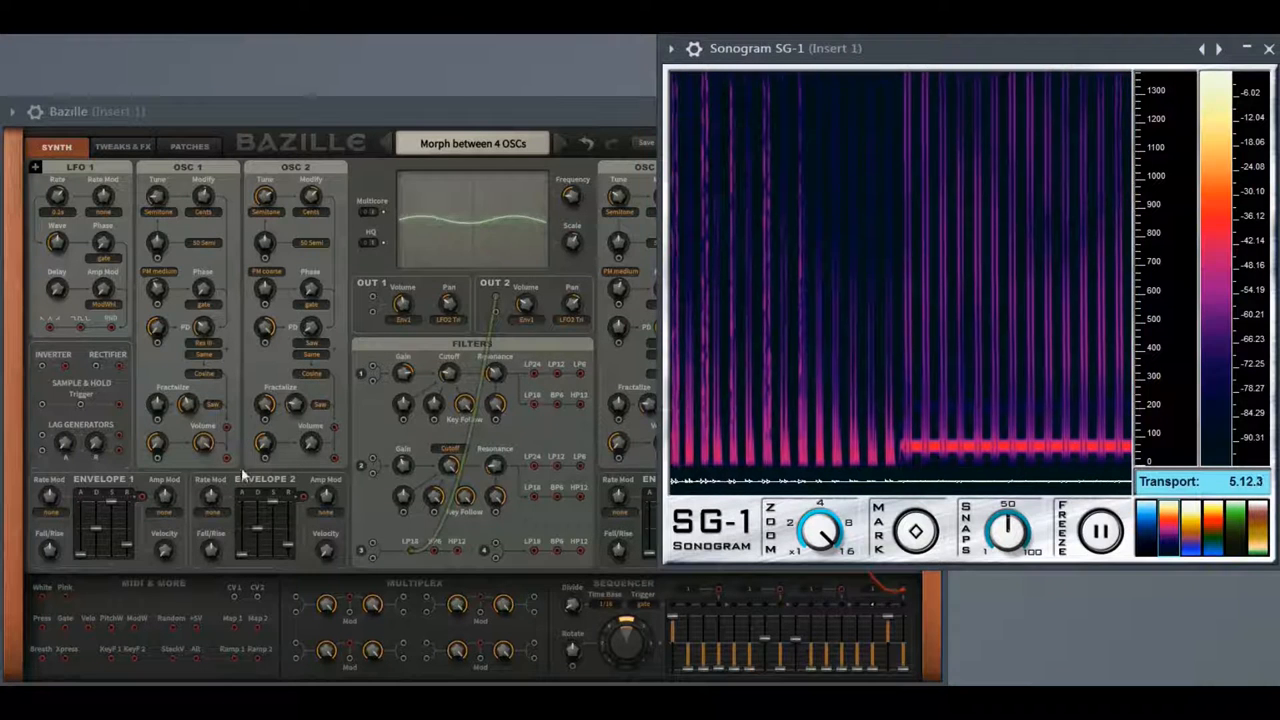
click(123, 146)
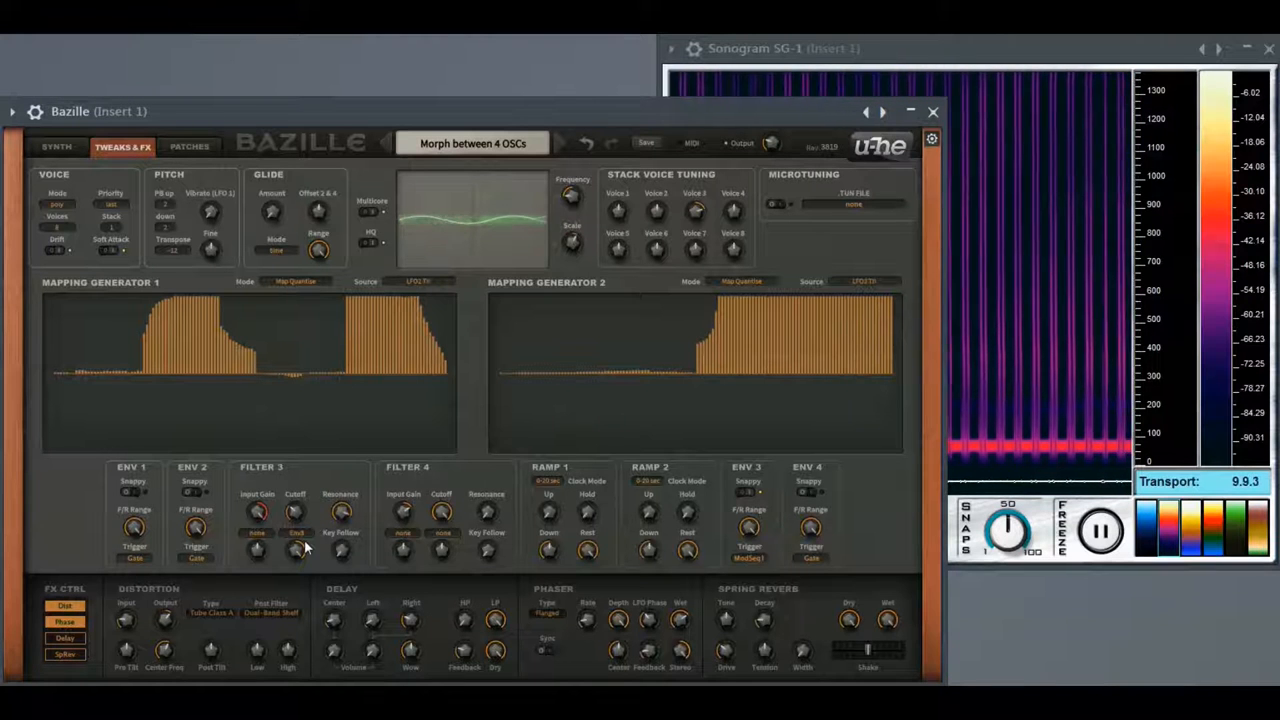
click(56, 146)
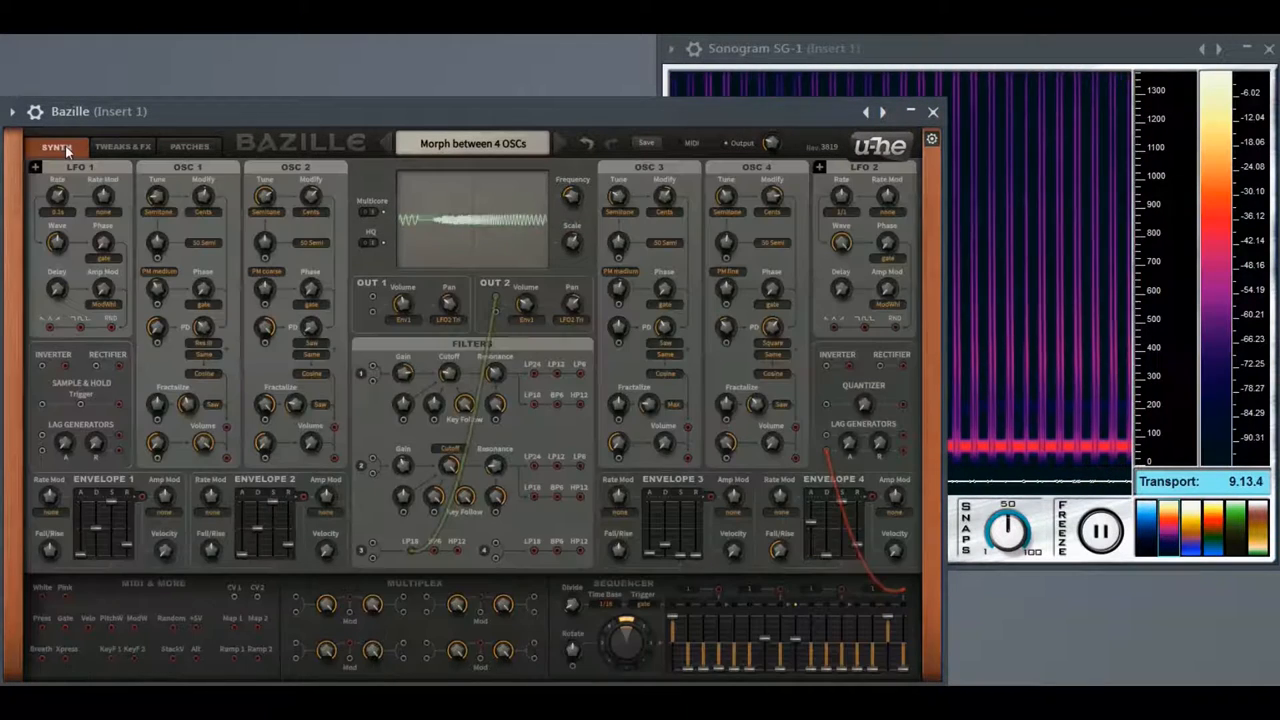
click(123, 146)
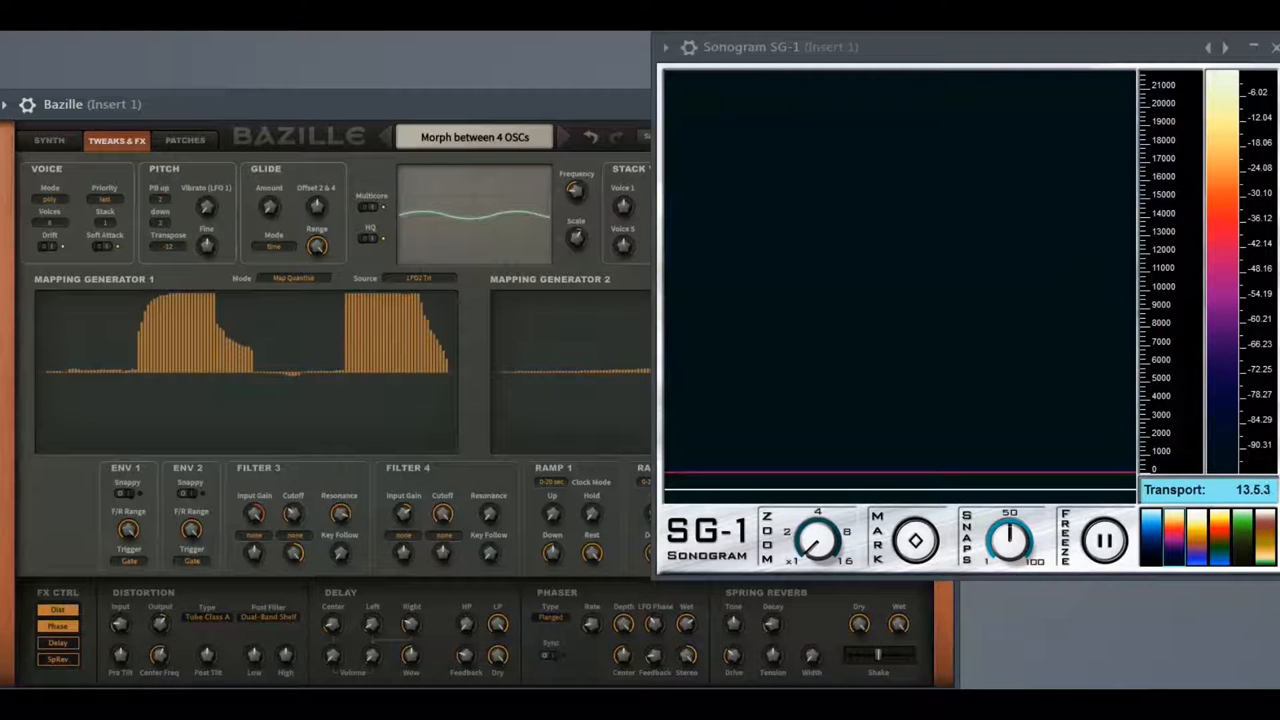
mouse_move(305, 583)
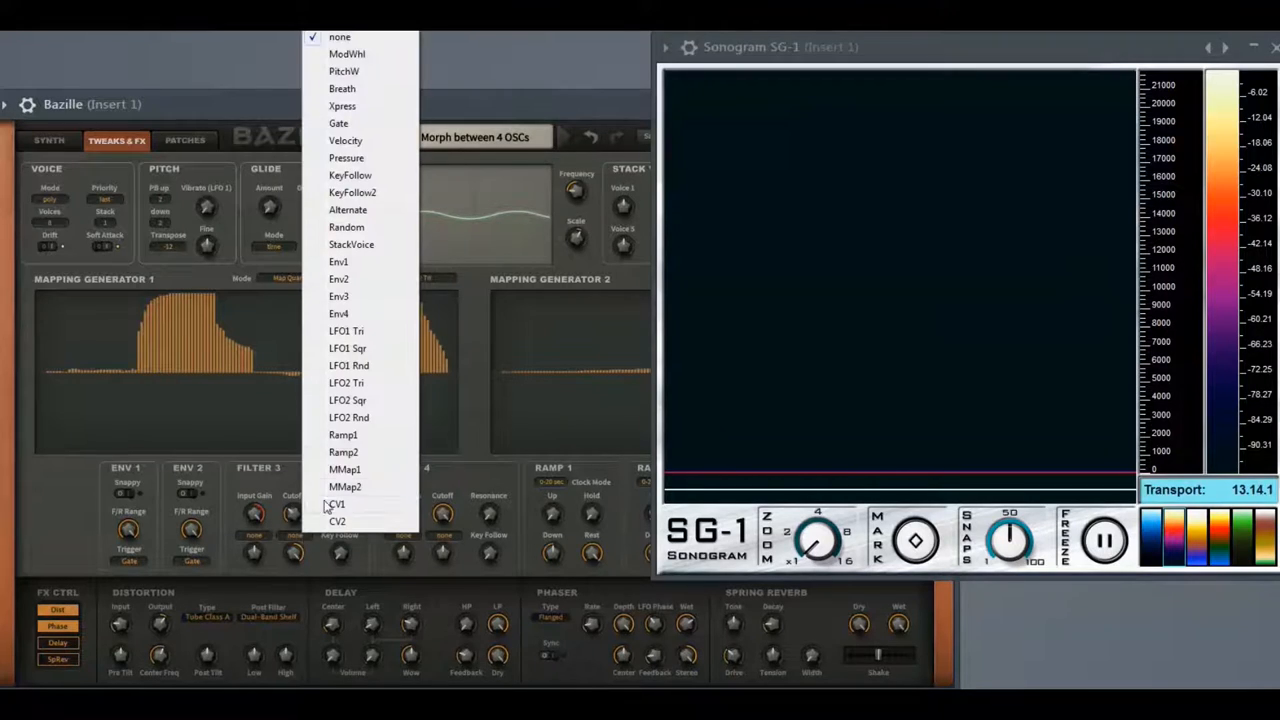
- Choose an entry in Filter 3's modulation source dropdown
click(338, 296)
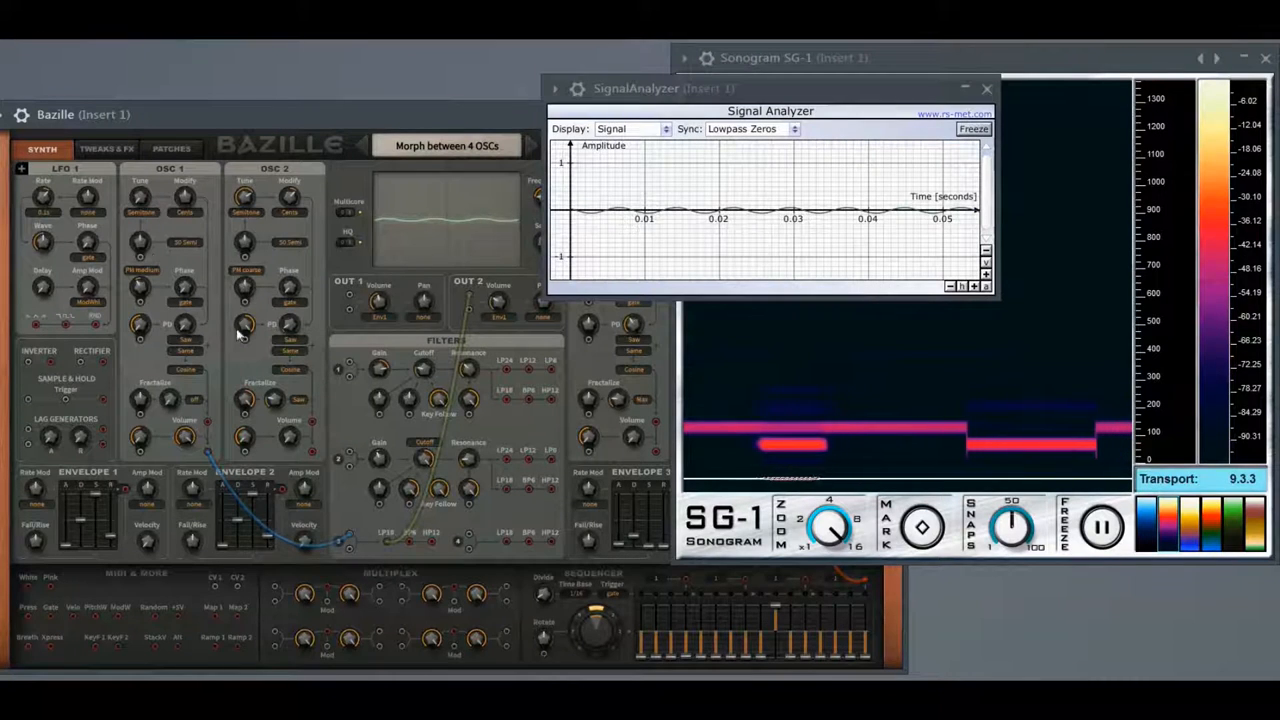
- Raise Filter 3's input gain to 48 and set its cutoff mod source to Env3
click(105, 148)
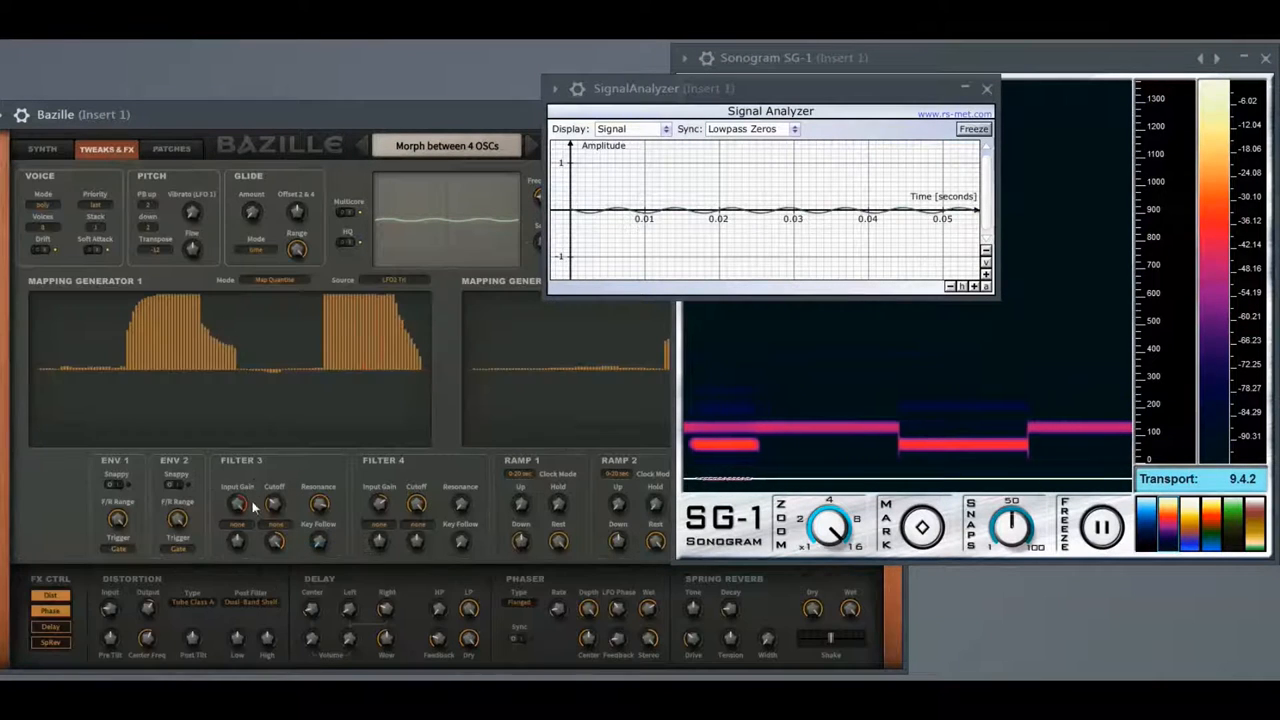
drag(237, 505, 237, 490)
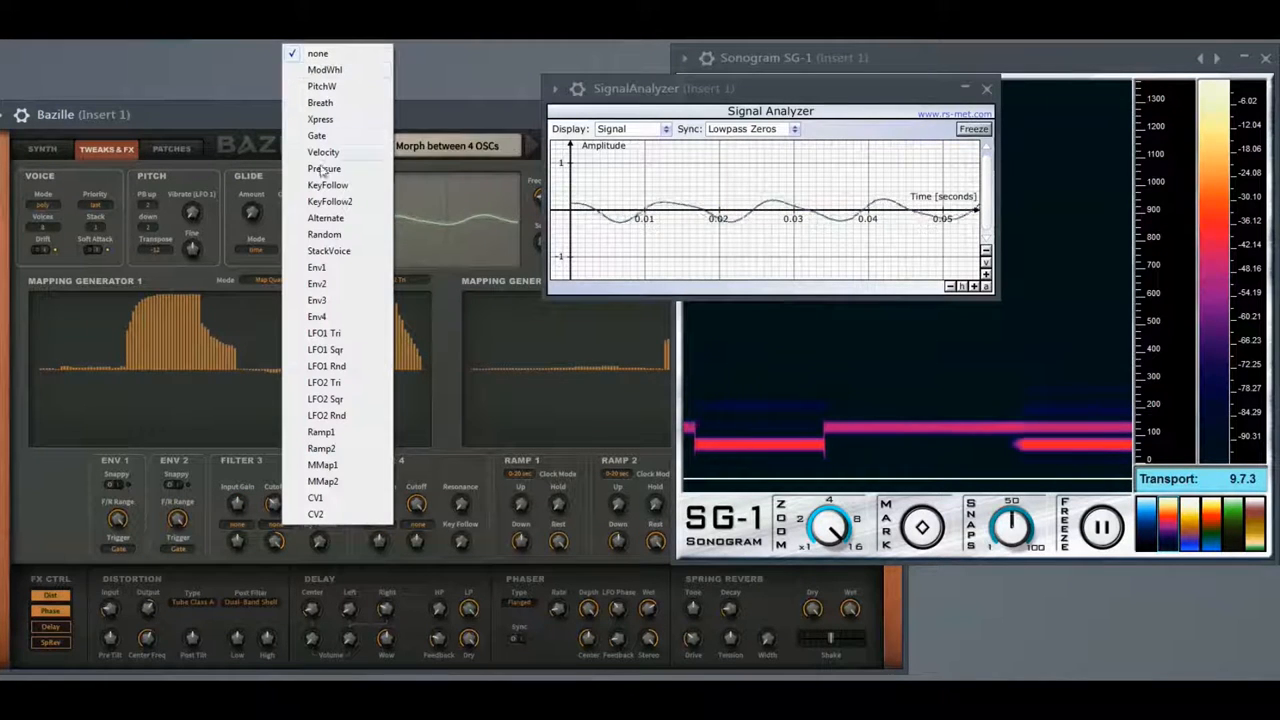
click(317, 300)
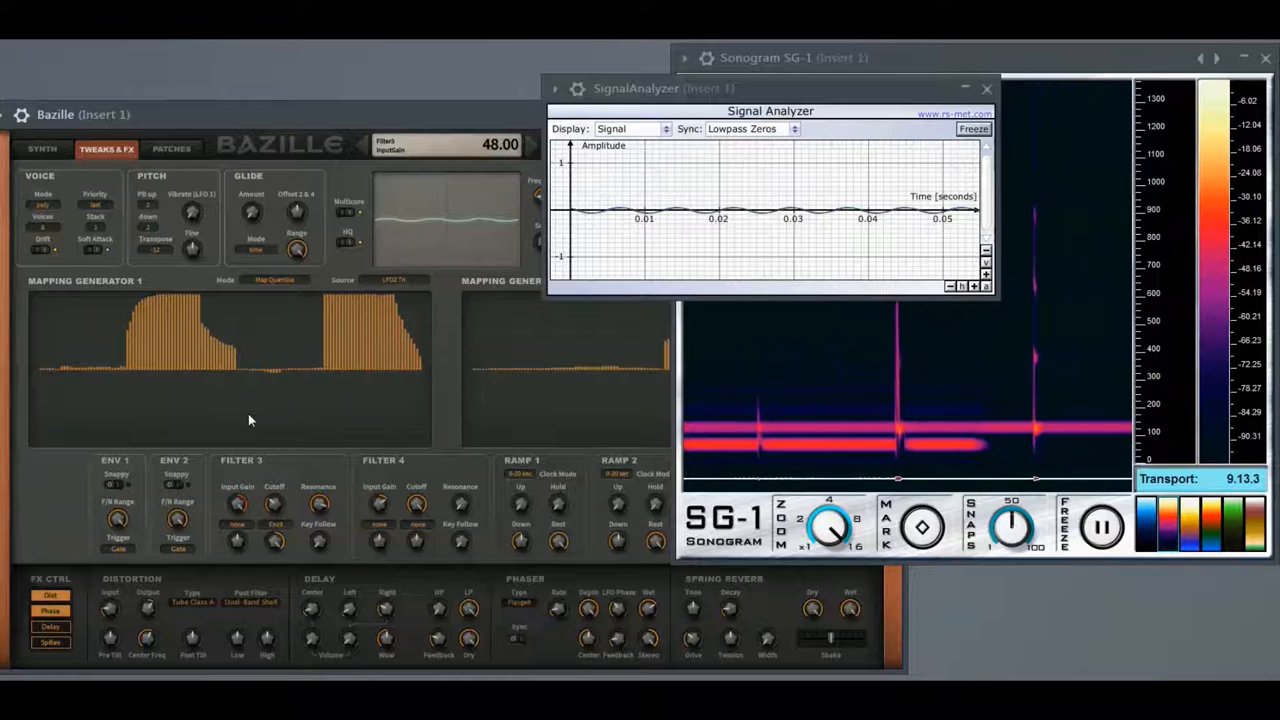
click(43, 148)
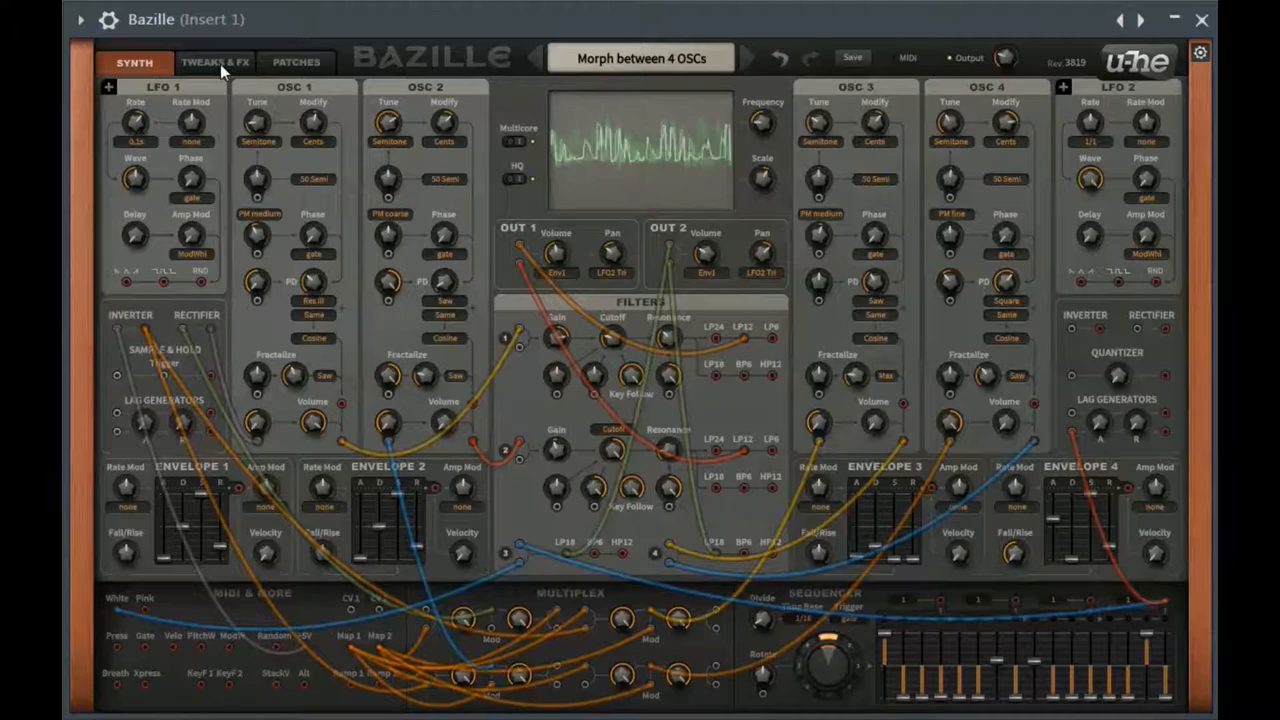
- Leave the fully cabled synth panel for the voice and modulation tweak settings
click(214, 61)
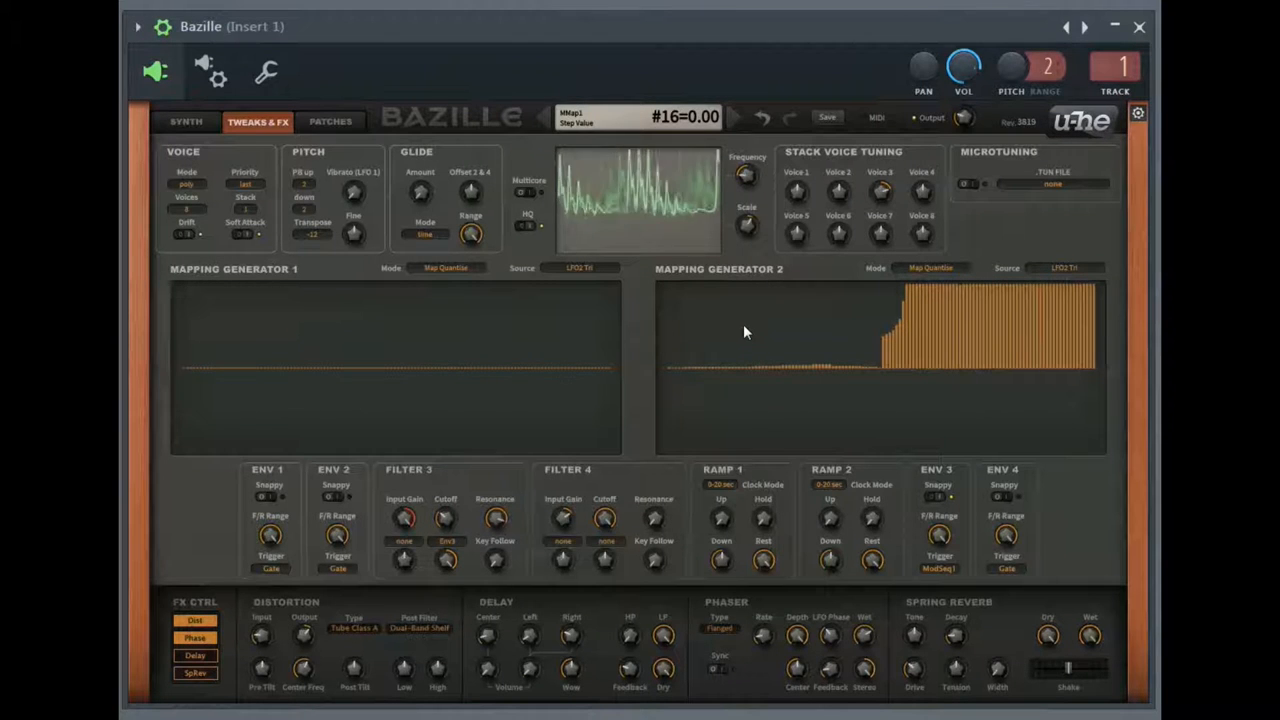
- Reset every step of Mapping Generator 2 to zero from its right-click menu
right_click(745, 331)
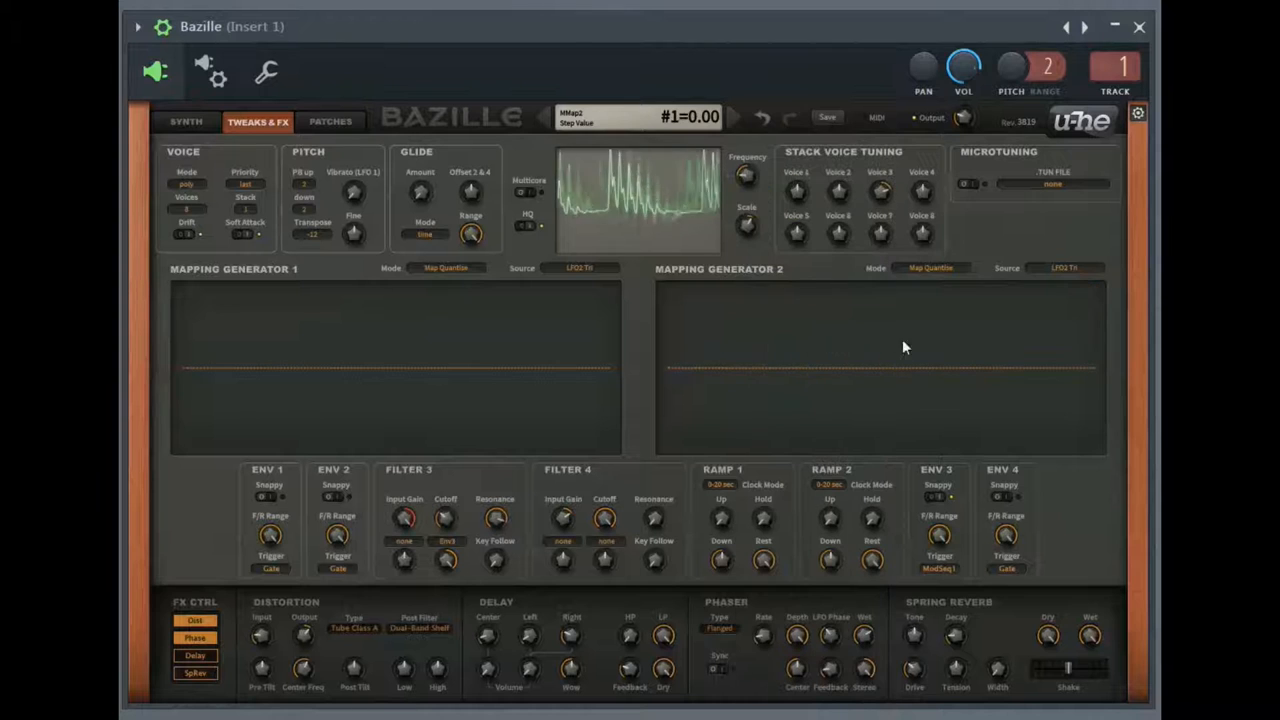
mouse_move(1095, 410)
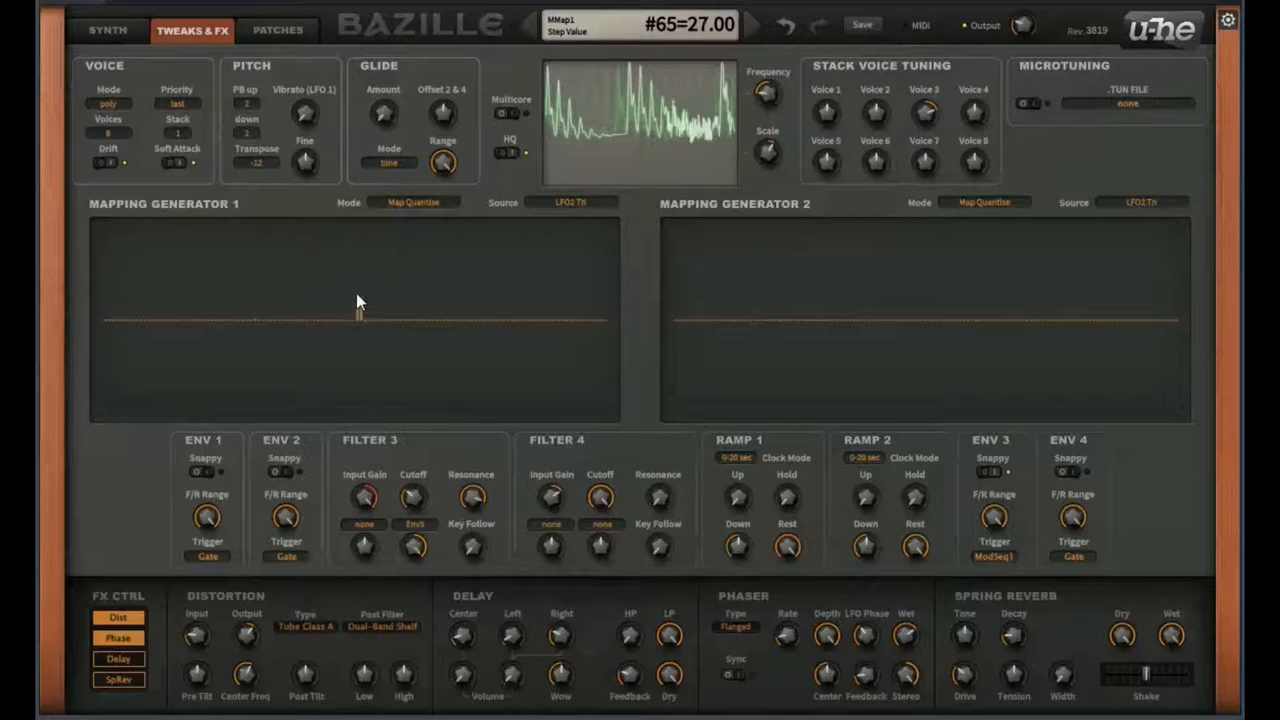
- Draw a narrow full-height block of steps near the middle of Mapping Generator 1
drag(359, 305, 359, 225)
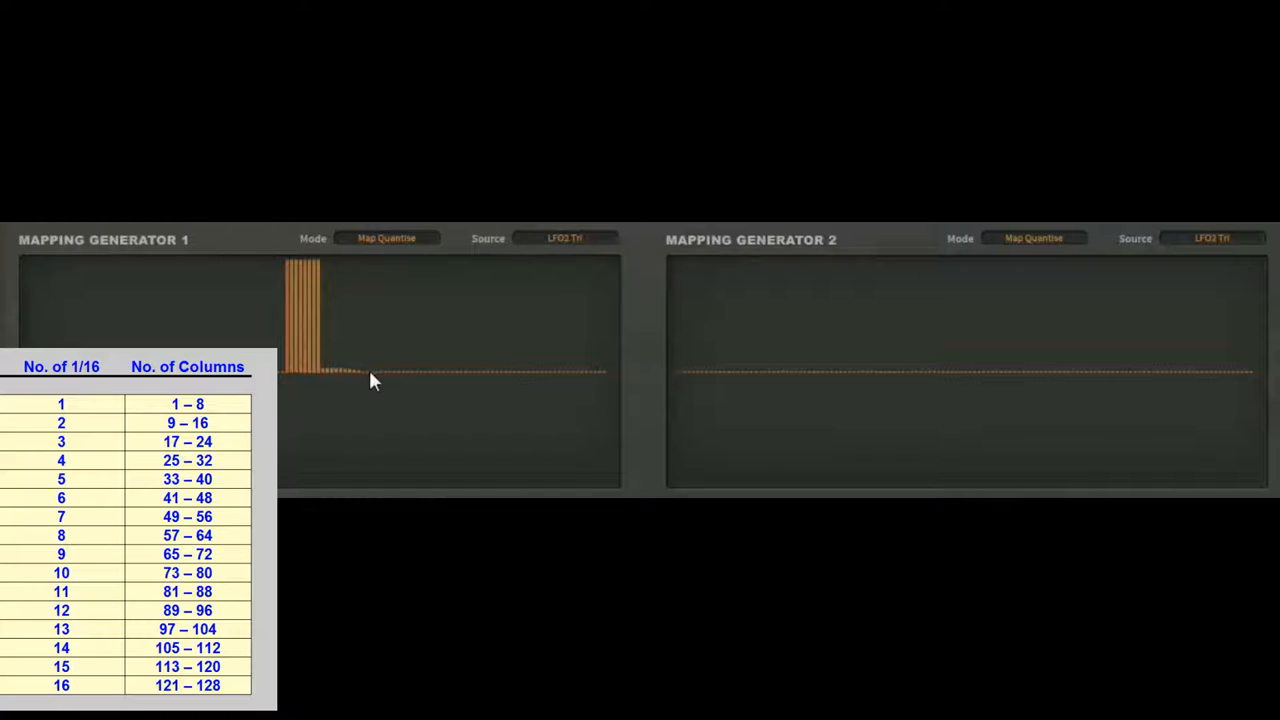
mouse_move(330, 383)
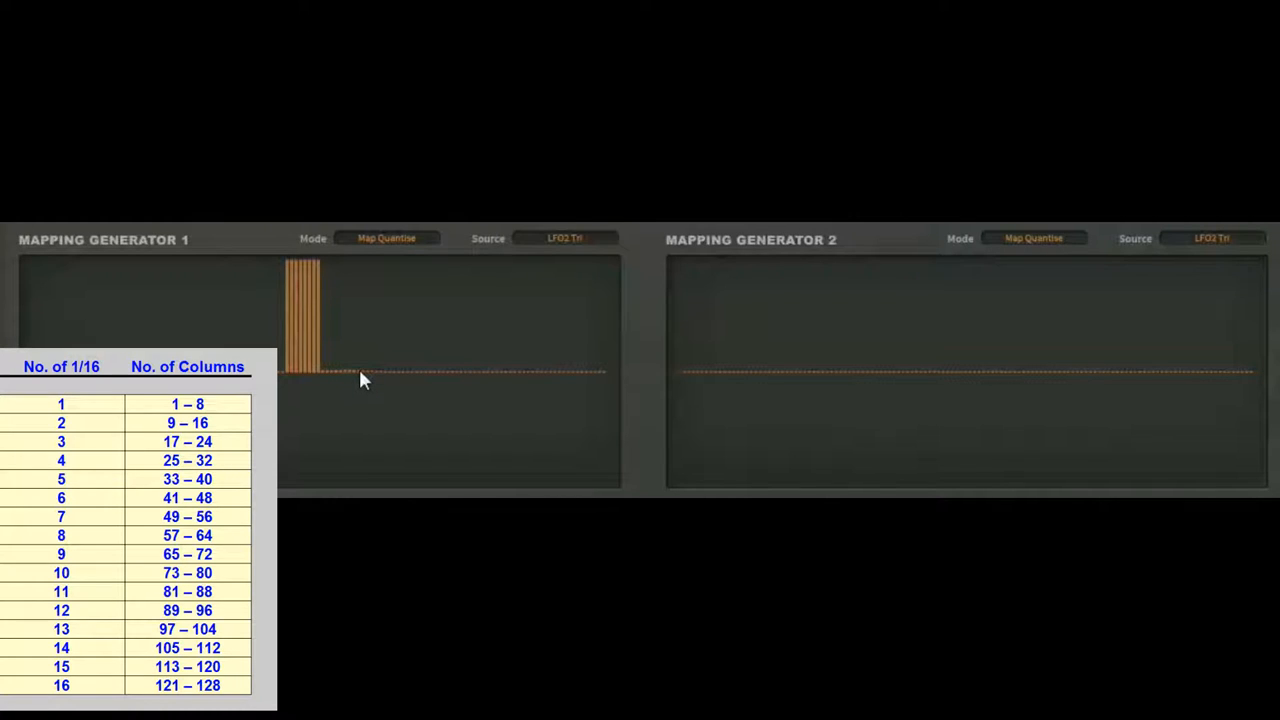
mouse_move(895, 383)
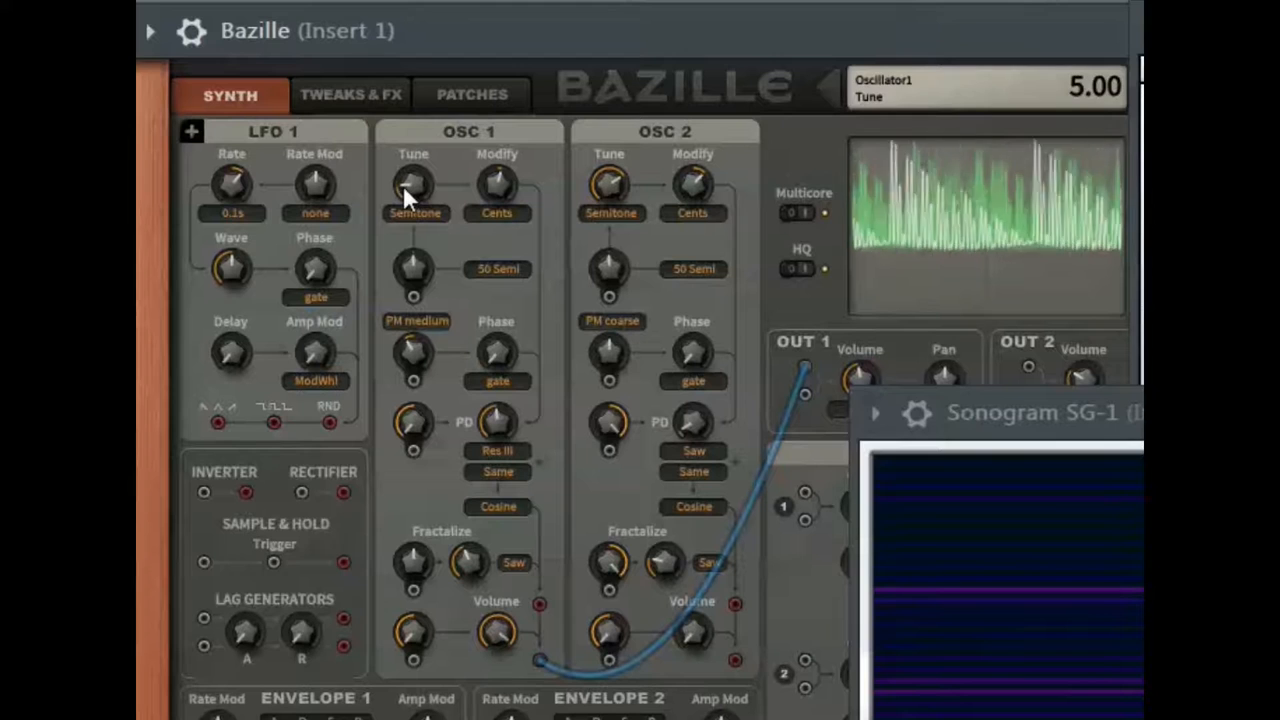
- Raise OSC 1's coarse tune to 7.00 and set its fine tune to 5.00
drag(413, 185, 413, 165)
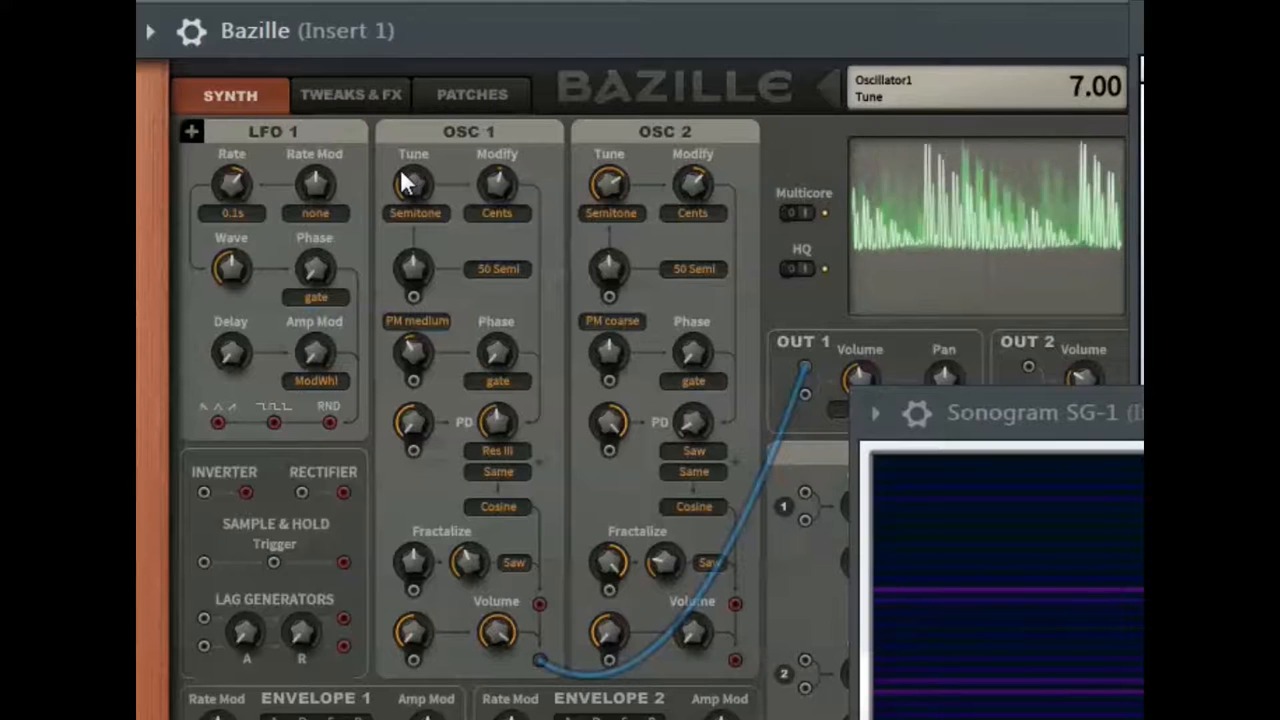
drag(413, 180, 413, 200)
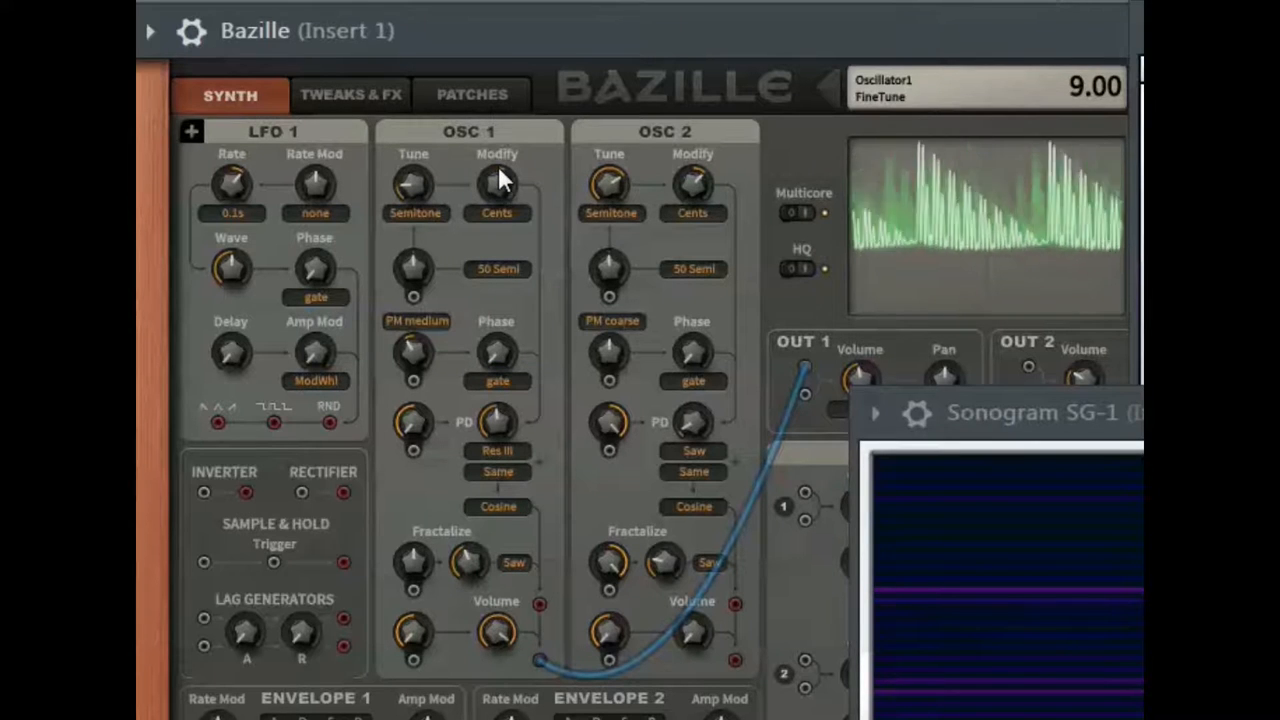
drag(498, 185, 498, 195)
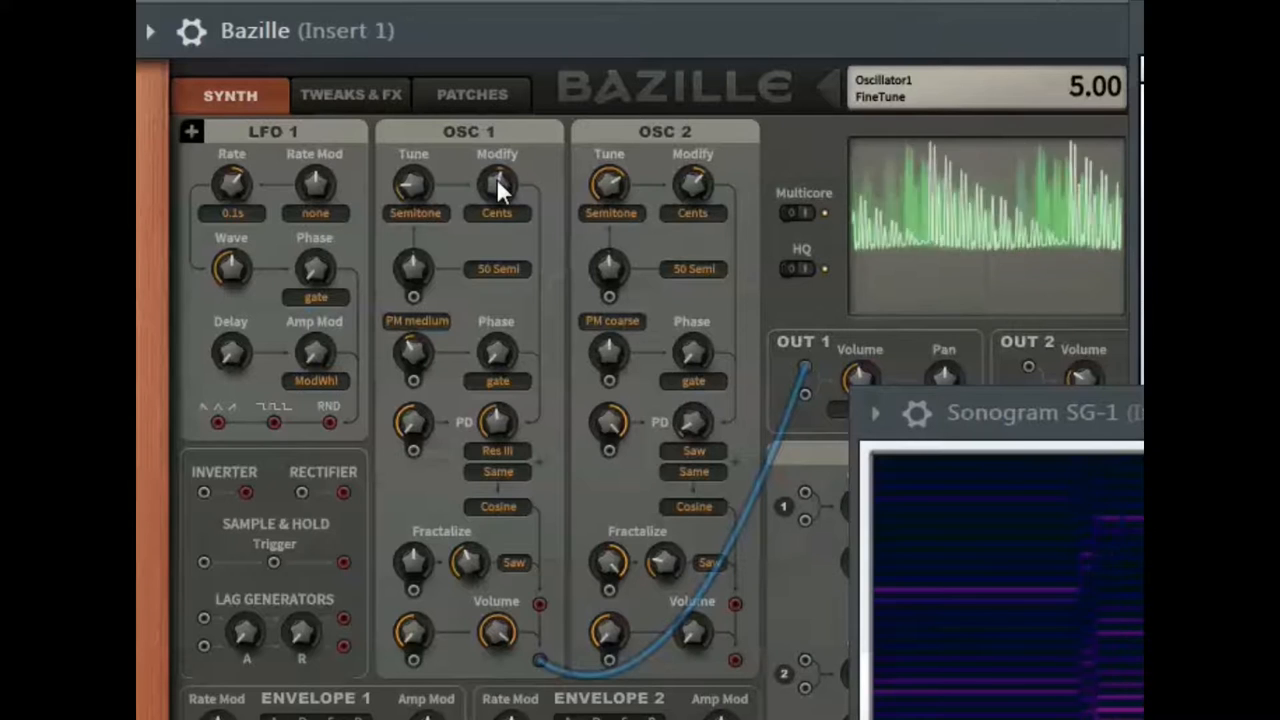
mouse_move(450, 445)
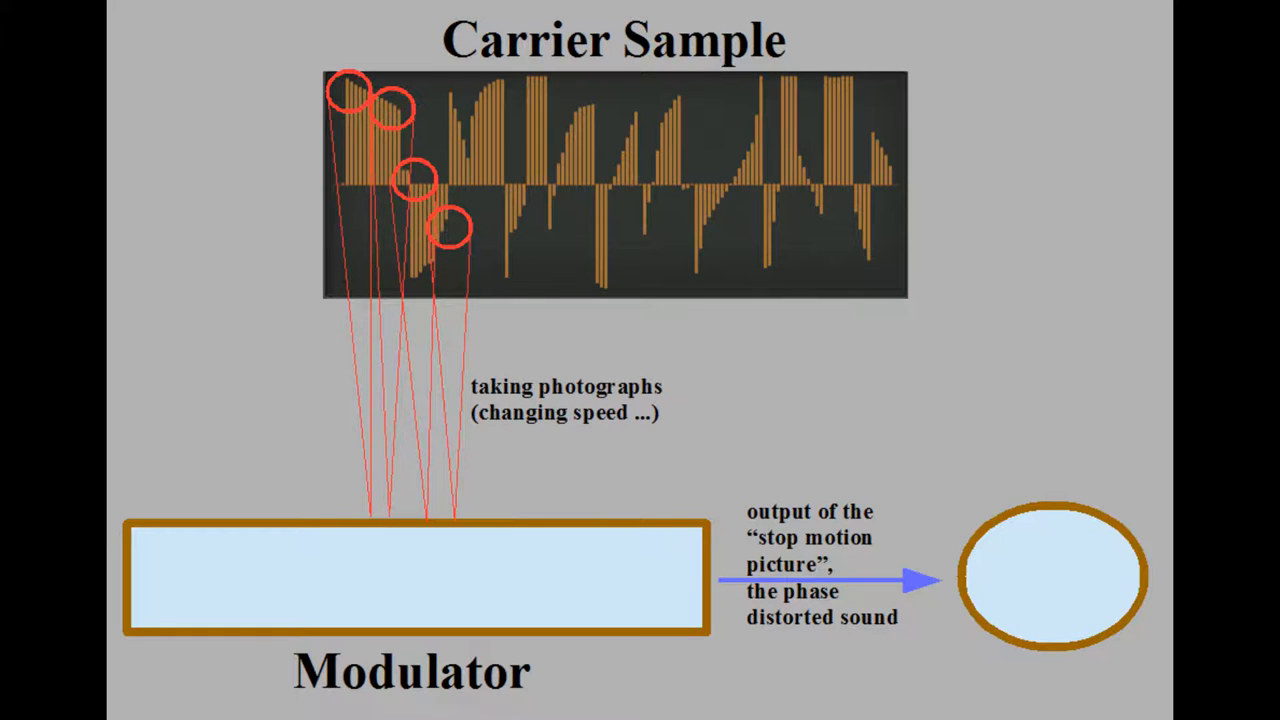
- Nudge the selected control with the Right arrow key beside the analyzer and sonogram
key(Right)
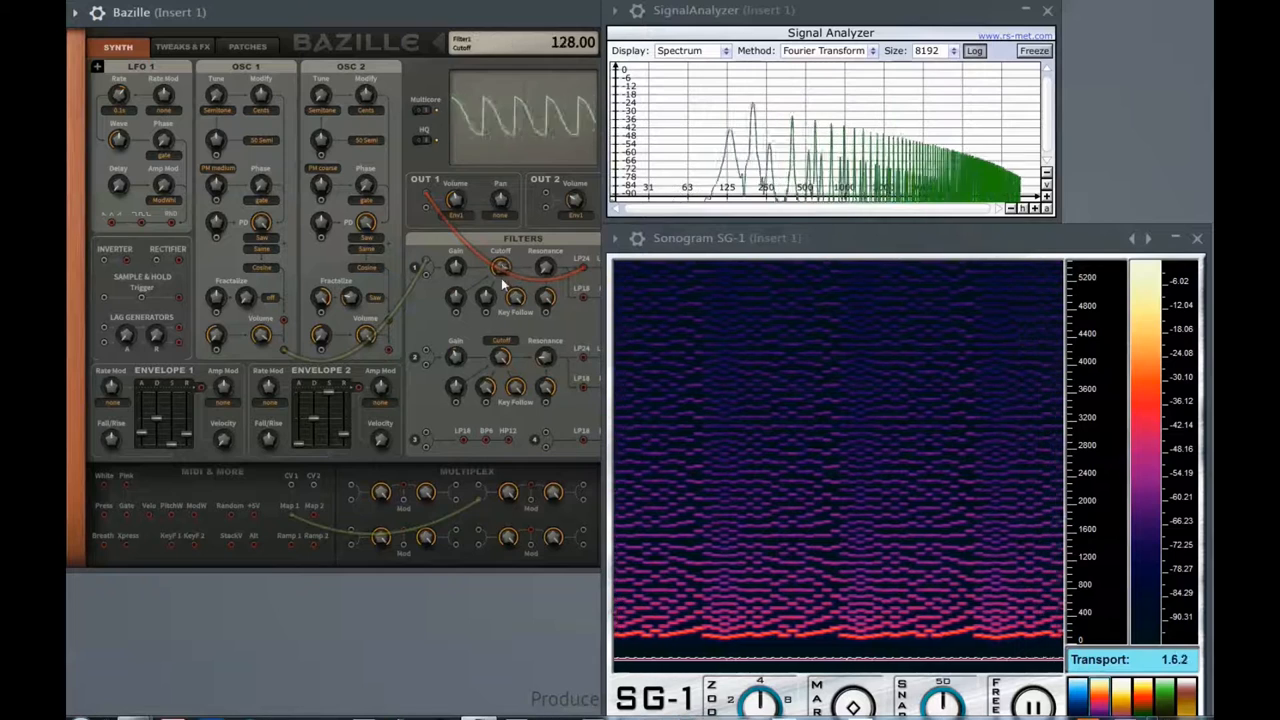
- Drag Filter 1's cutoff knob down to reshape the harmonic spectrum
drag(500, 270, 500, 350)
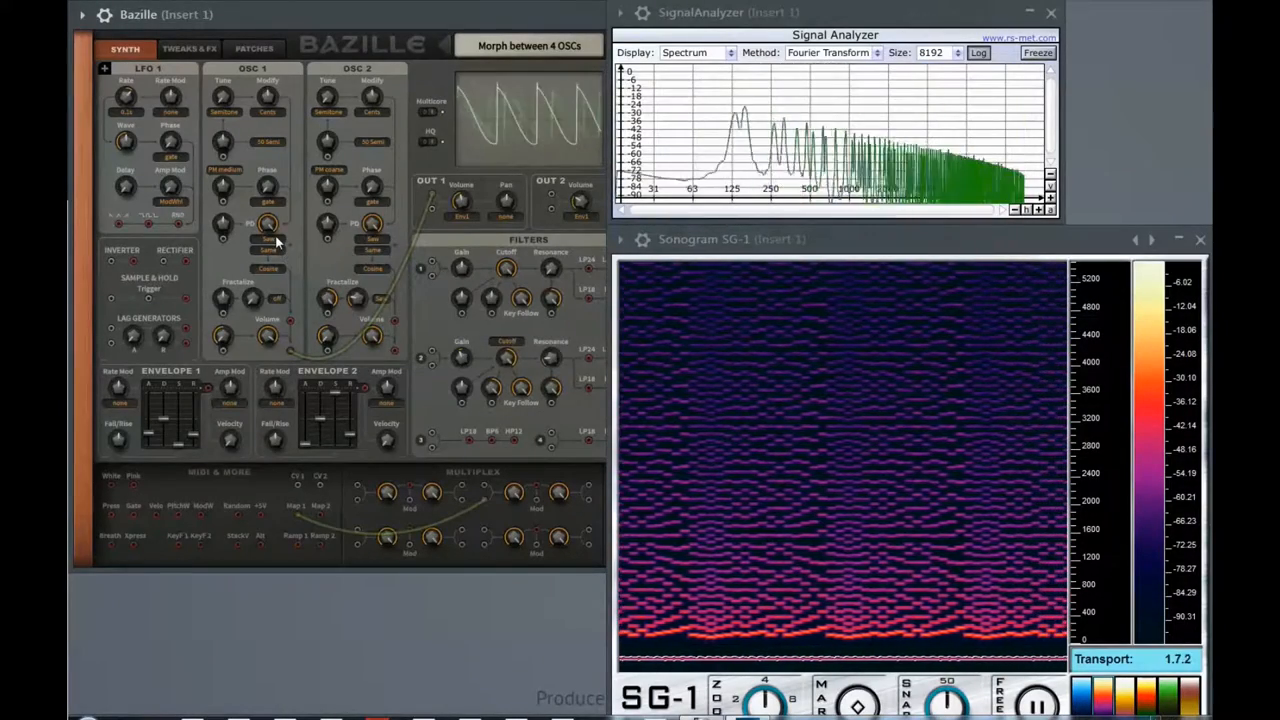
- Change OSC 1's phase distortion waveform to Res III
click(268, 223)
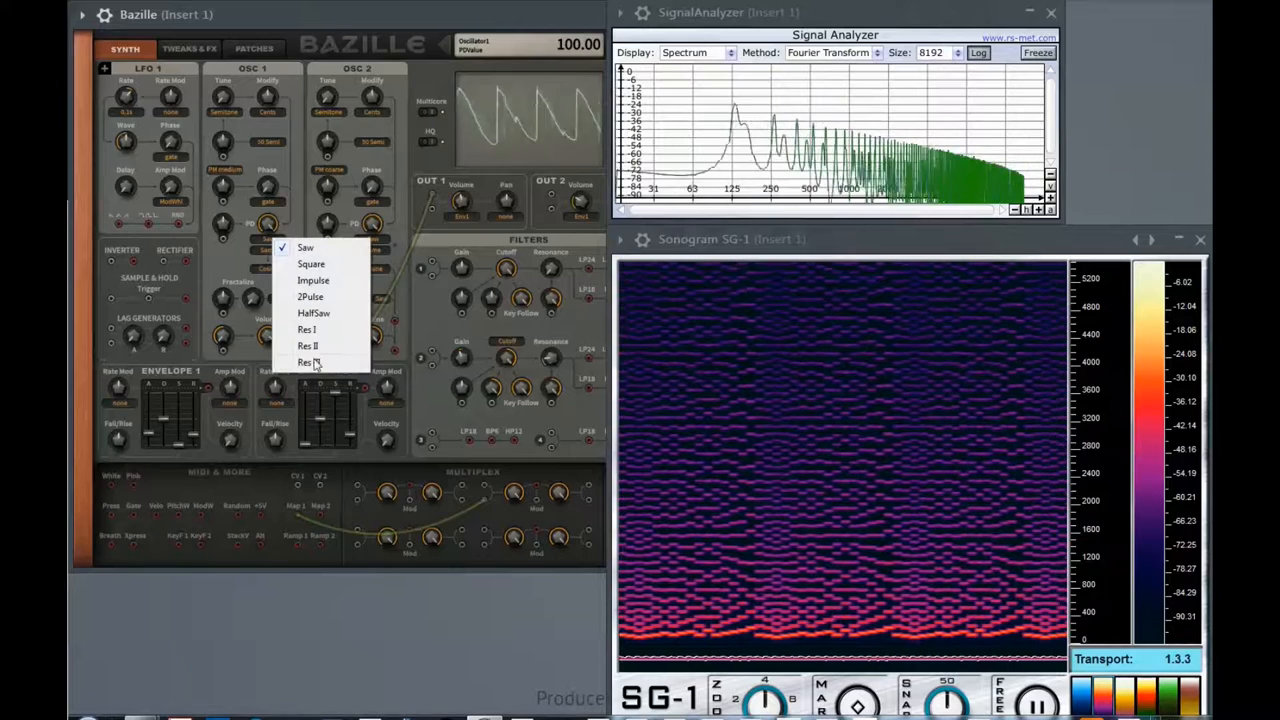
click(307, 362)
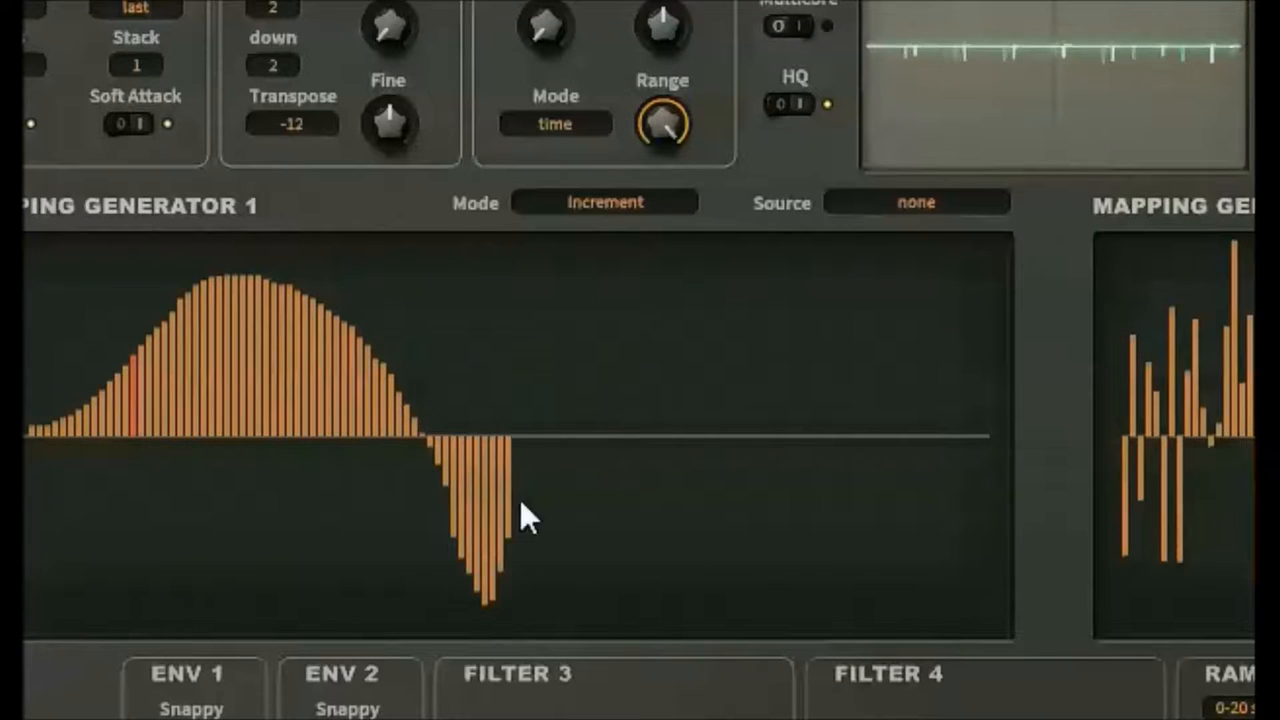
- Draw a sine-like rise-then-dip curve across Mapping Generator 1's step bars
drag(530, 515, 810, 525)
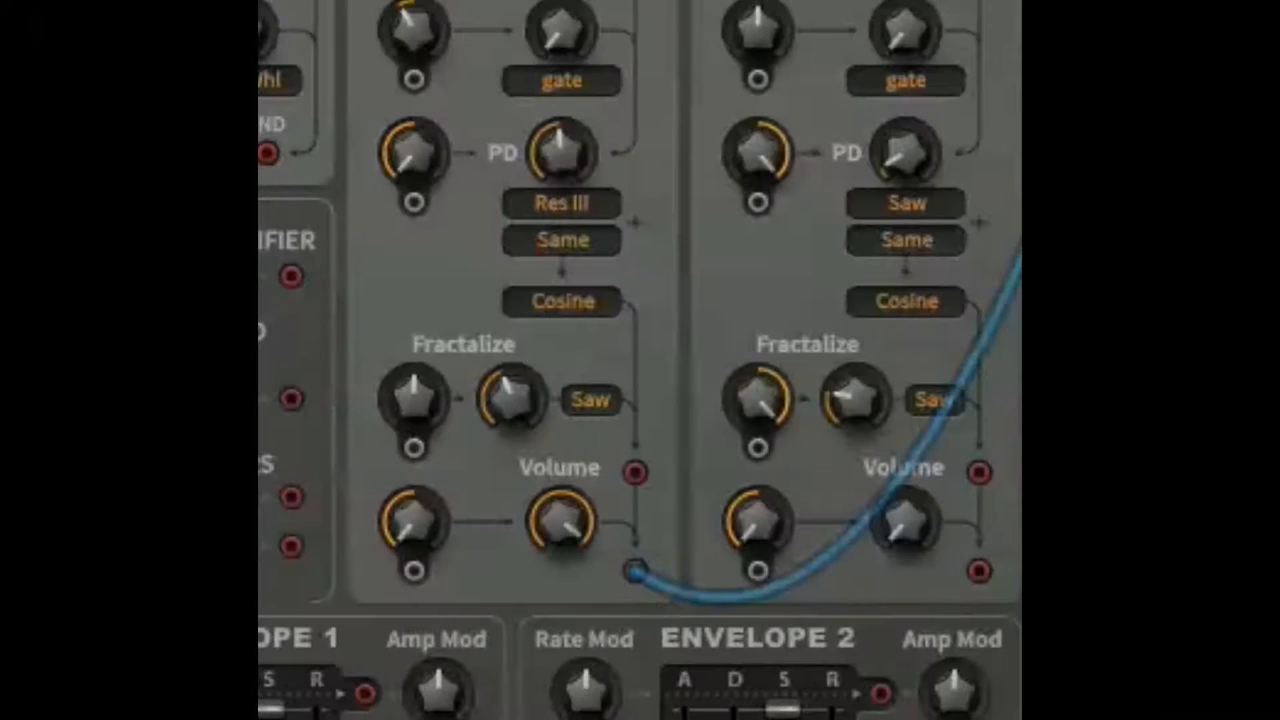
click(561, 300)
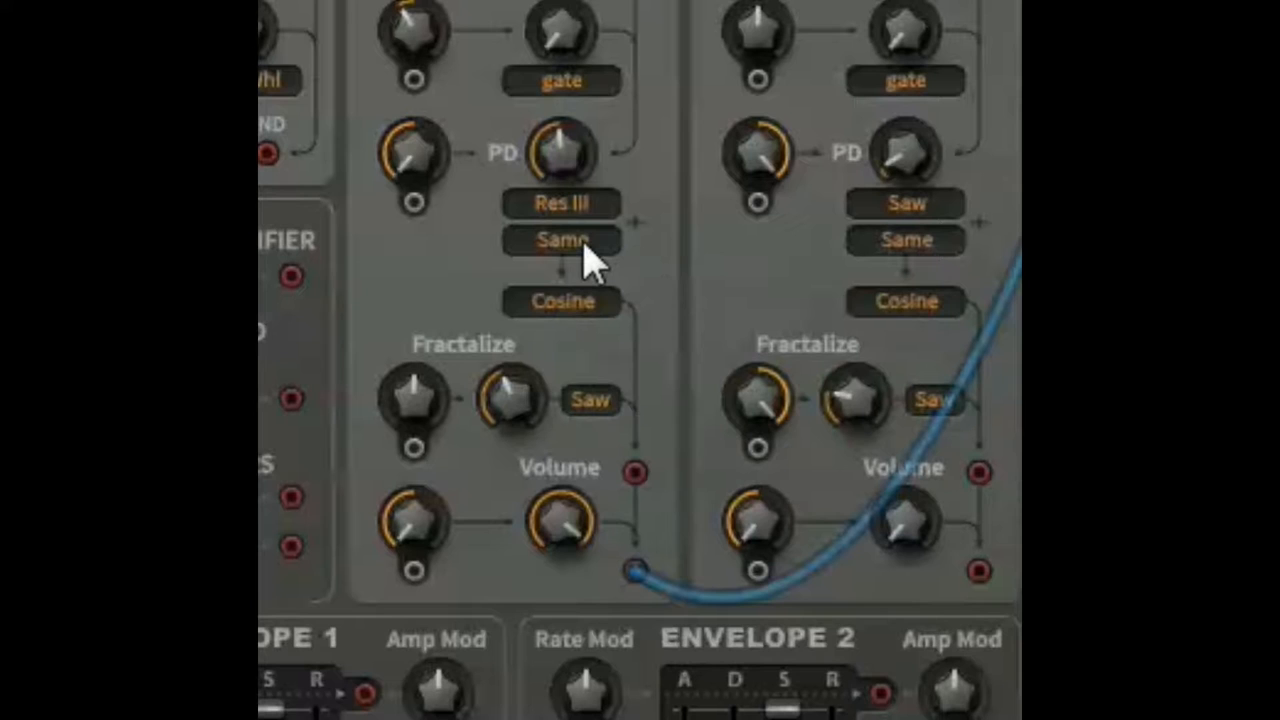
click(562, 202)
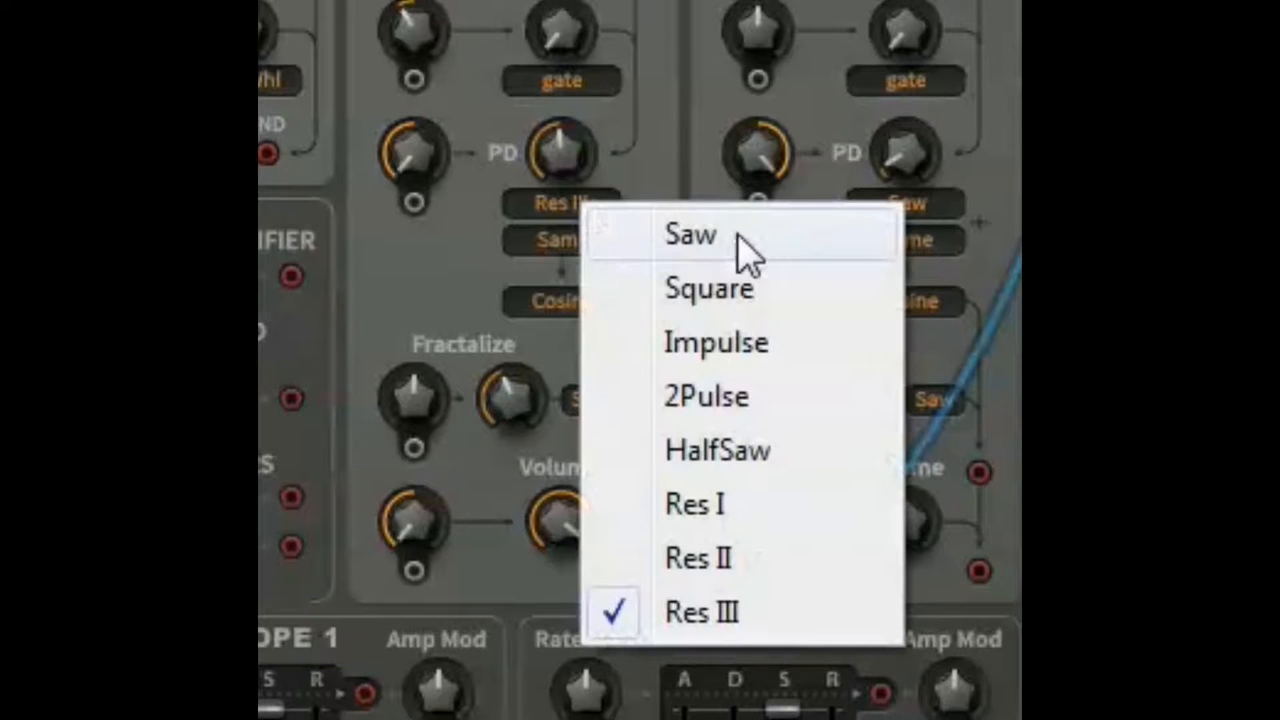
mouse_move(740, 612)
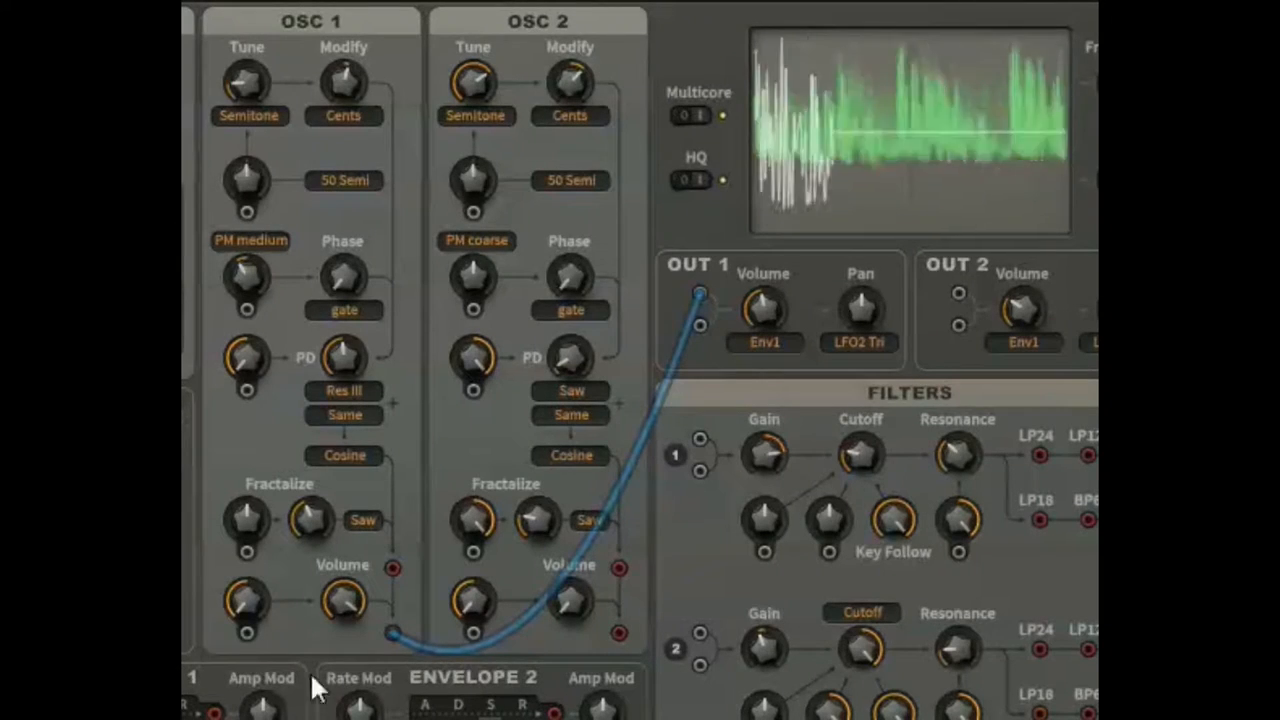
mouse_move(318, 525)
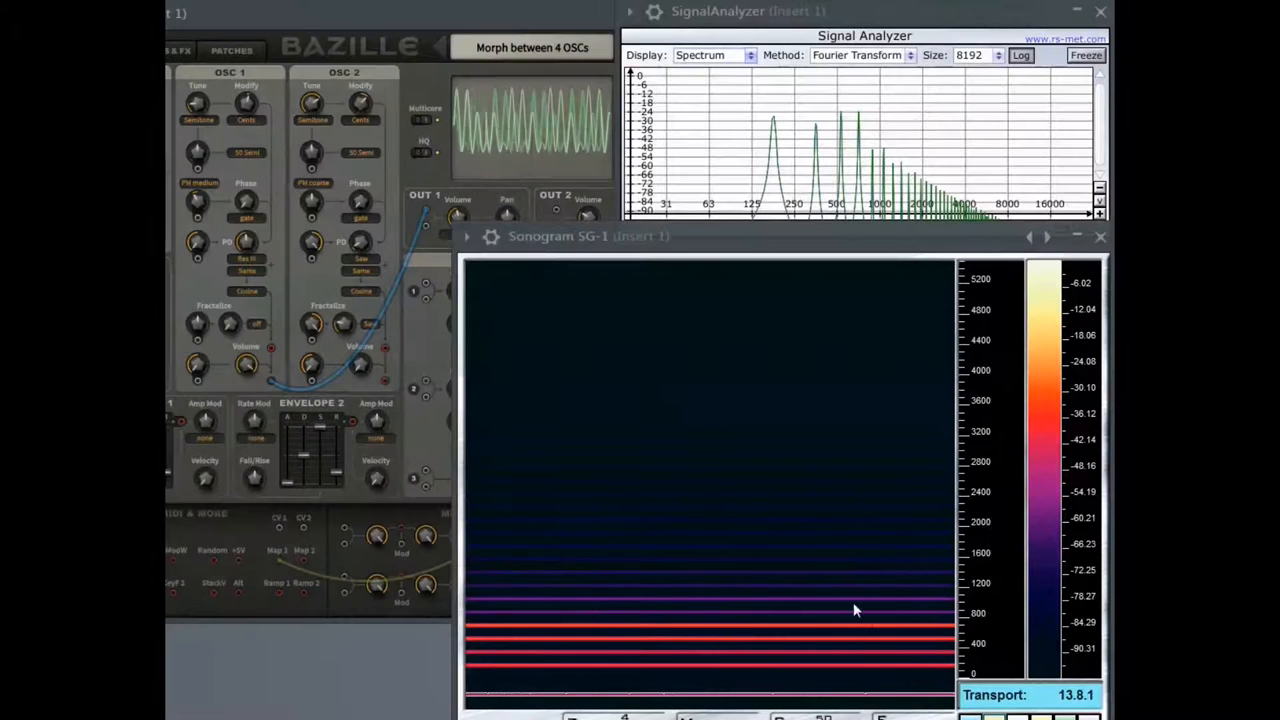
- Change OSC 1's phase distortion waveform back to Saw
click(247, 258)
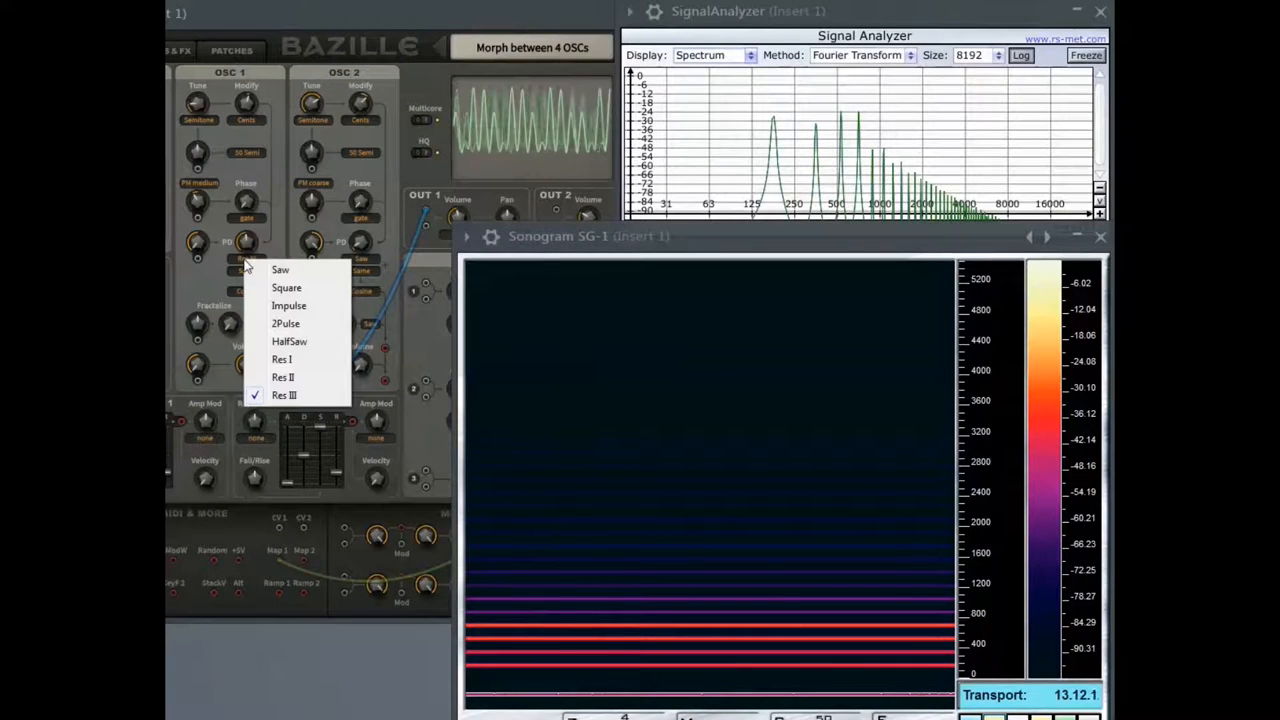
click(289, 305)
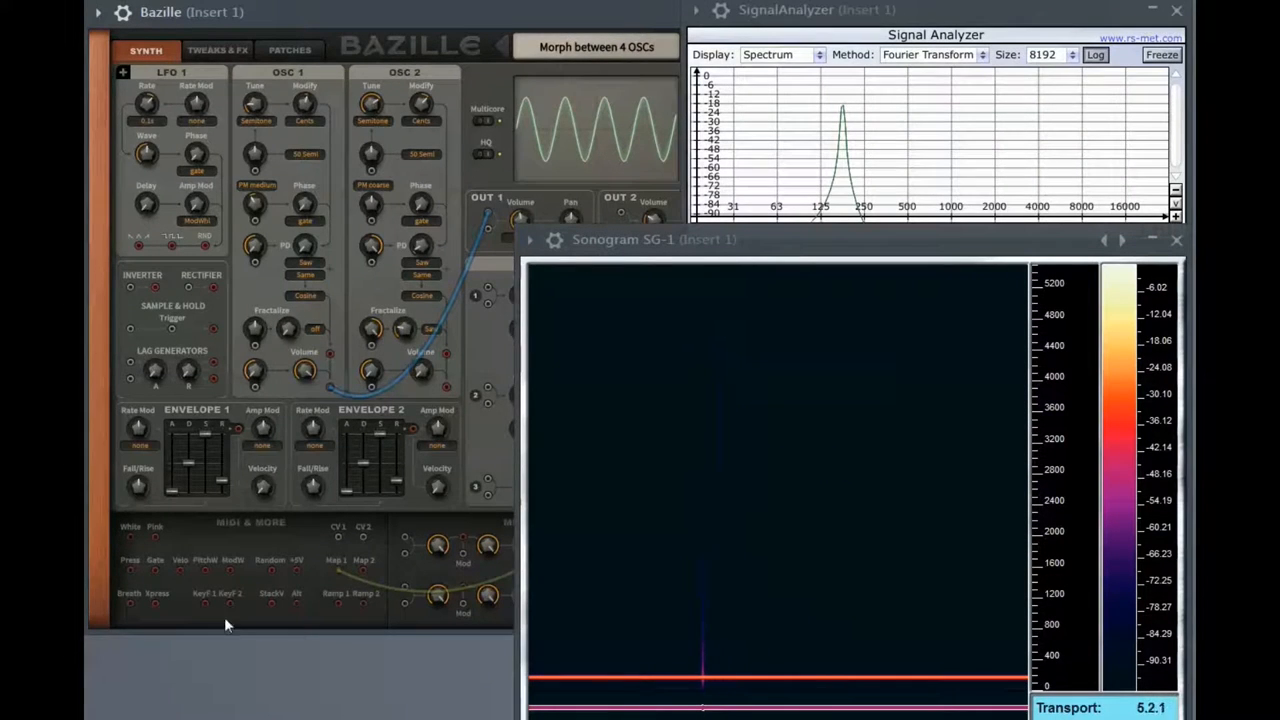
- Turn OSC 2's Tune knob to 17.00
click(305, 245)
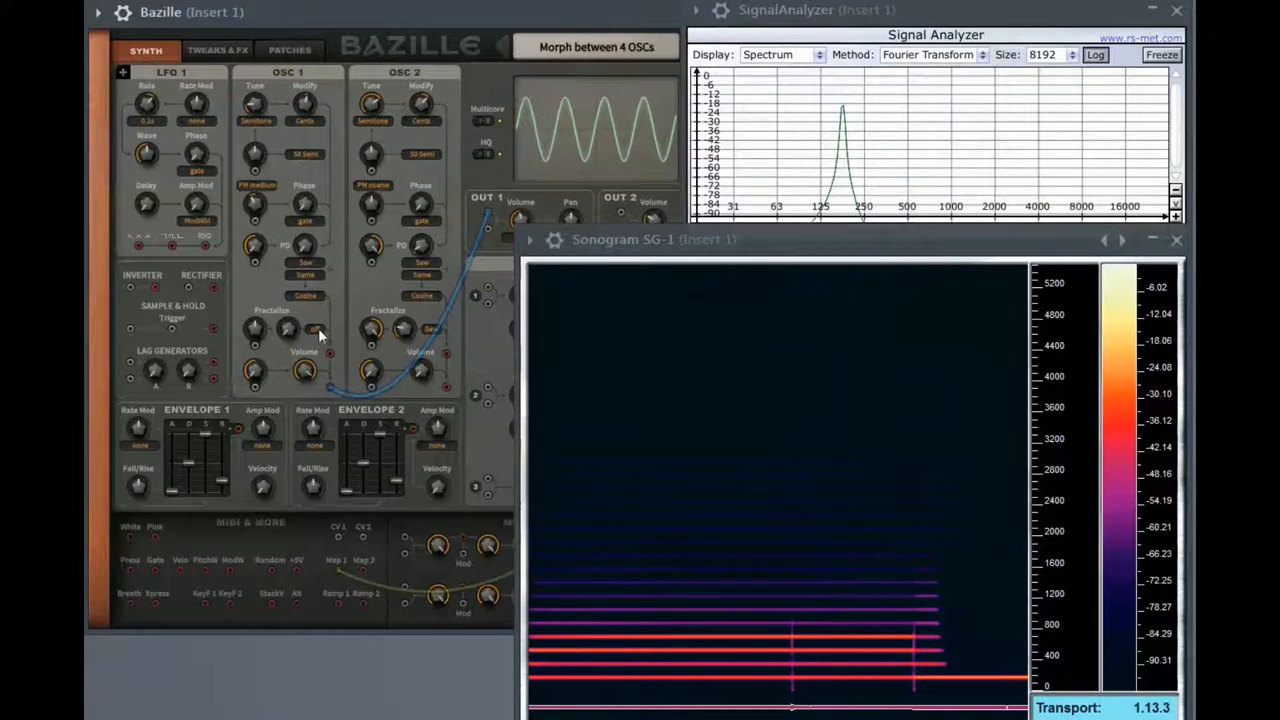
drag(285, 328, 290, 320)
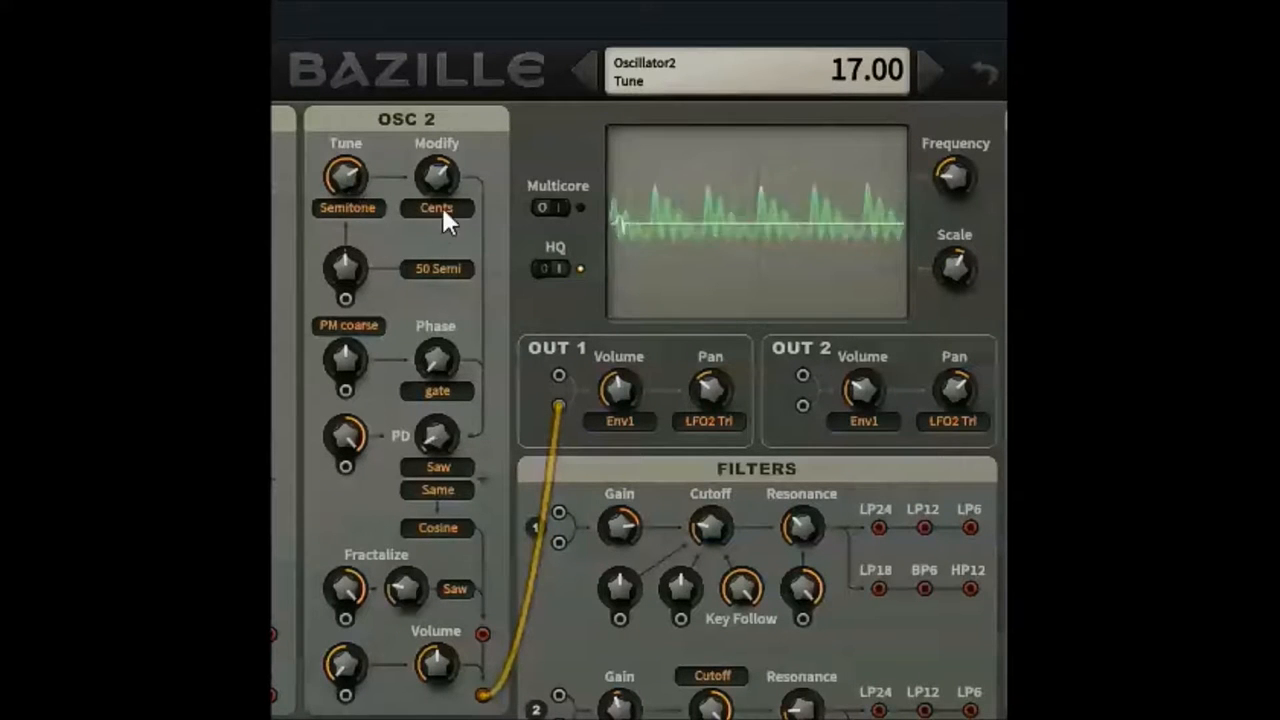
- Nudge OSC 2's tune and adjust its fractalize amount, leaving fractalize off
drag(437, 178, 437, 173)
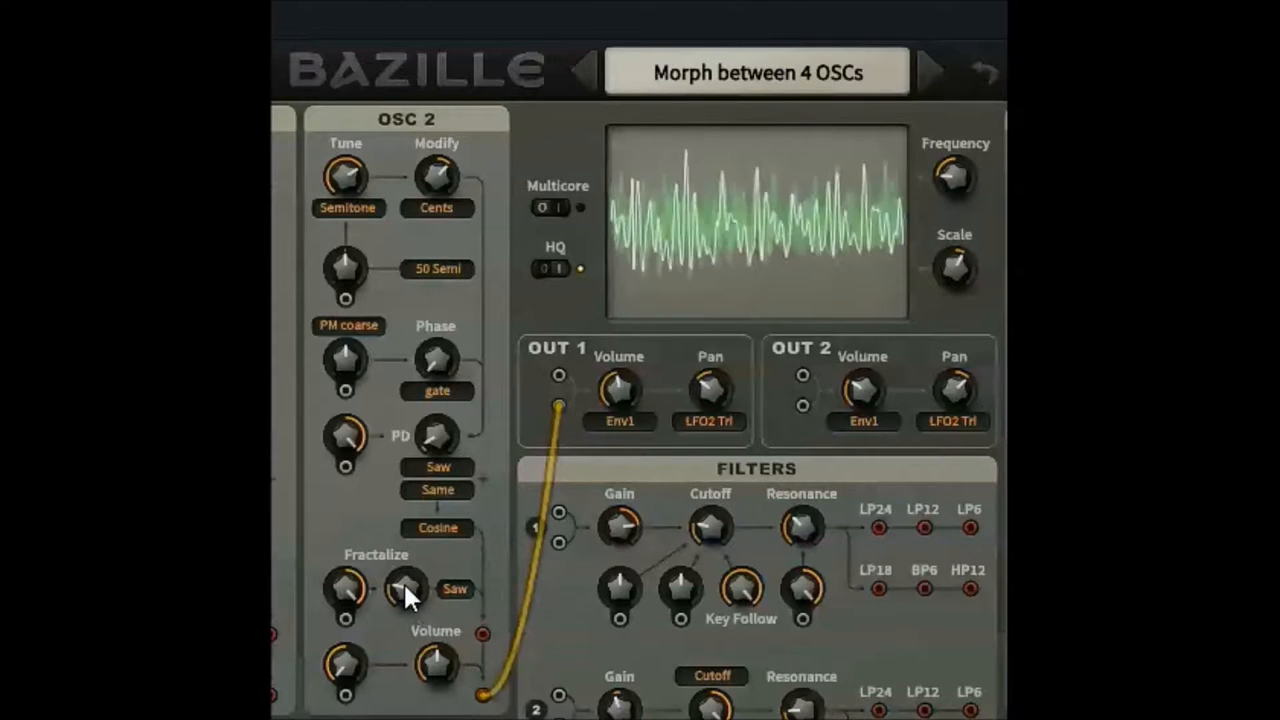
drag(405, 585, 405, 560)
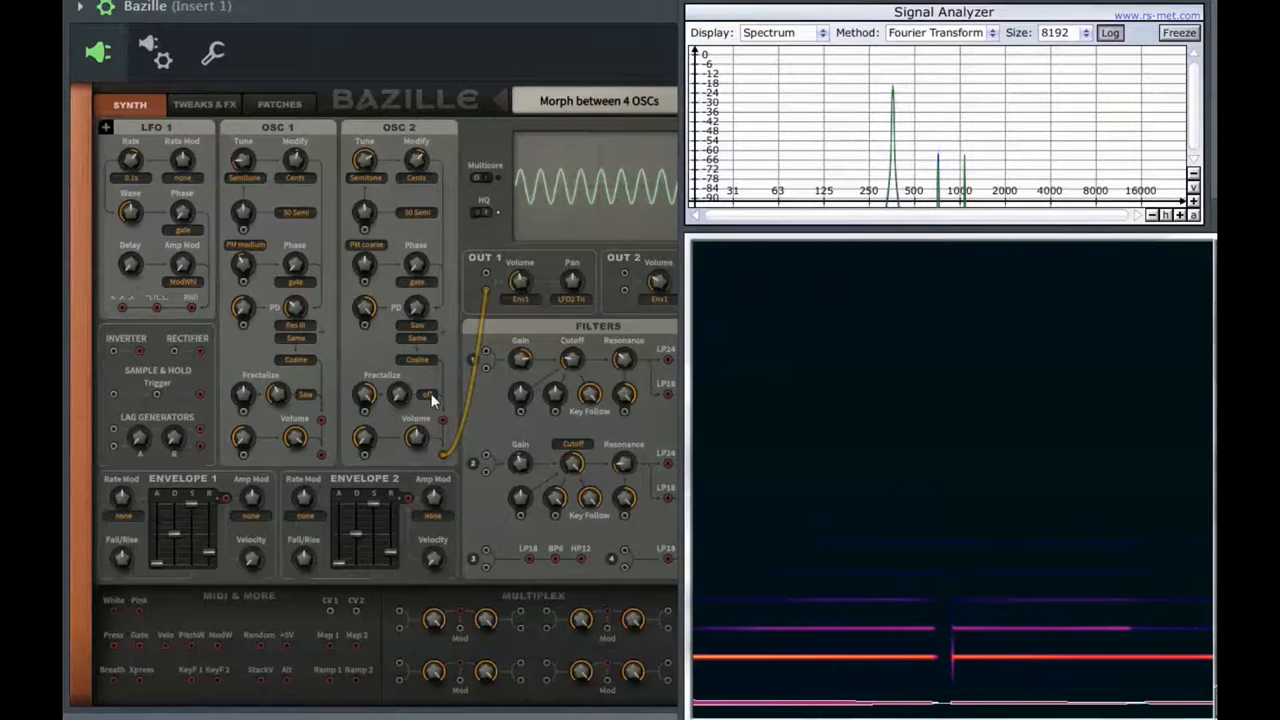
- Scroll the SYNTH panel to bring the OSC 3 section into view
drag(430, 400, 398, 395)
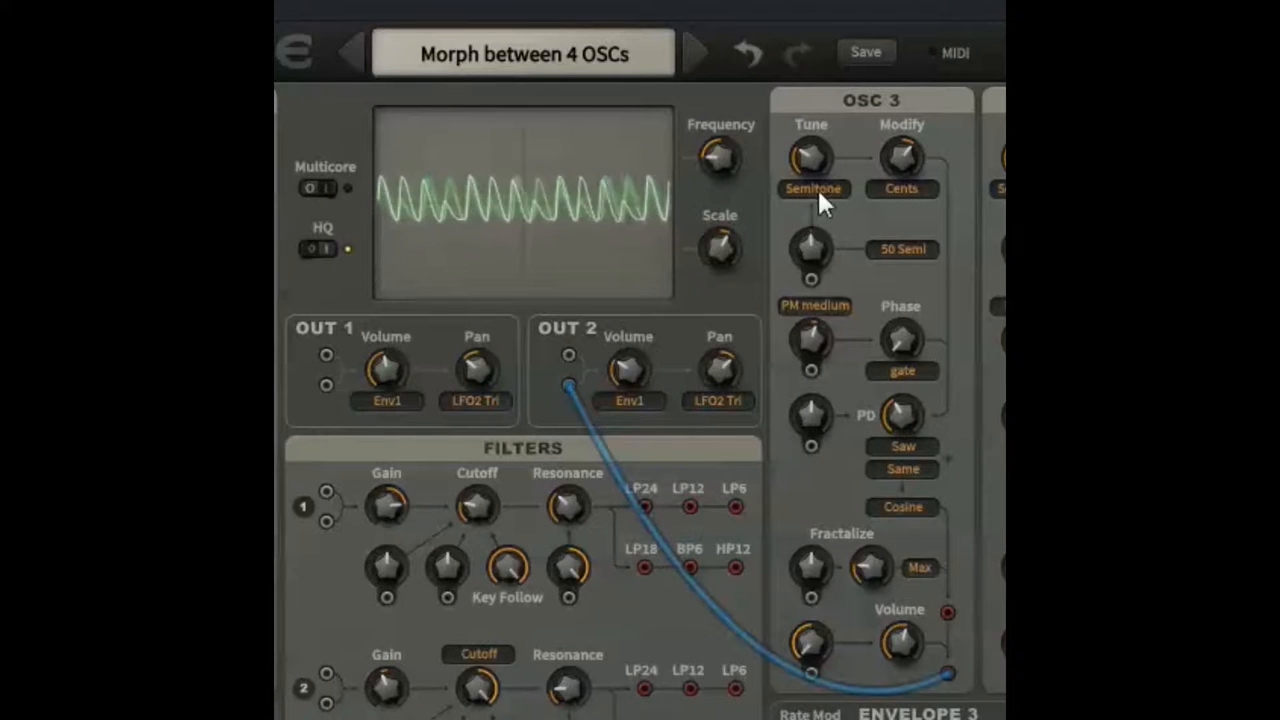
- Adjust OSC 3's tune, PD amount and fractalize amount, leaving fractalize off
drag(810, 160, 810, 150)
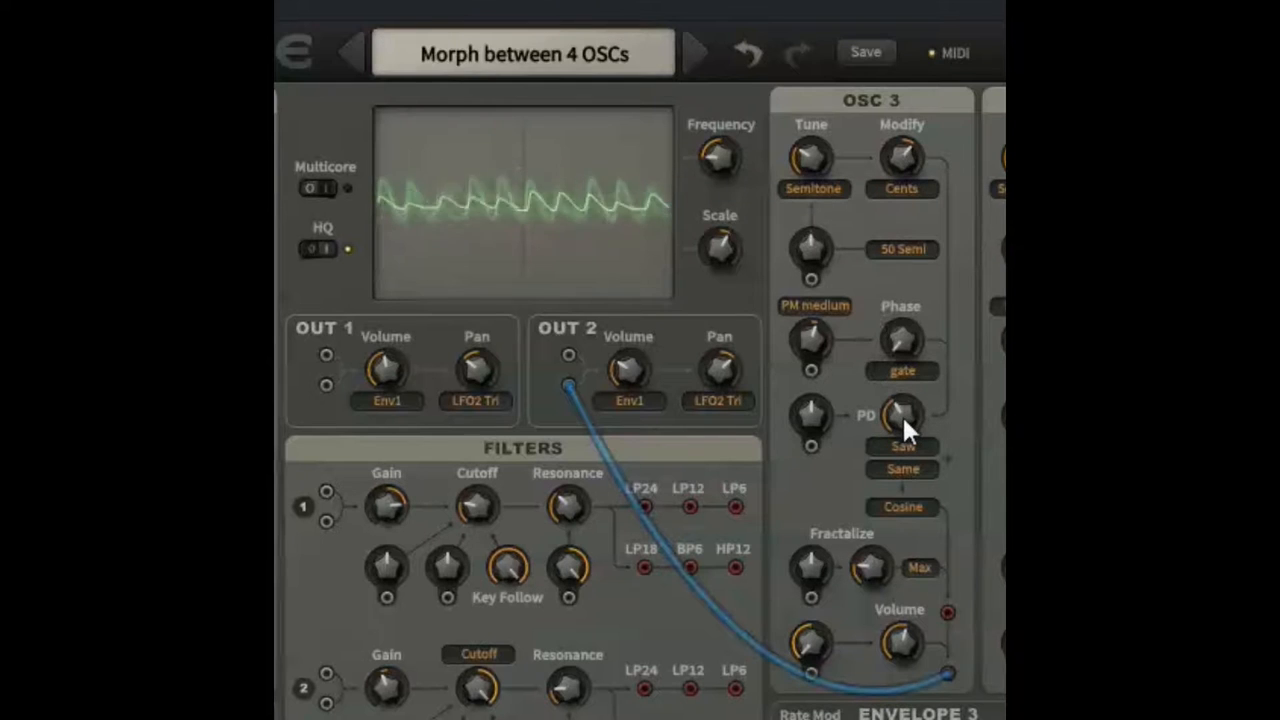
drag(905, 425, 905, 475)
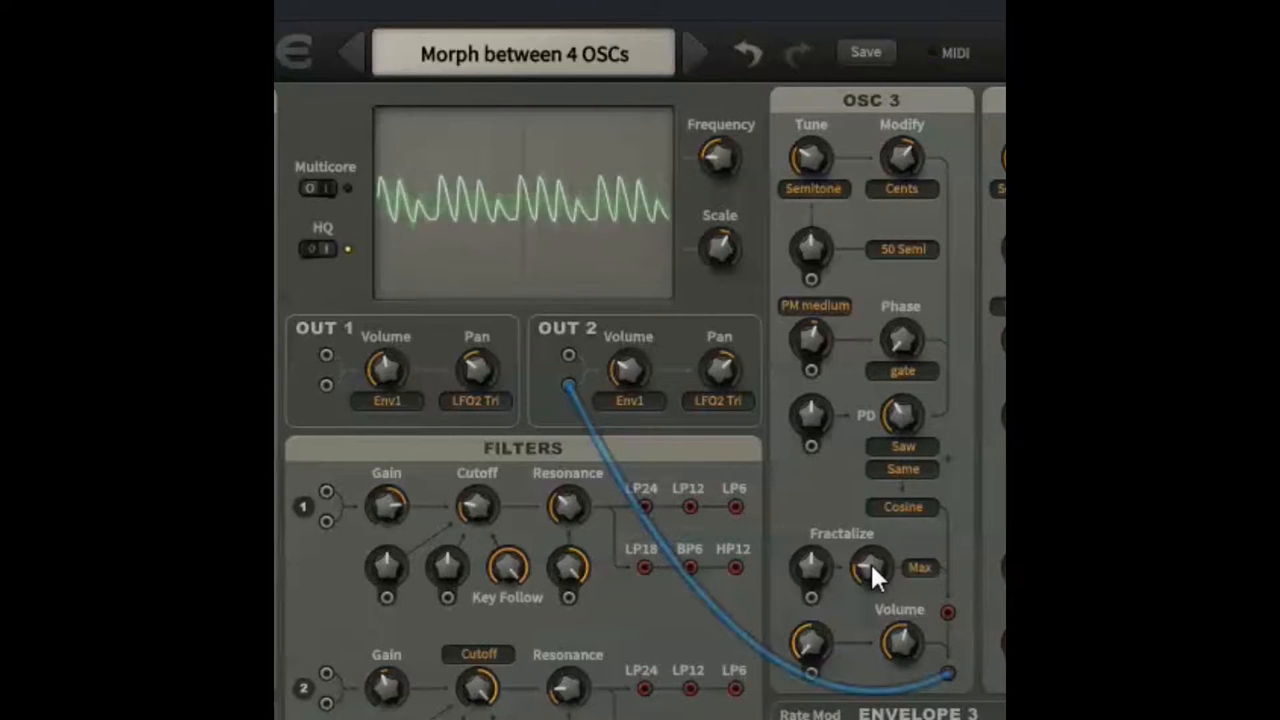
drag(872, 568, 872, 540)
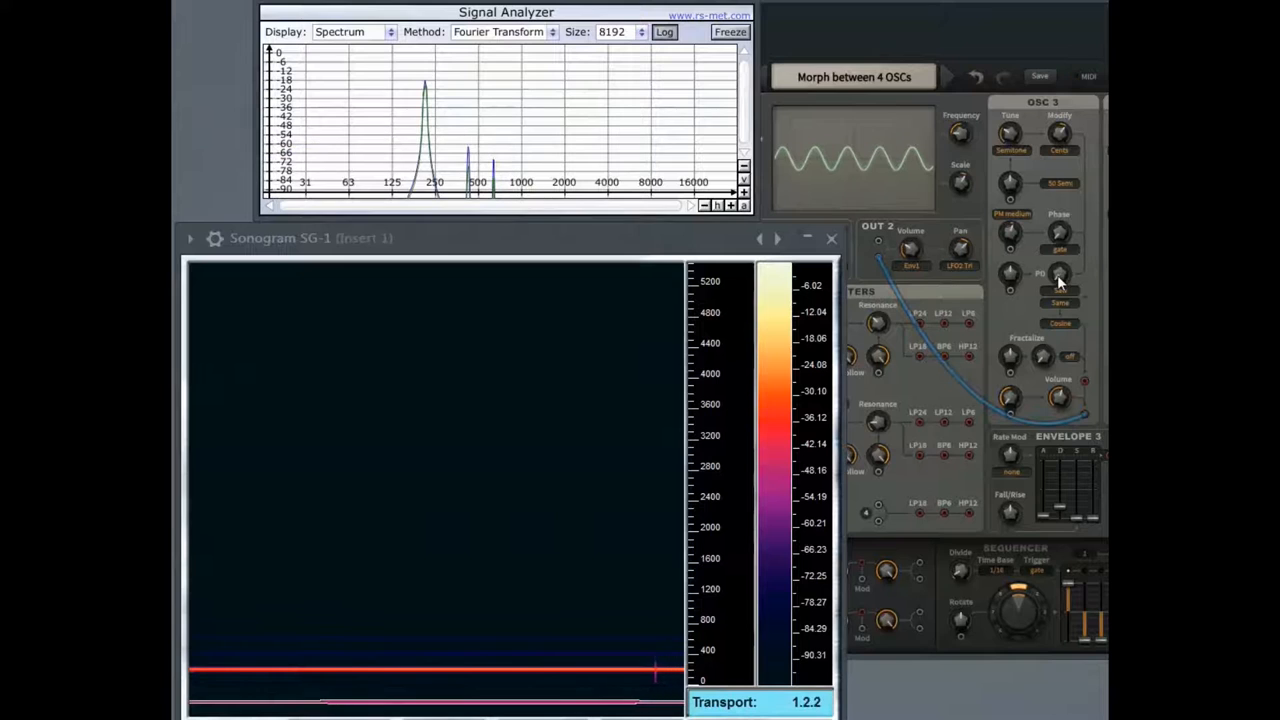
- Raise oscillator 3's phase distortion amount while watching the Sonogram
drag(1058, 280, 1058, 250)
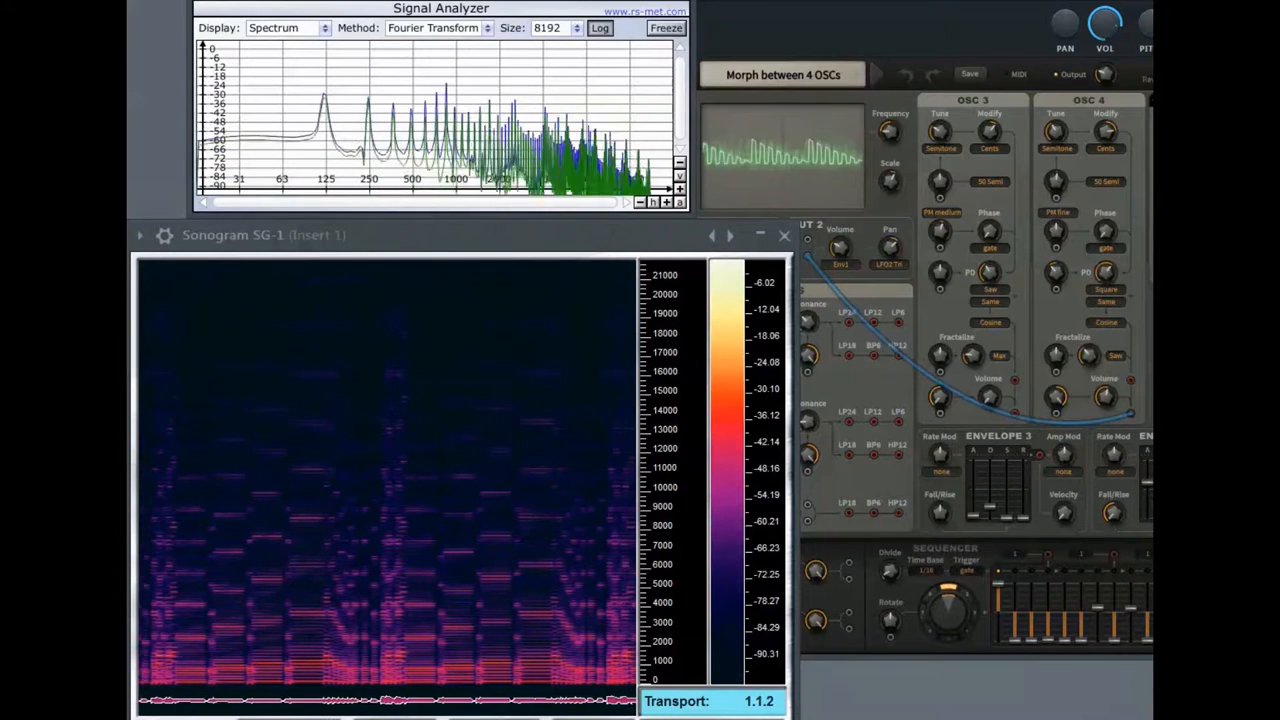
drag(1057, 130, 1057, 115)
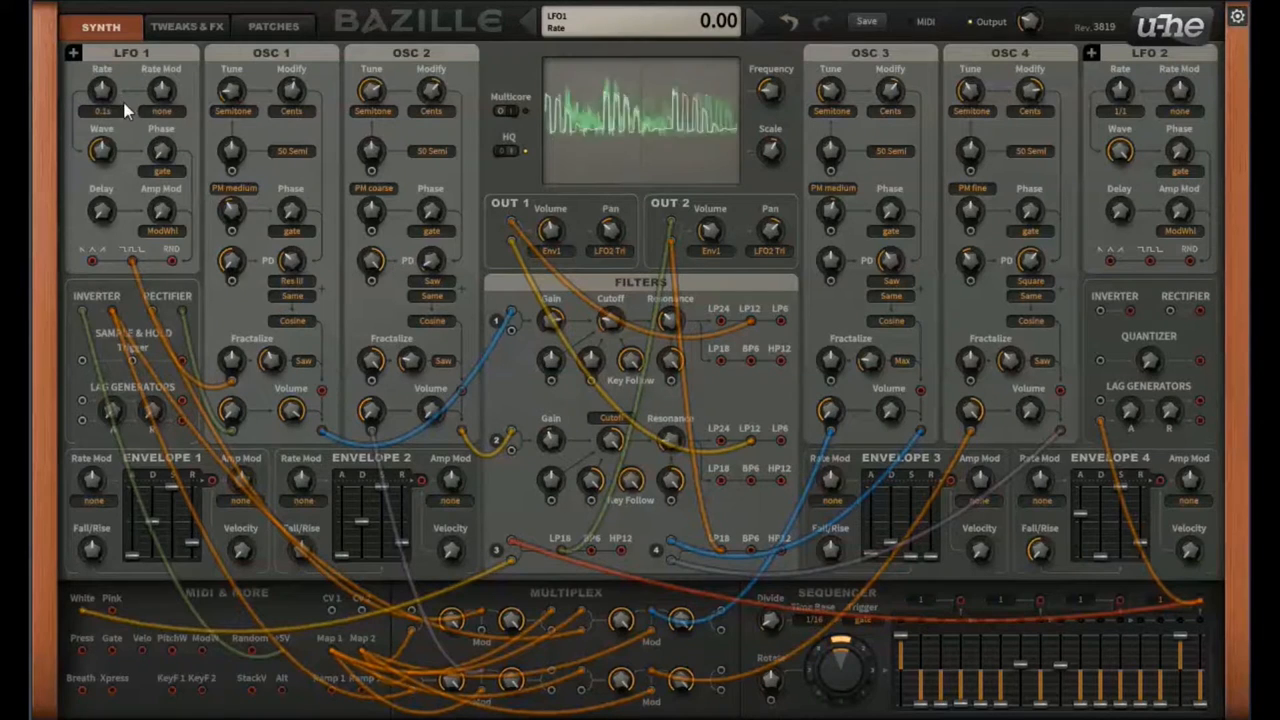
- Sync LFO 1 to a 1/4 rate and adjust oscillator 1's Fractalize amount
click(101, 111)
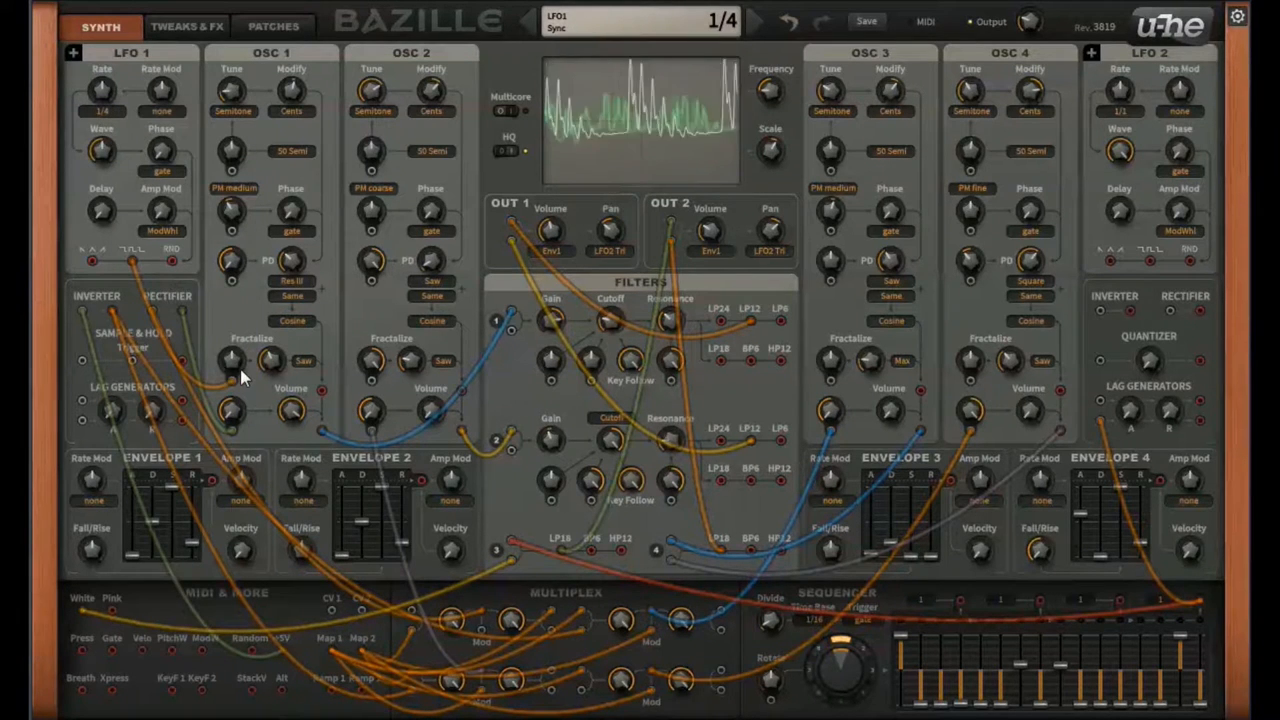
drag(230, 360, 235, 340)
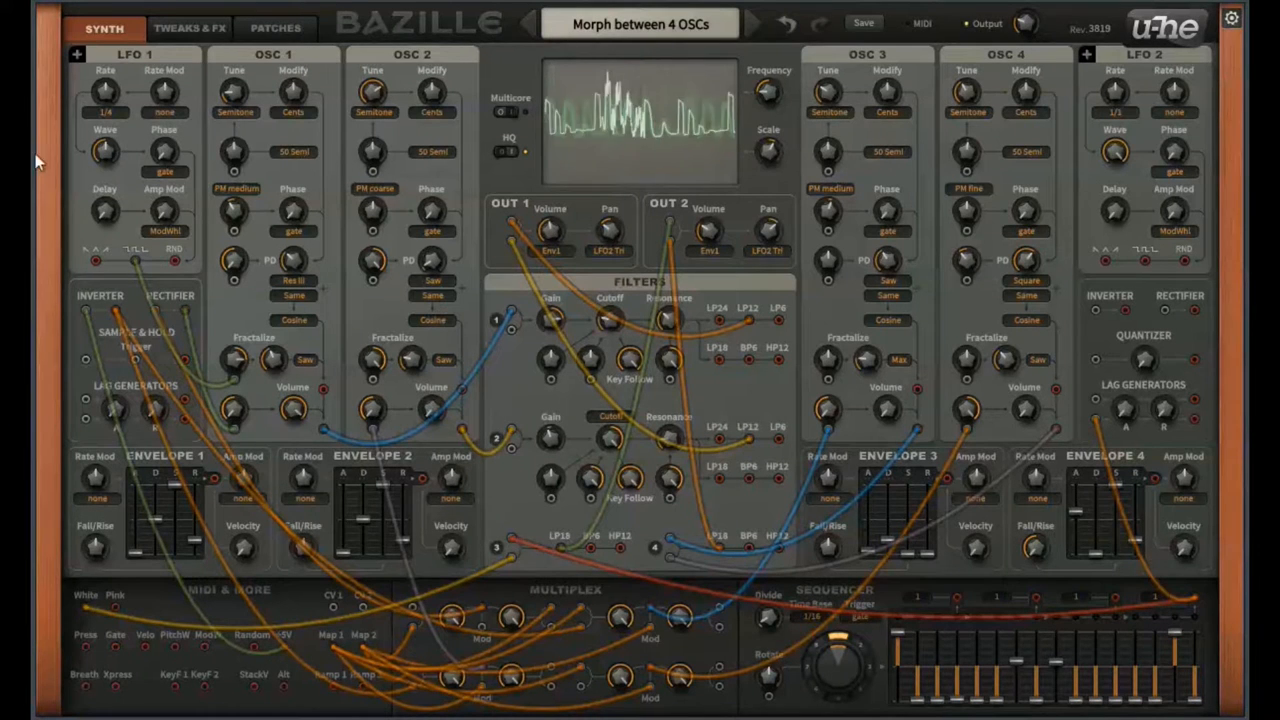
- Change LFO 1's synced rate from 1/4 to 1/8
click(105, 112)
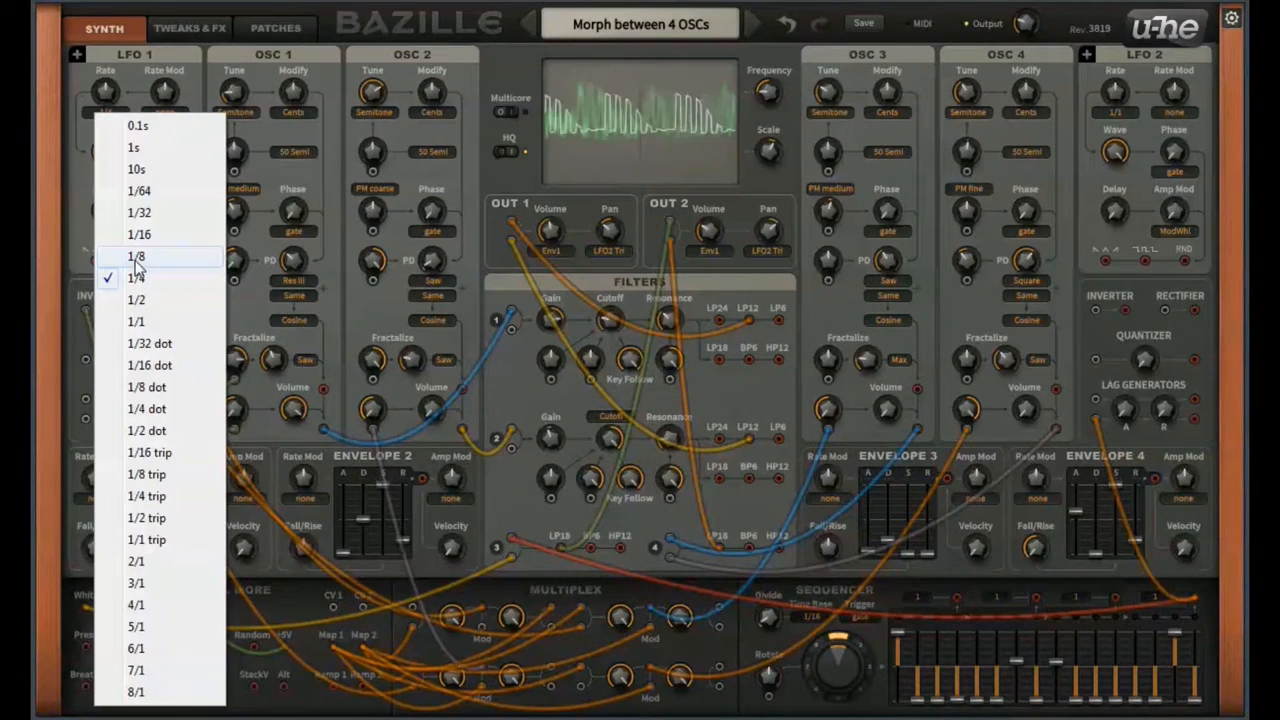
click(135, 256)
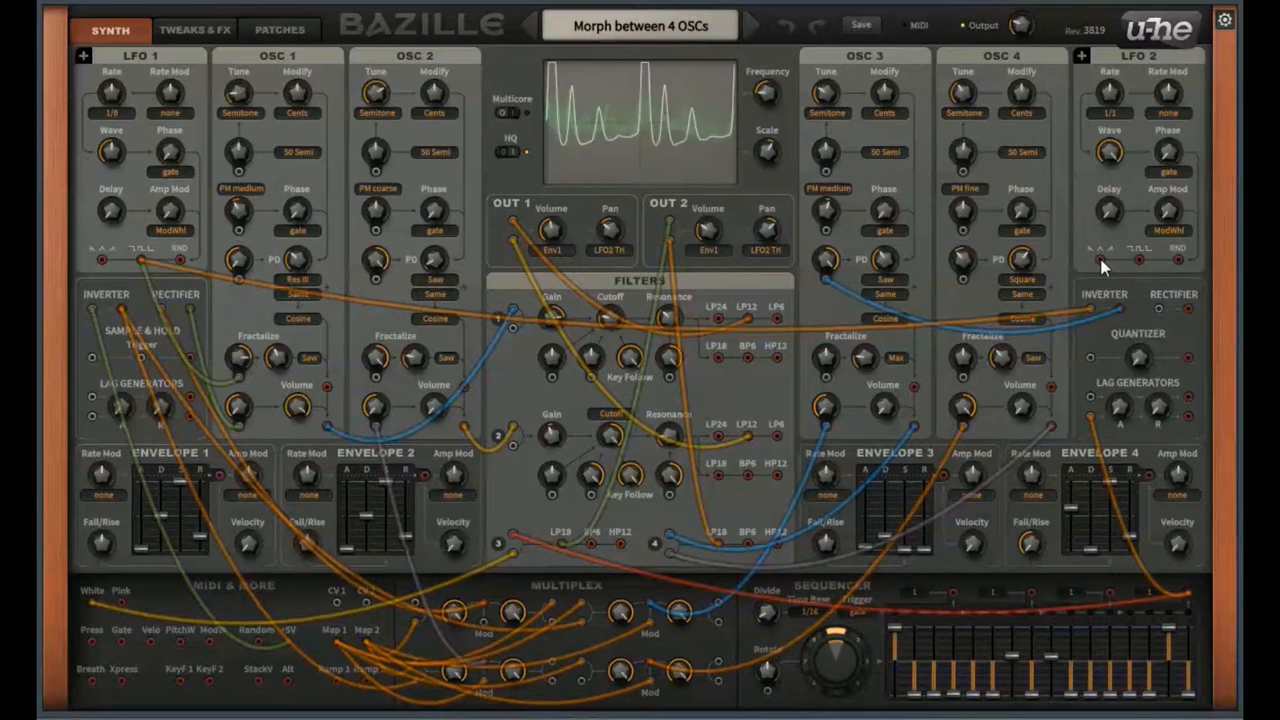
mouse_move(480, 340)
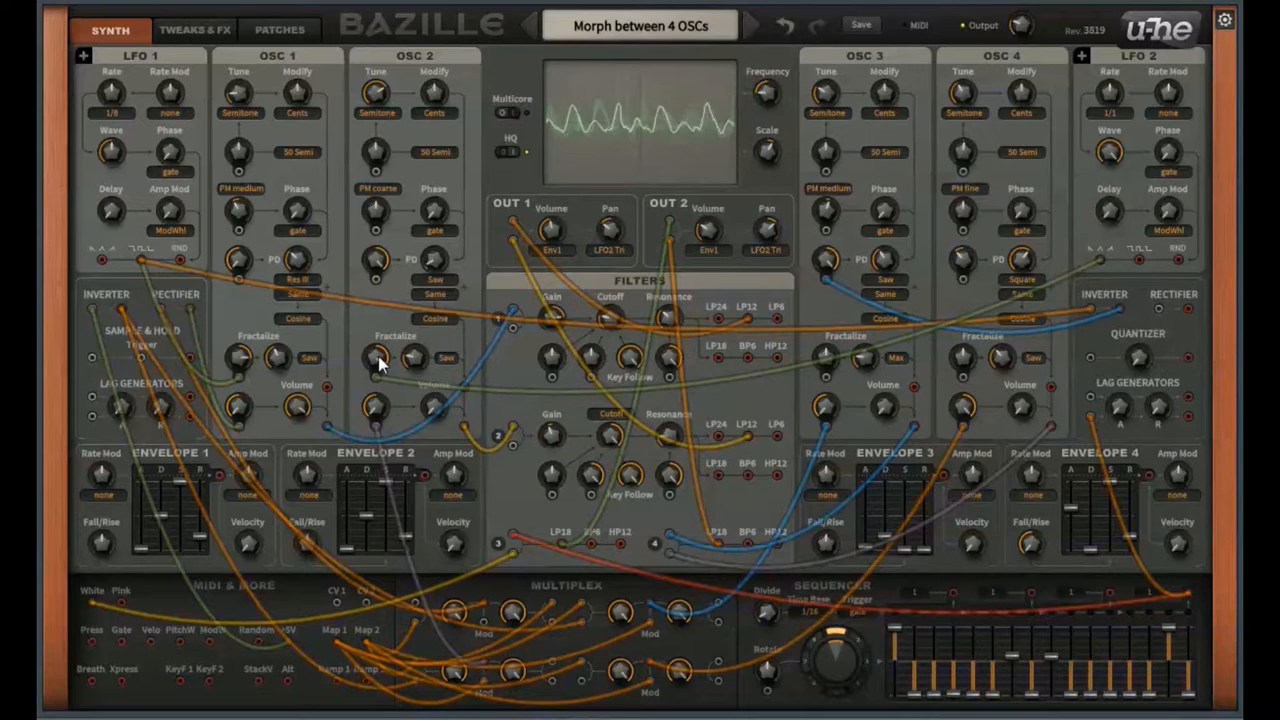
- Drag OSC 2's Fractalize knob down to change its fractalization amount
drag(378, 360, 378, 395)
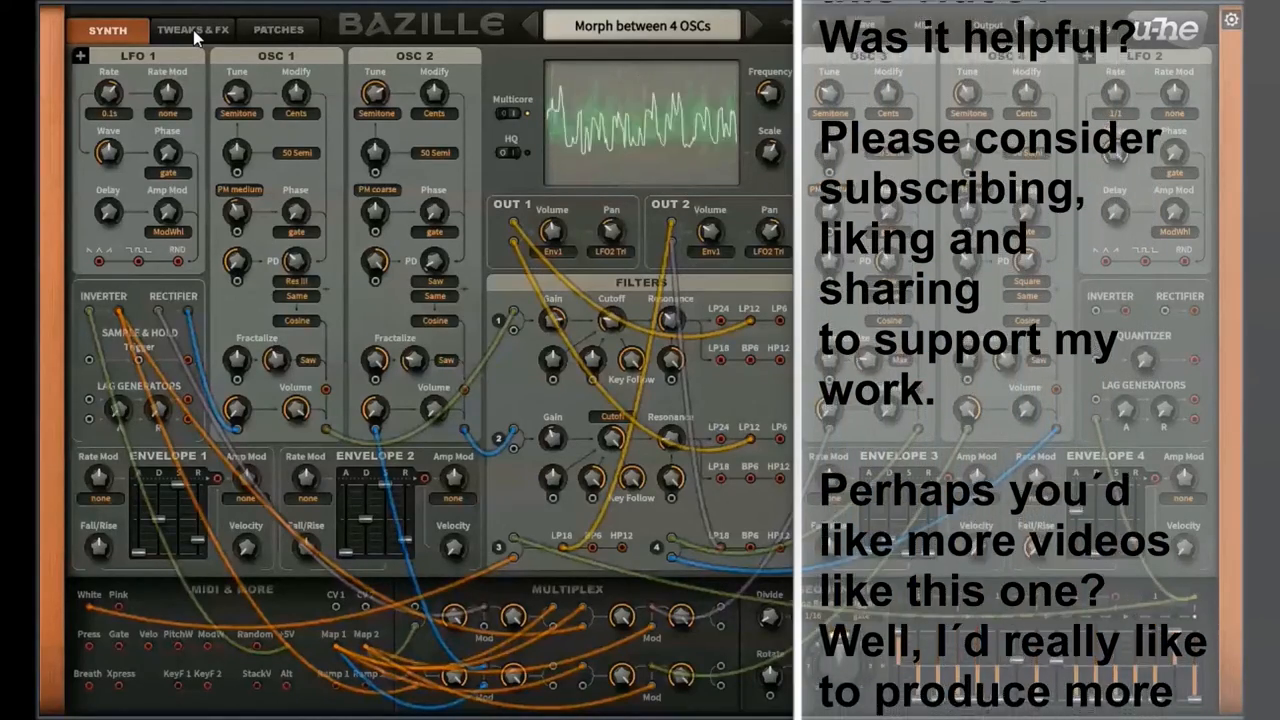
click(192, 29)
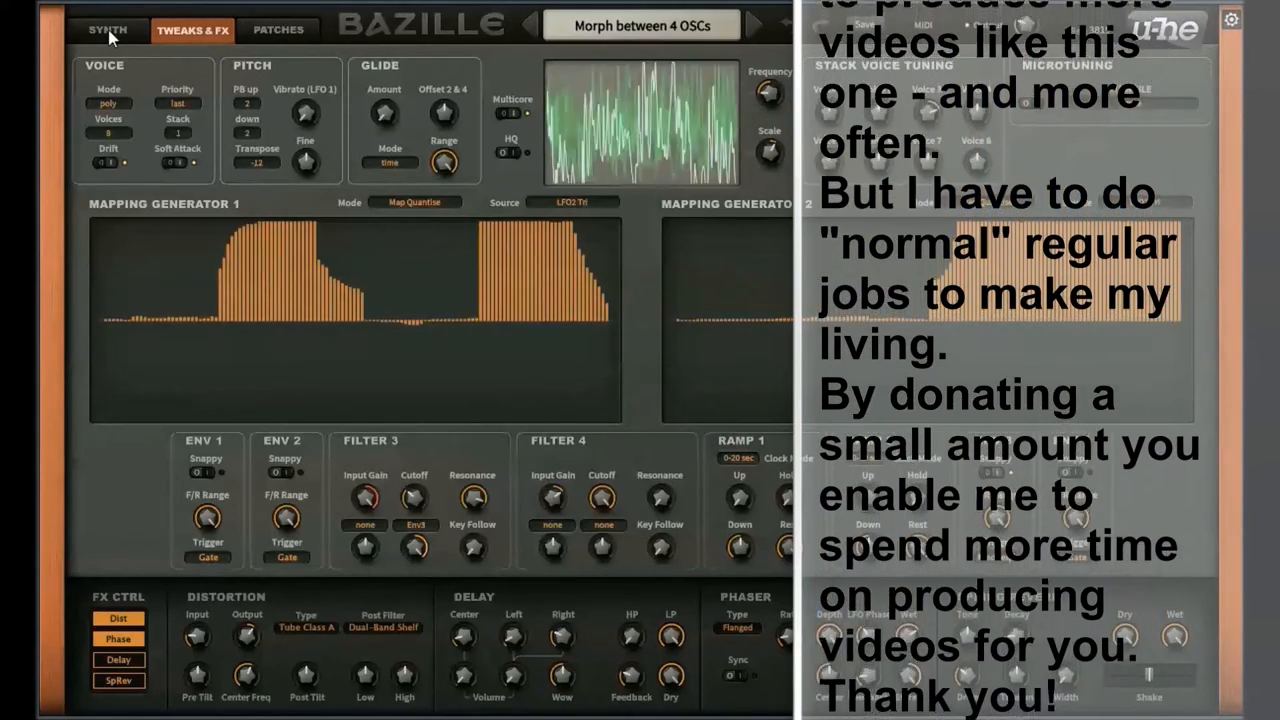
click(106, 29)
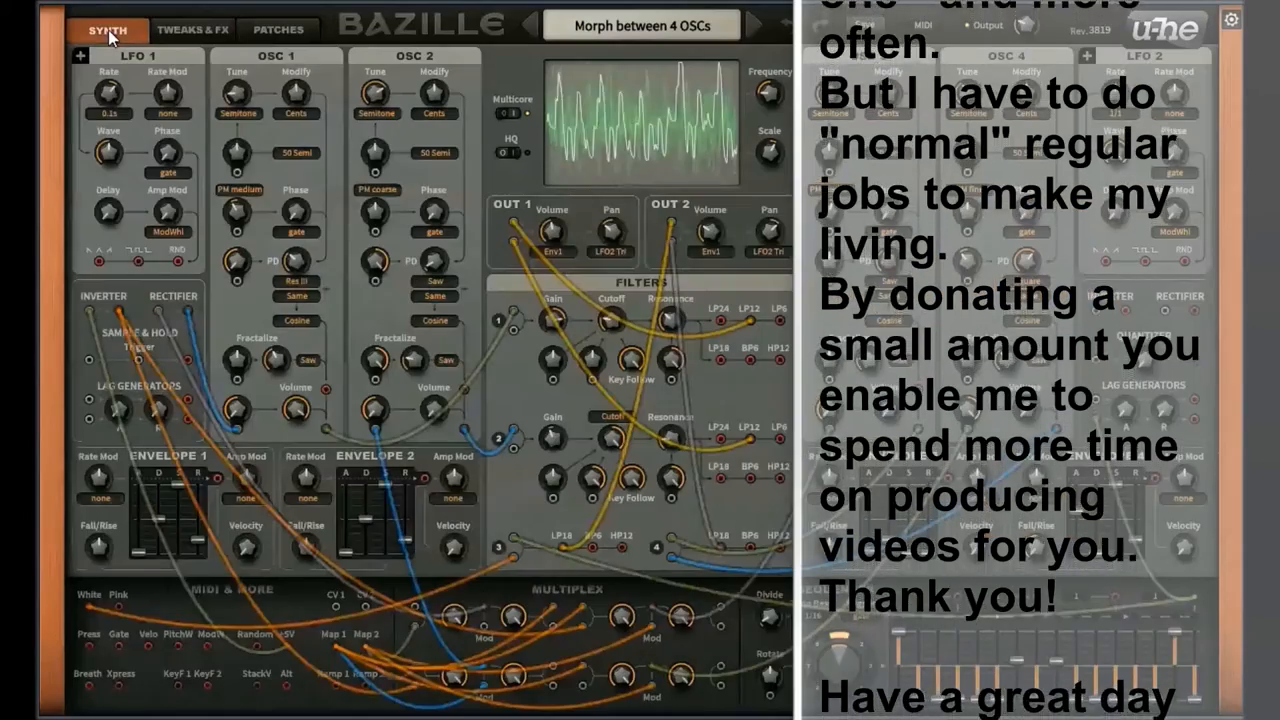